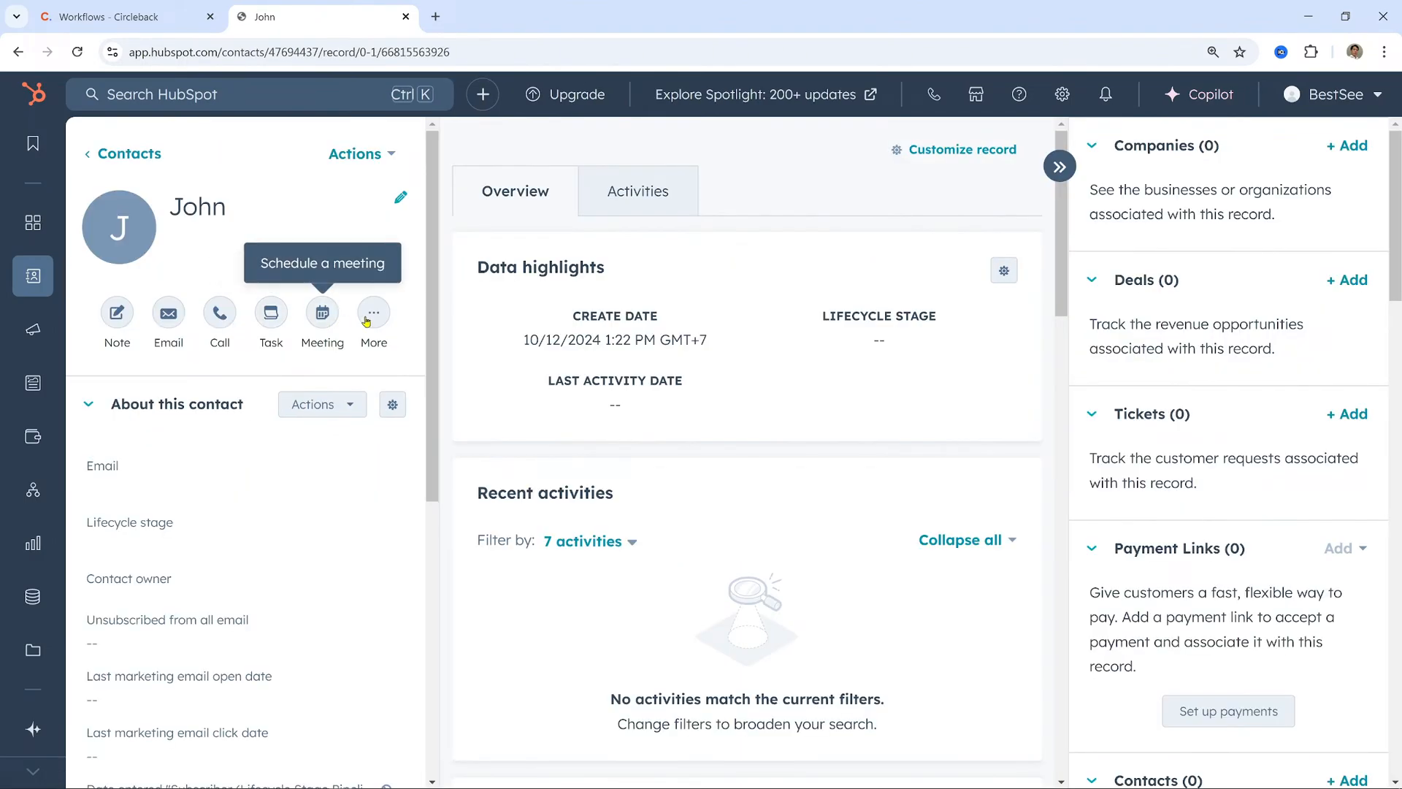
# Review the HubSpot contact's Activities log, which shows only the contact-creation entry
pyautogui.click(637, 191)
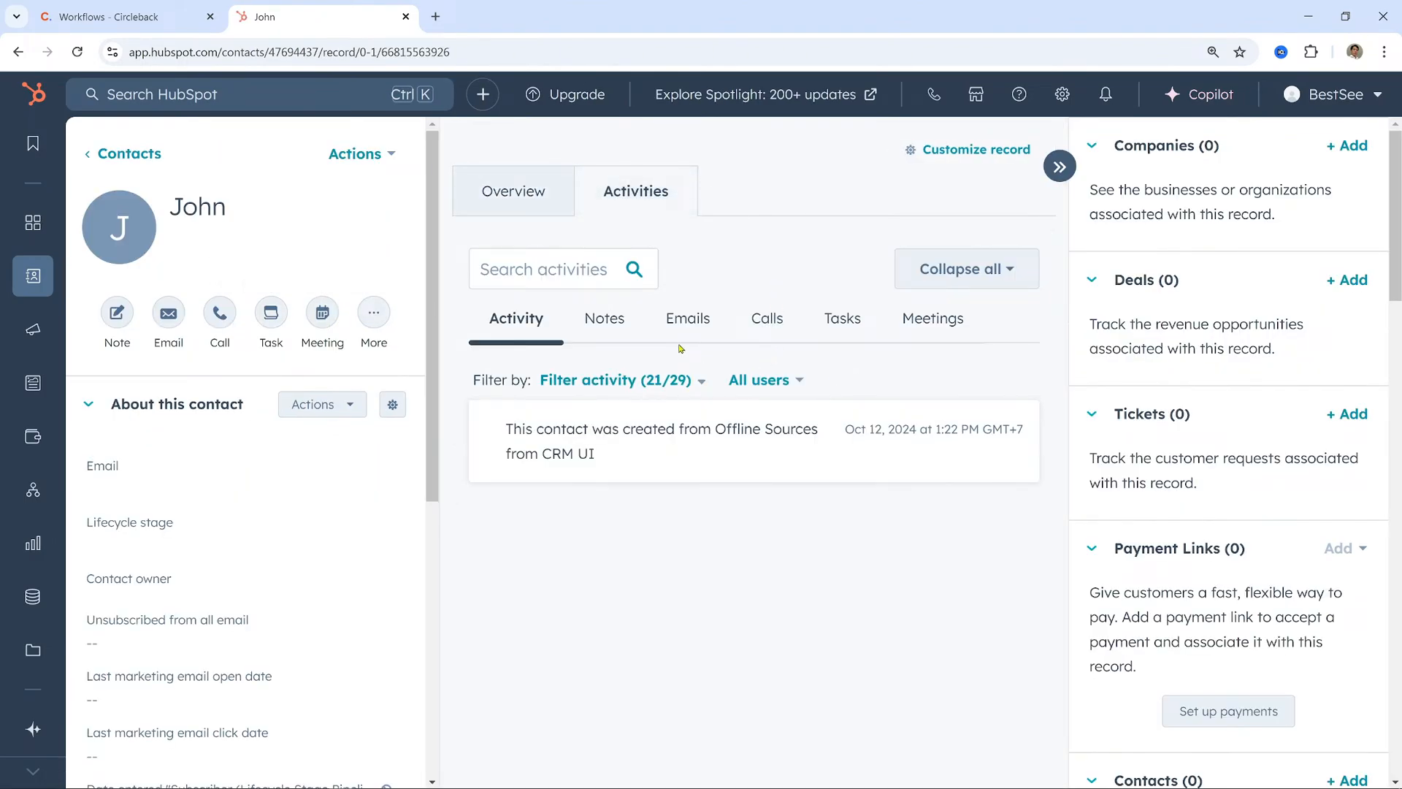
pyautogui.click(685, 319)
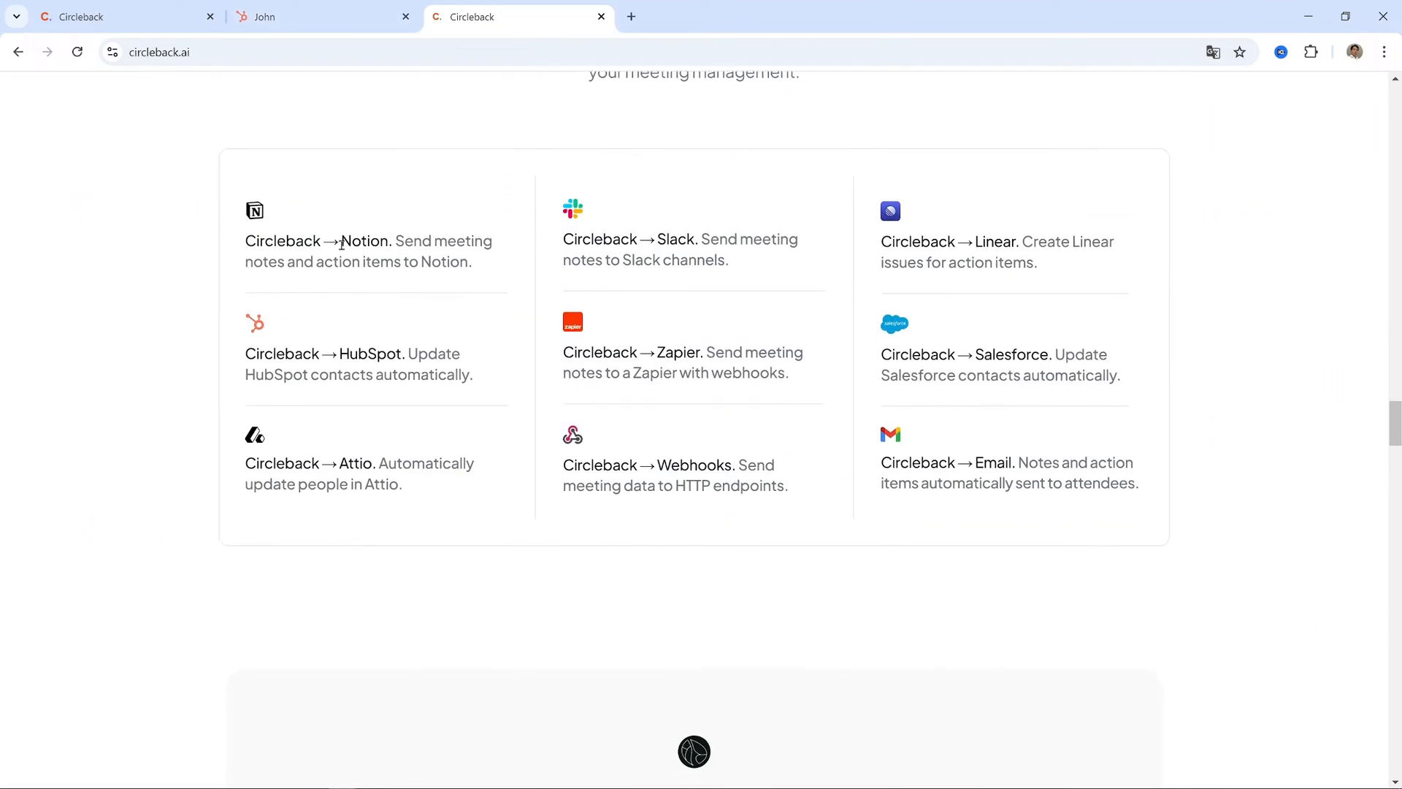
# Go to app.circleback.ai to reach John's home page with no upcoming meetings
pyautogui.doubleClick(364, 241)
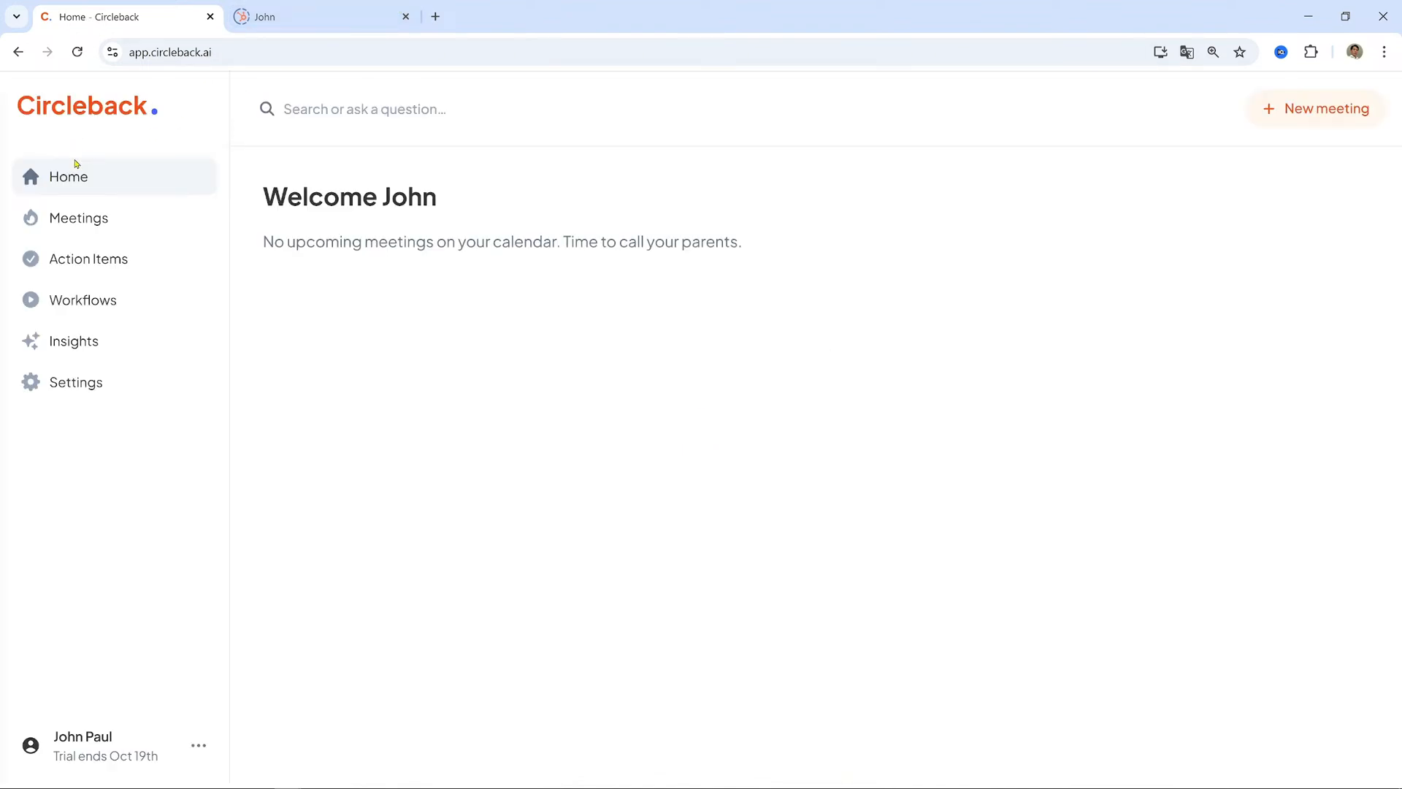
pyautogui.moveTo(89, 300)
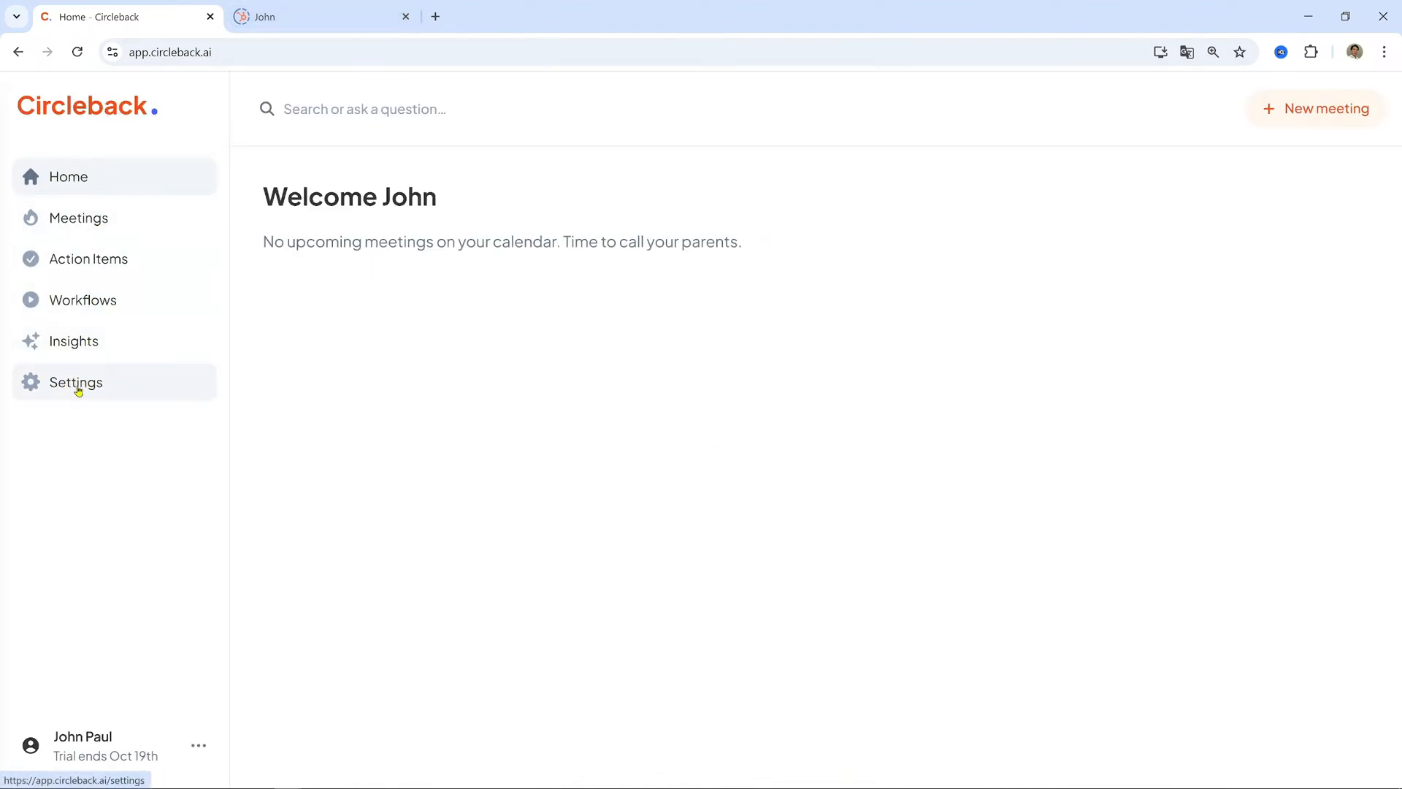
# Open Circleback Settings to see the one connected Outlook calendar
pyautogui.click(76, 382)
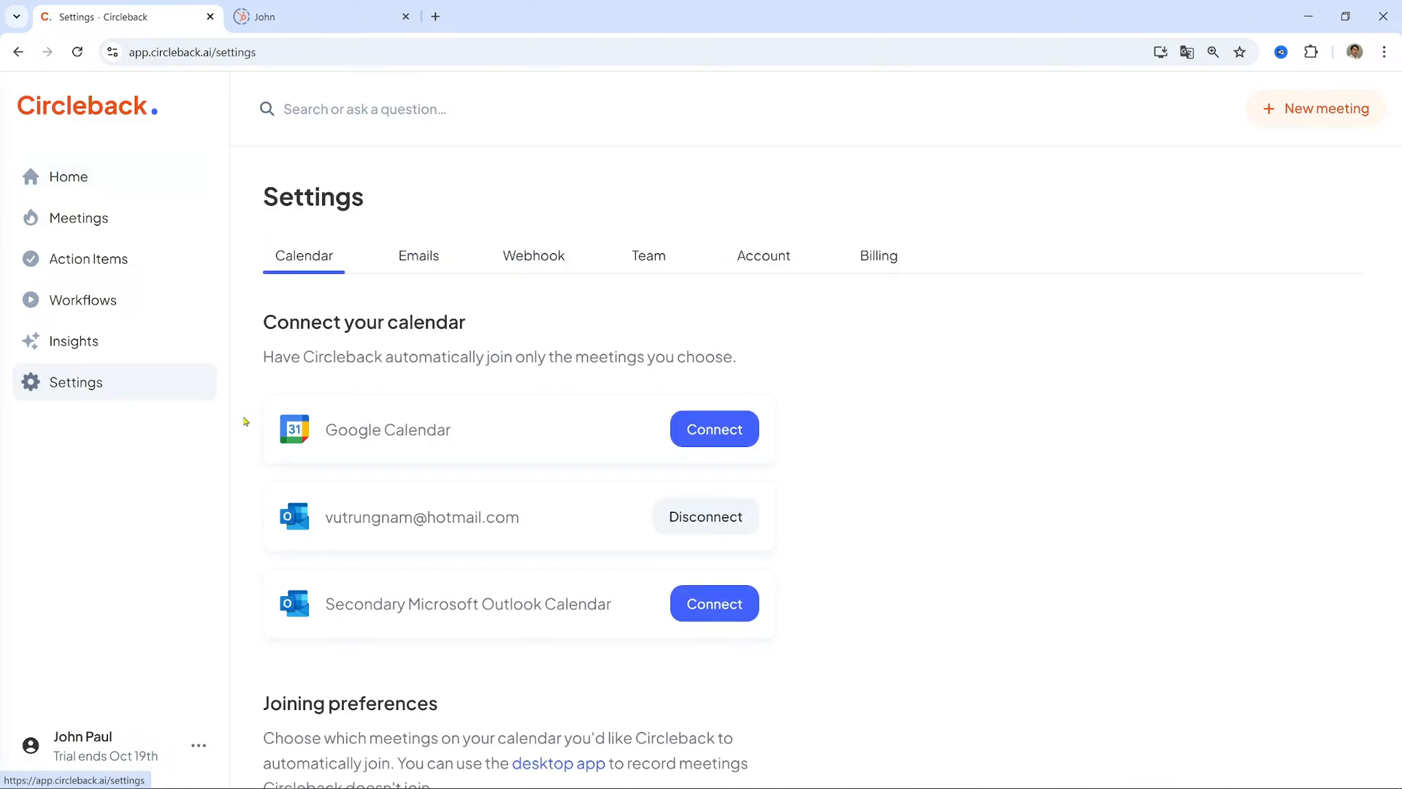
pyautogui.moveTo(527, 264)
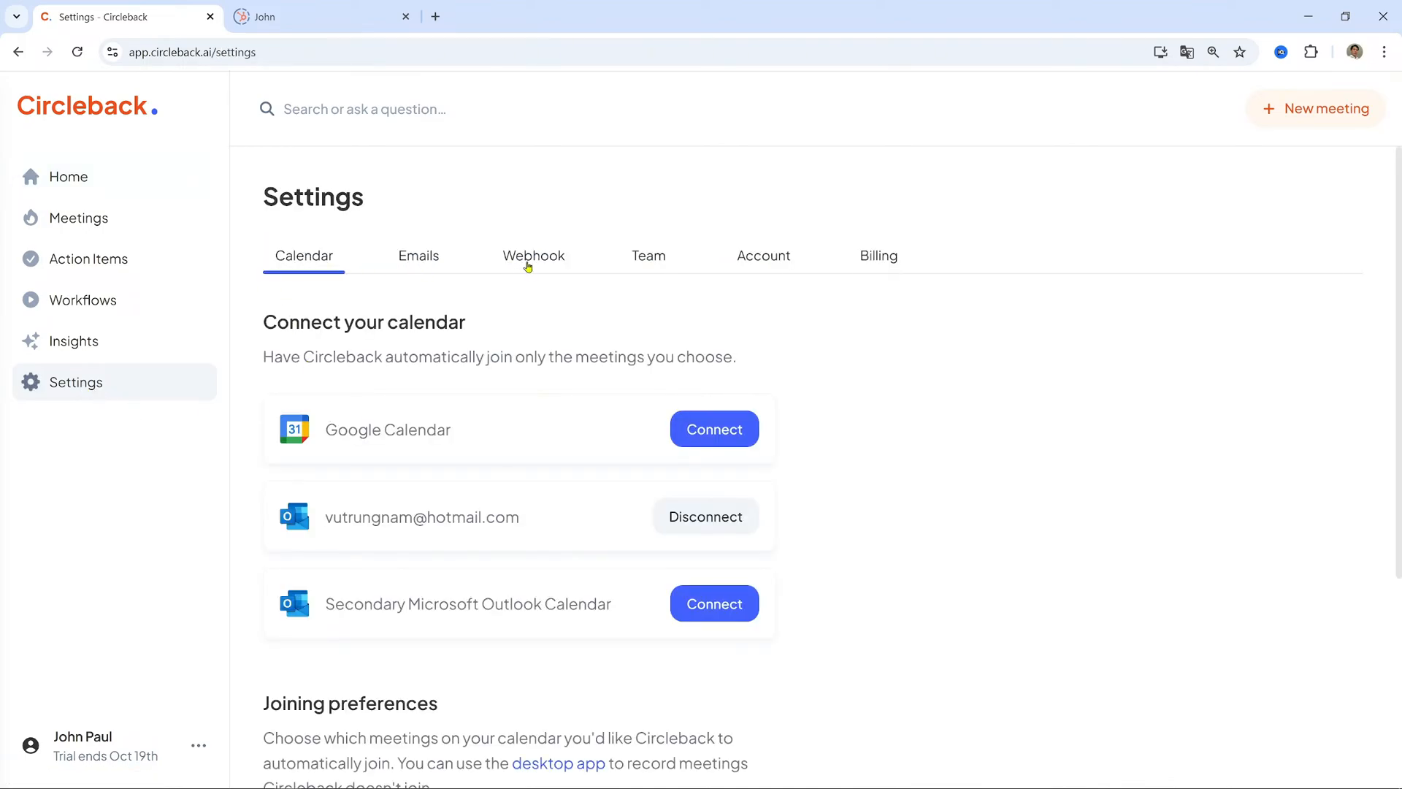
pyautogui.moveTo(765, 261)
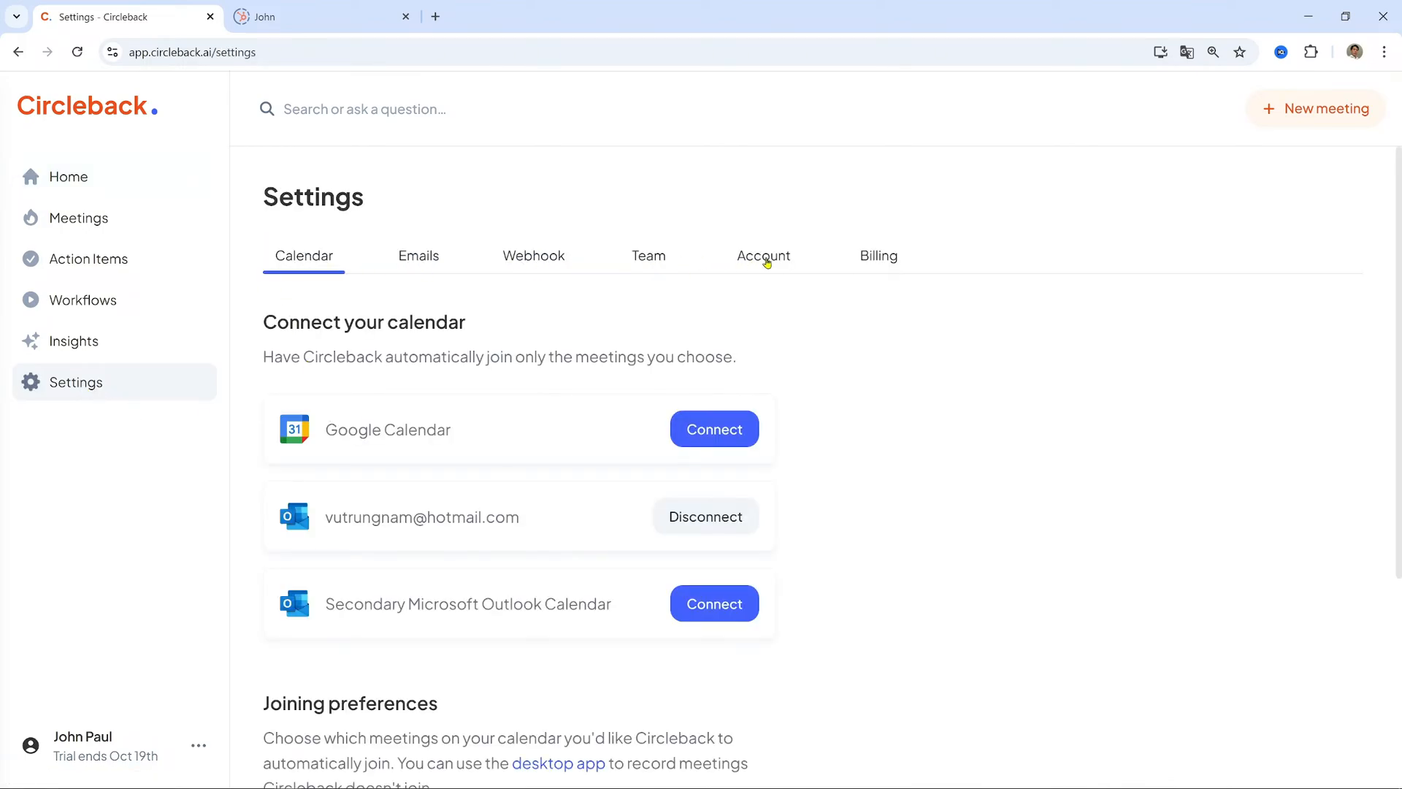
# Add ROAS as a custom vocabulary term in the Account settings
pyautogui.click(763, 256)
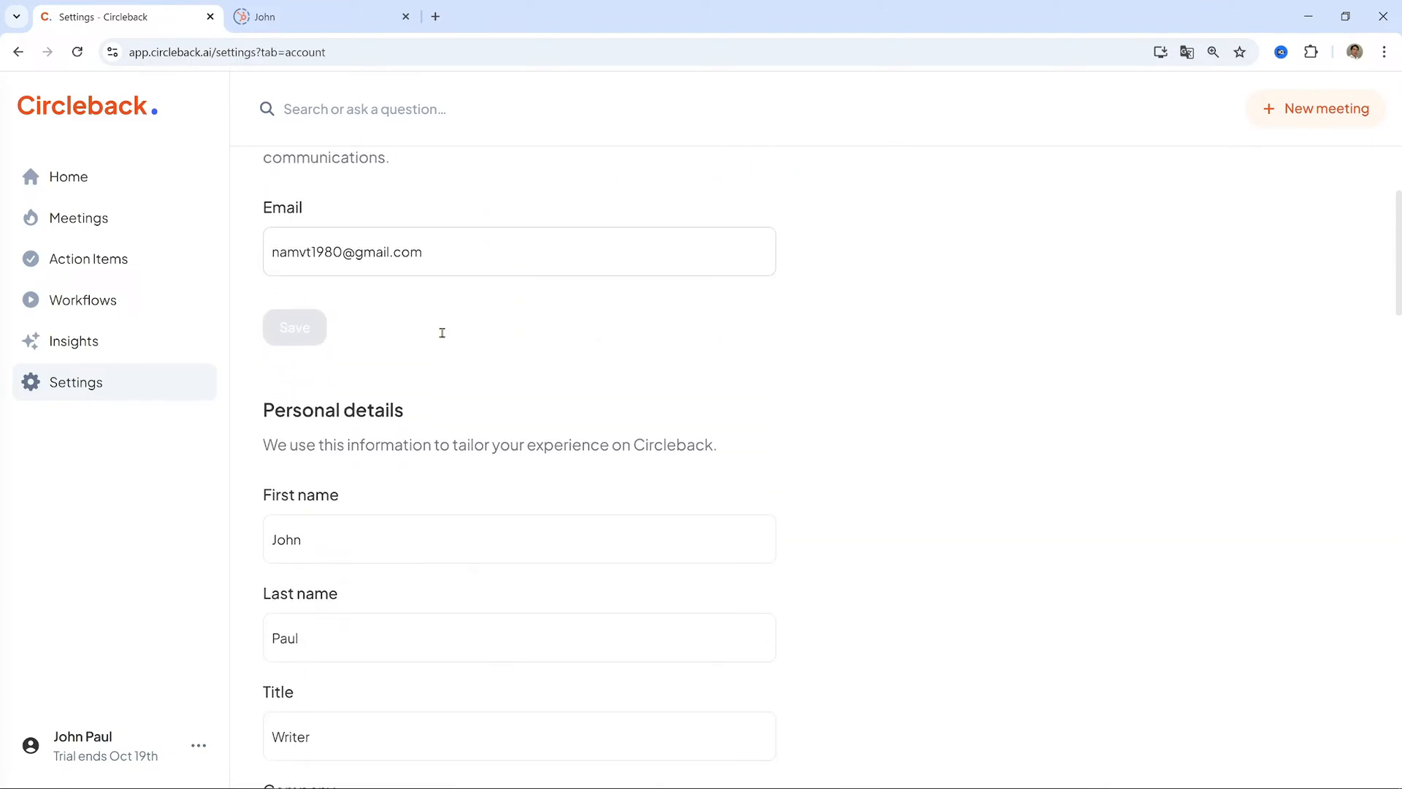
pyautogui.scroll(-3)
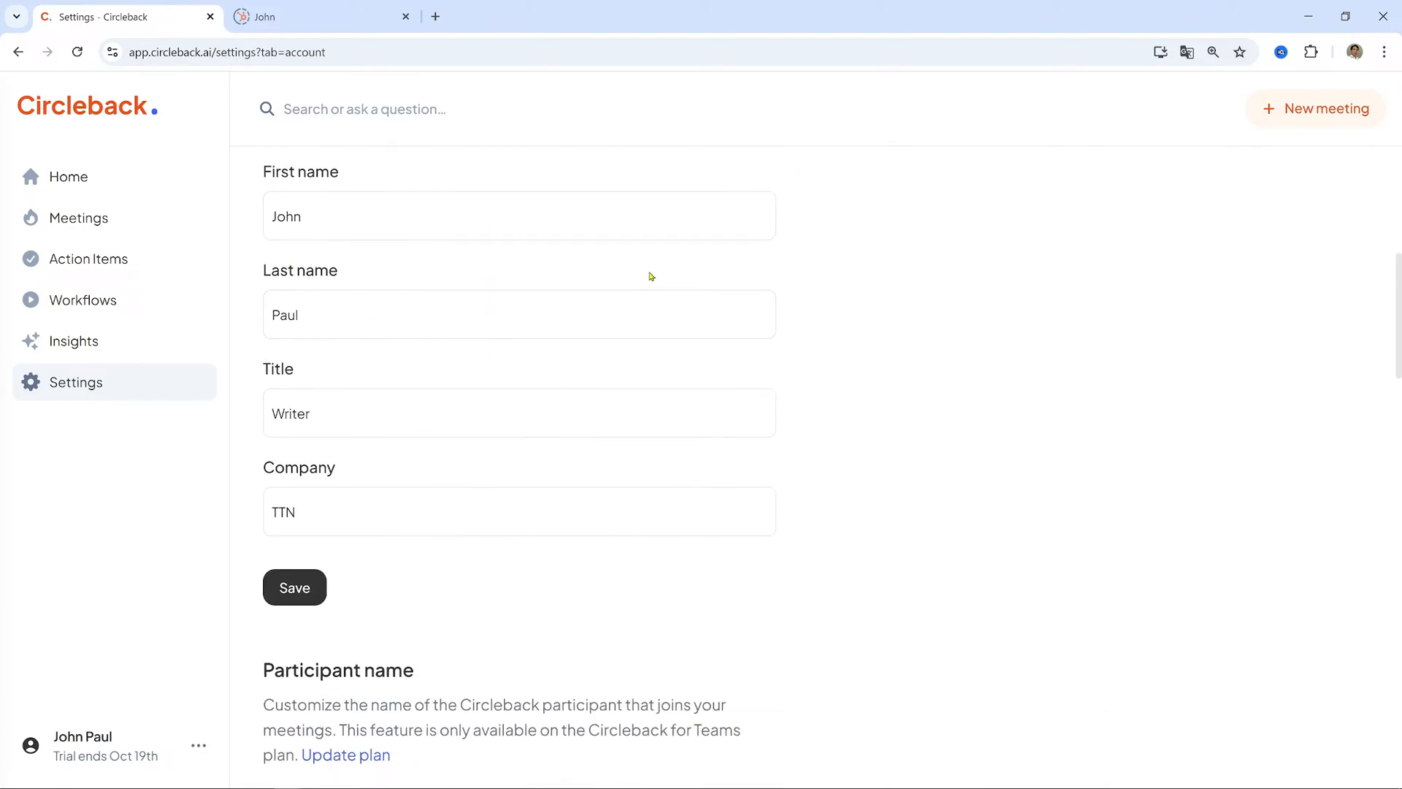
pyautogui.scroll(-3)
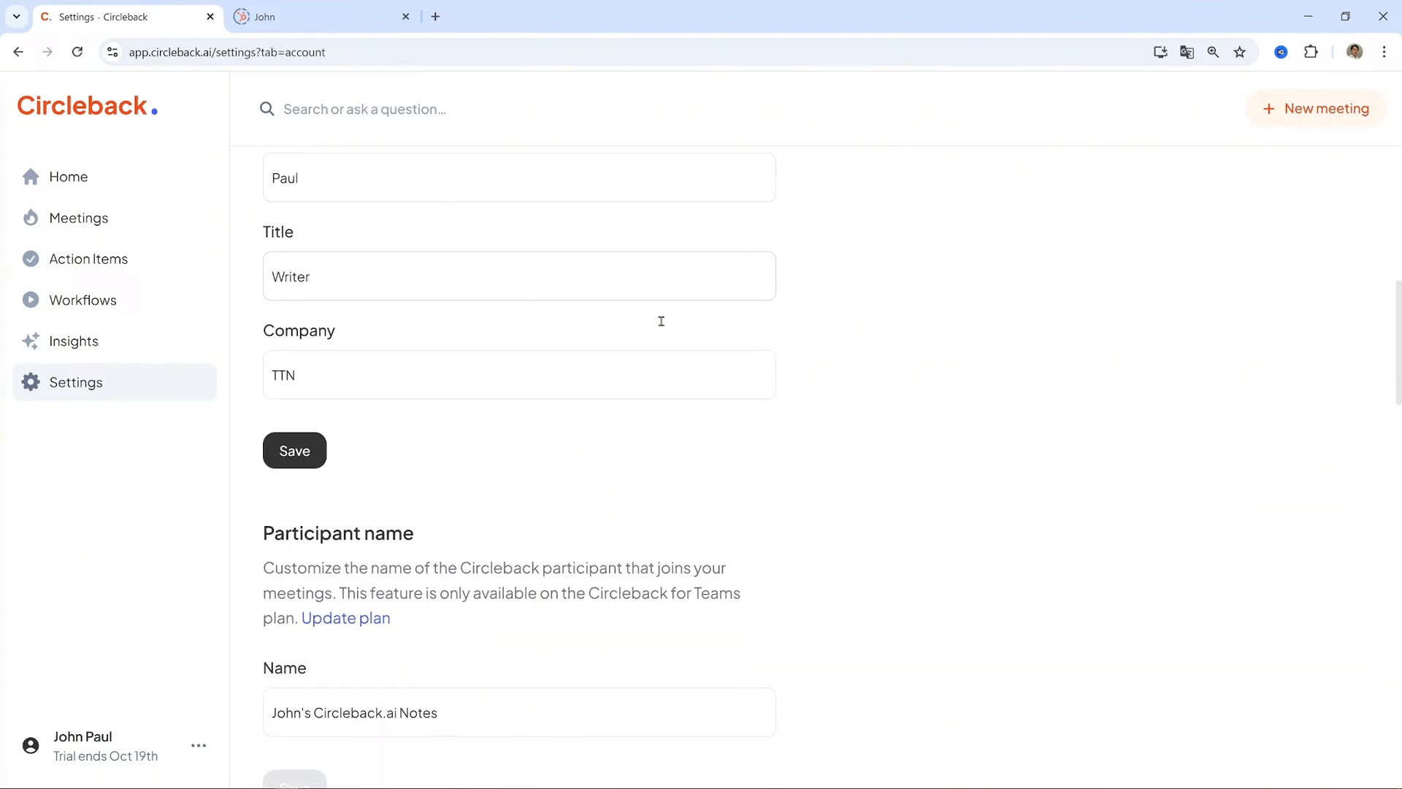
pyautogui.moveTo(229, 454)
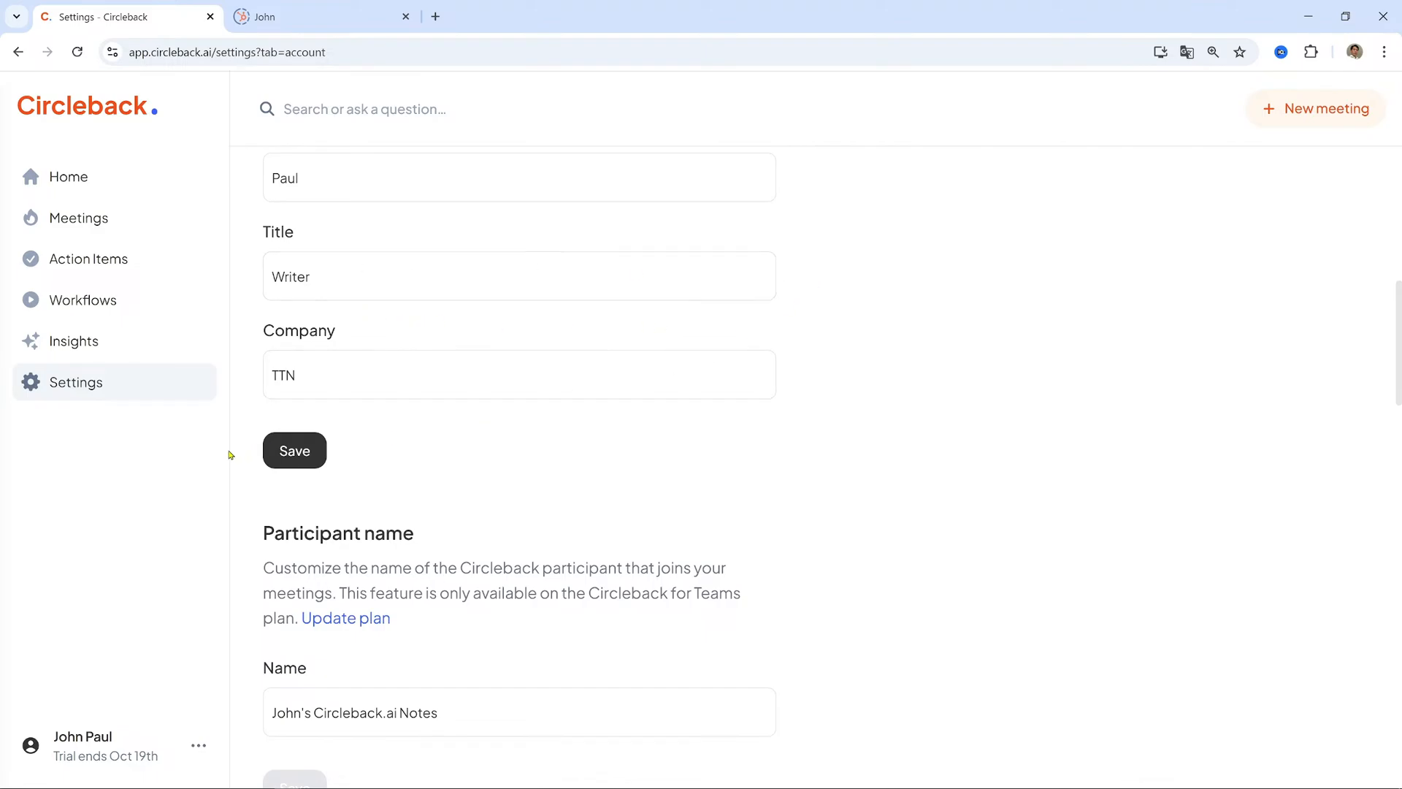
pyautogui.scroll(-3)
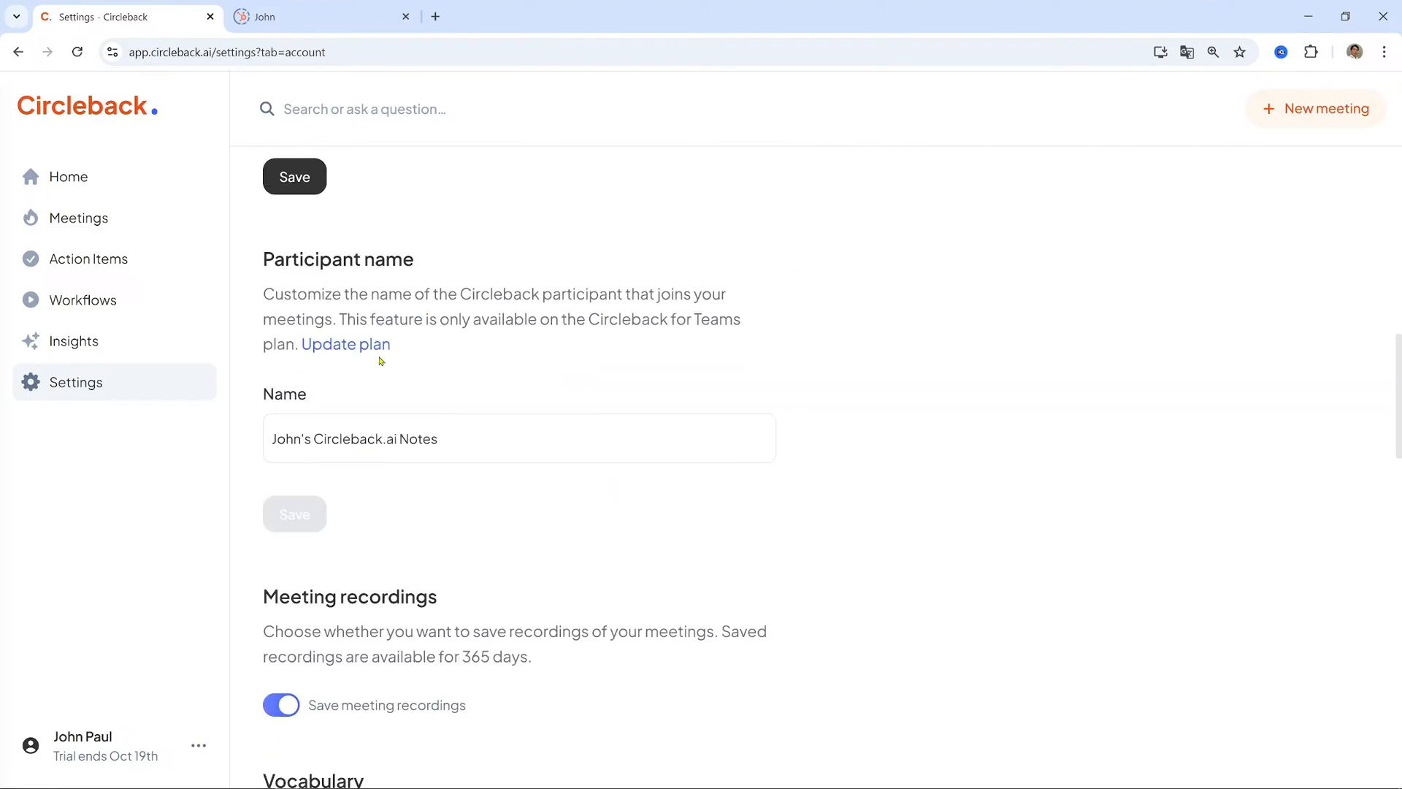
pyautogui.scroll(-3)
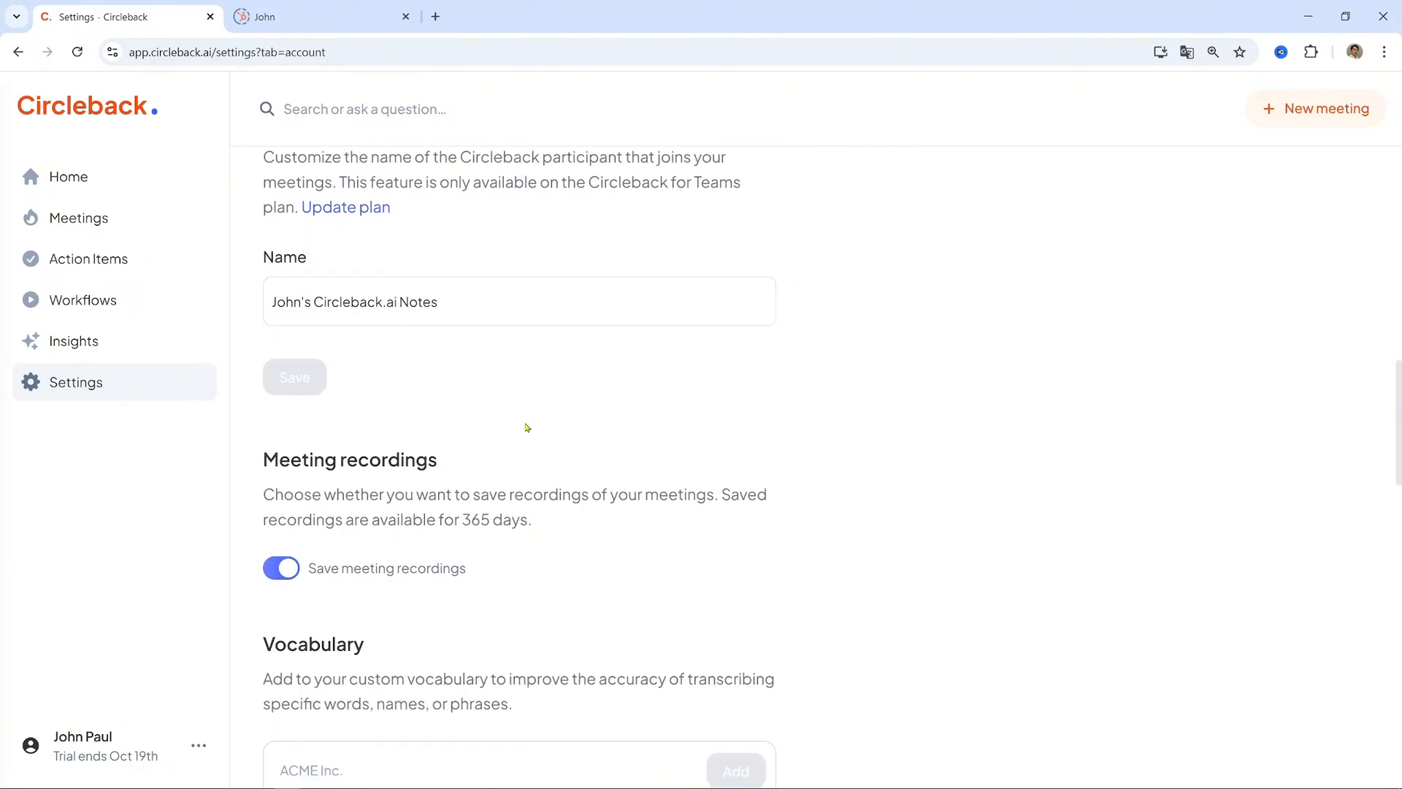
pyautogui.scroll(-3)
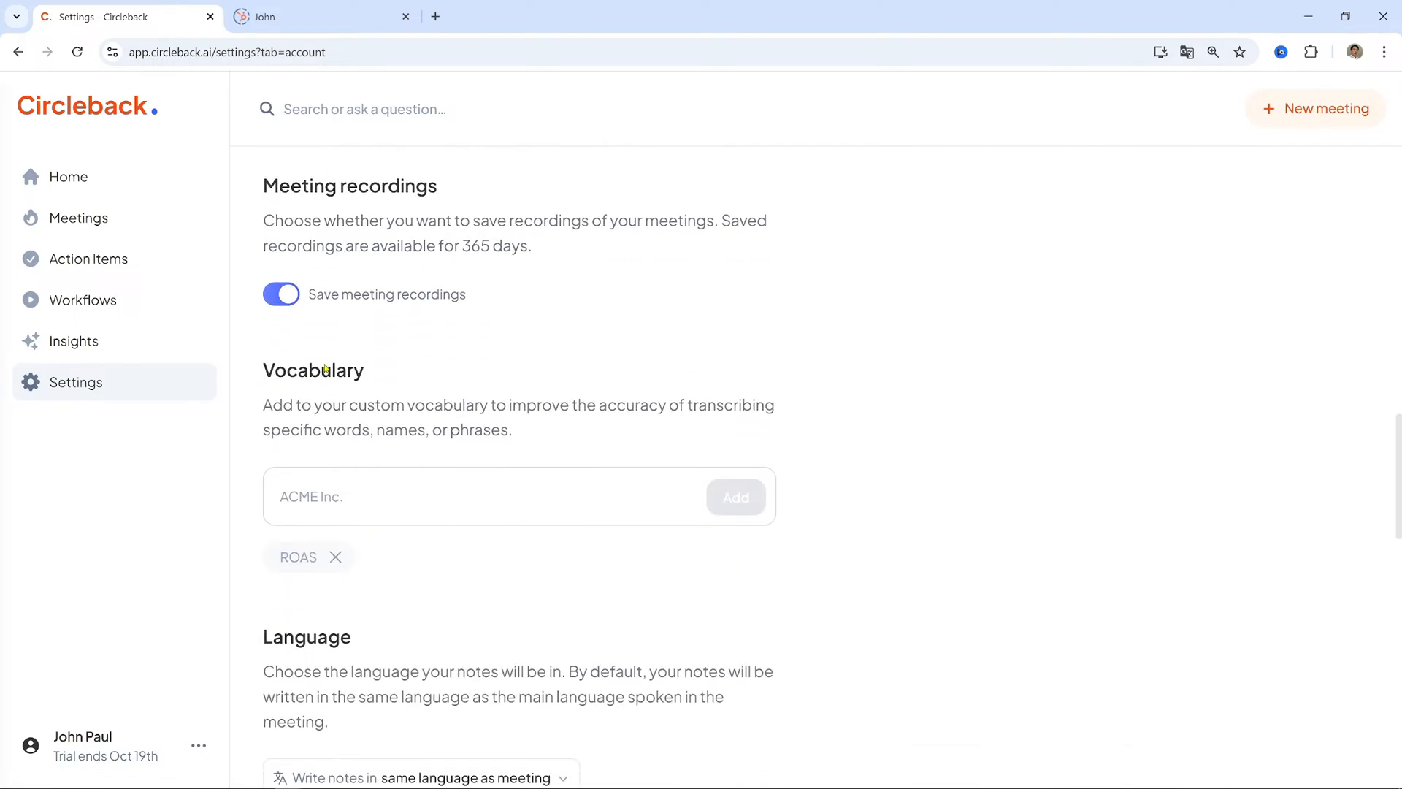
pyautogui.moveTo(575, 414)
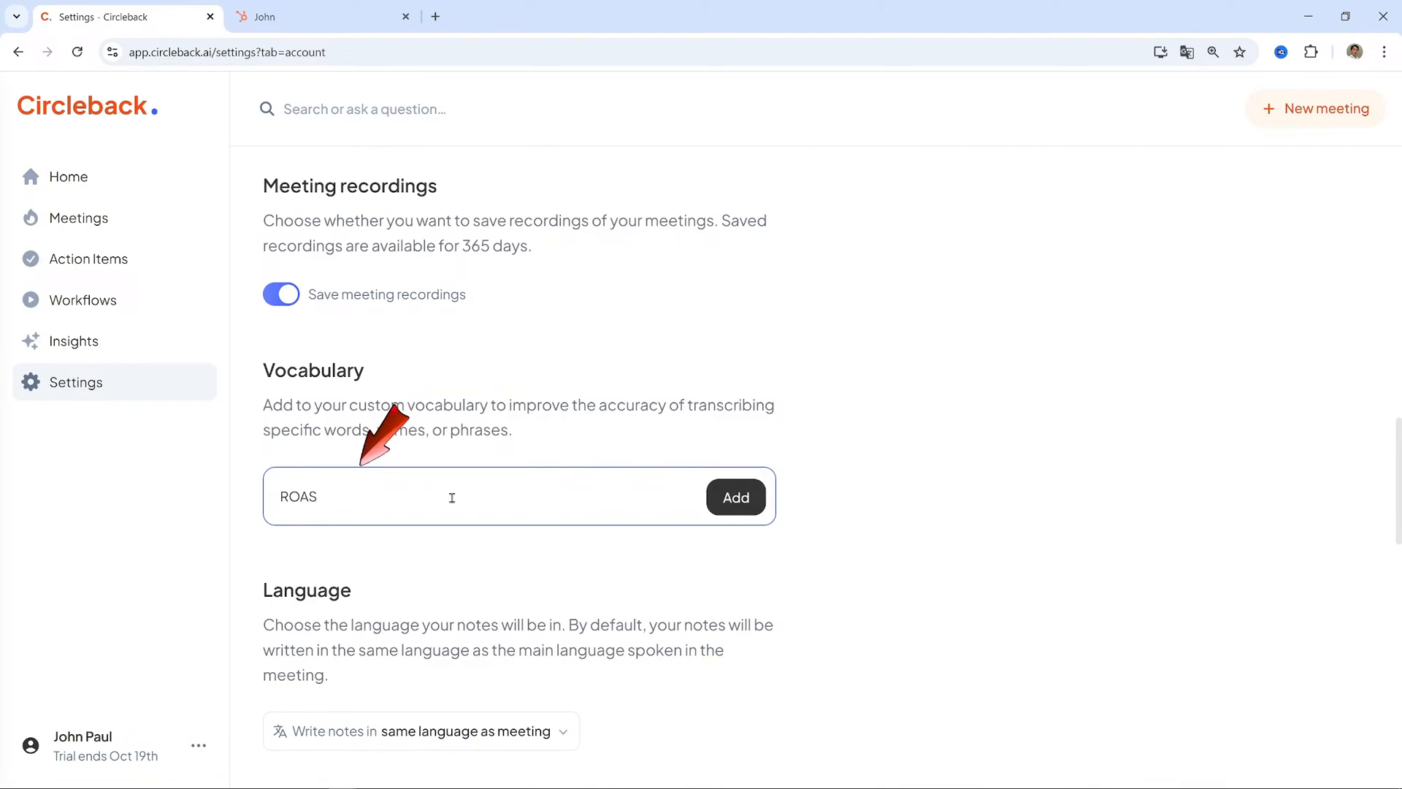
pyautogui.click(736, 498)
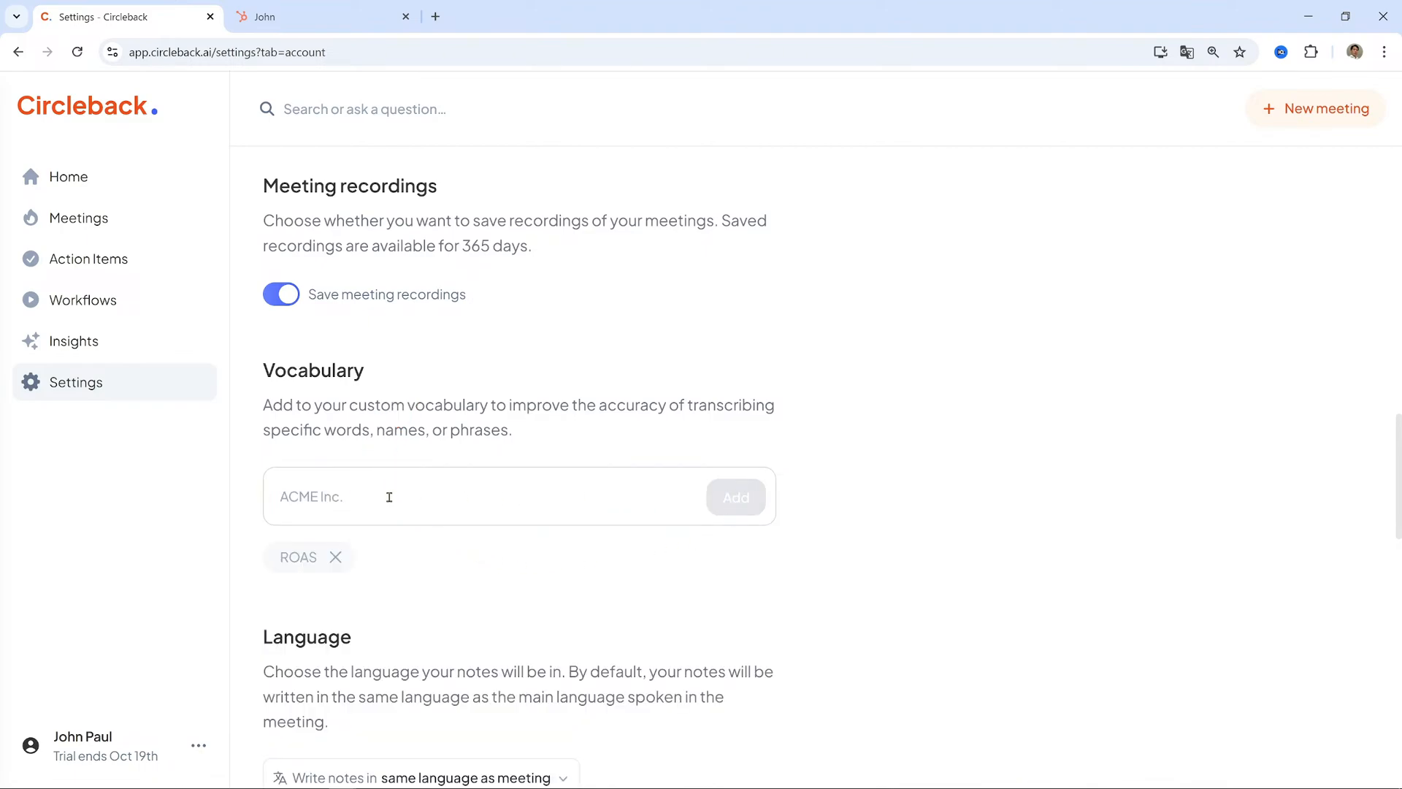
pyautogui.moveTo(508, 485)
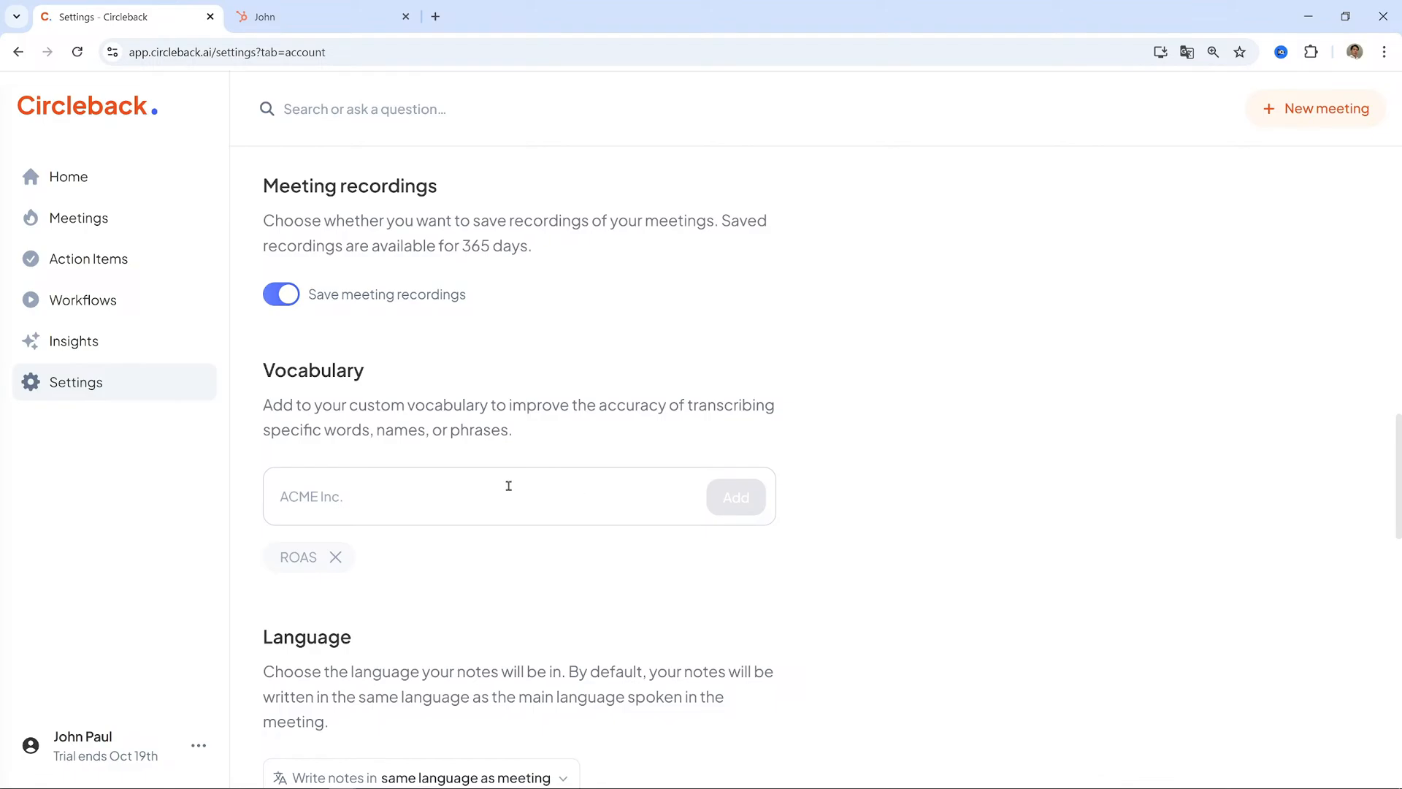
pyautogui.moveTo(437, 489)
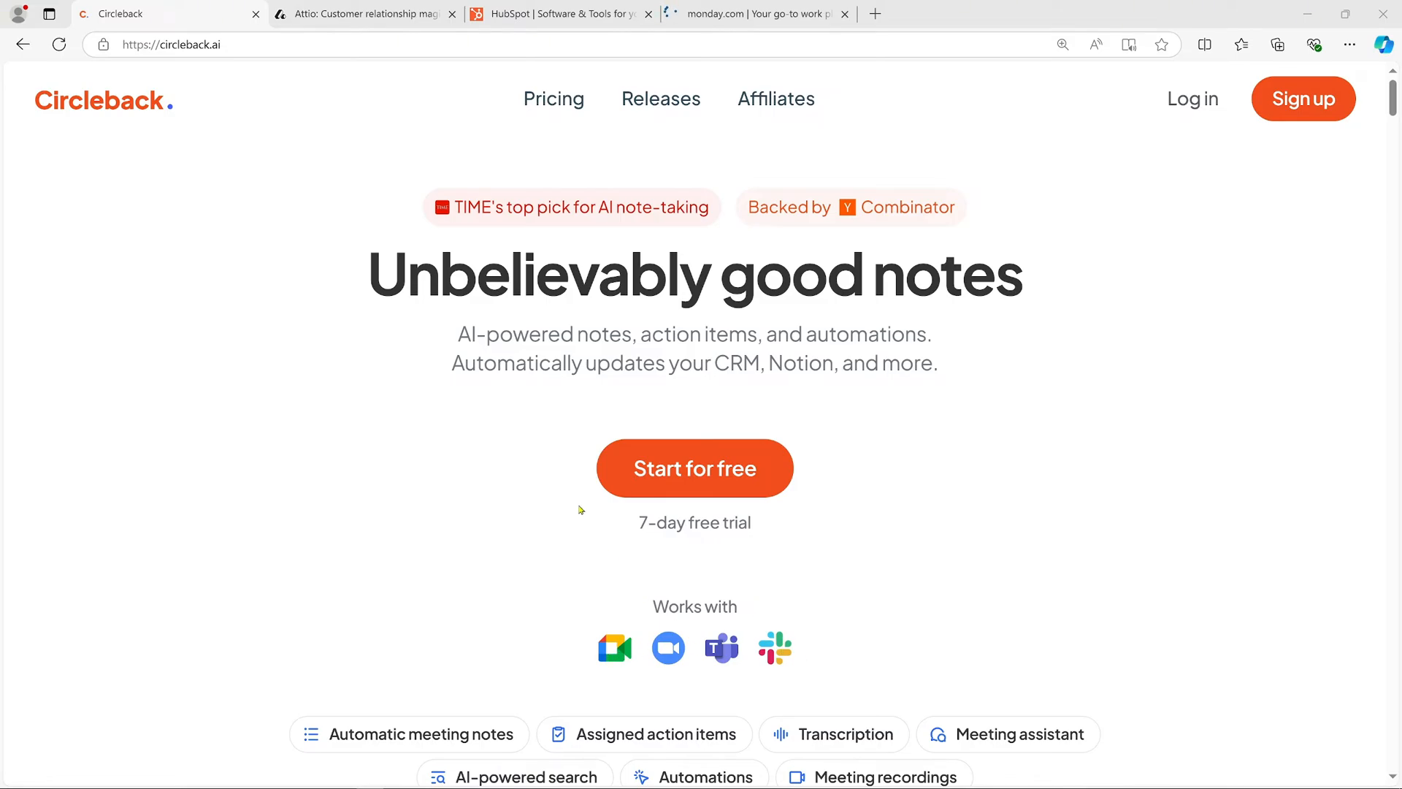
# Log in from the circleback.ai homepage to reach the Meetings list with the intro call
pyautogui.click(559, 14)
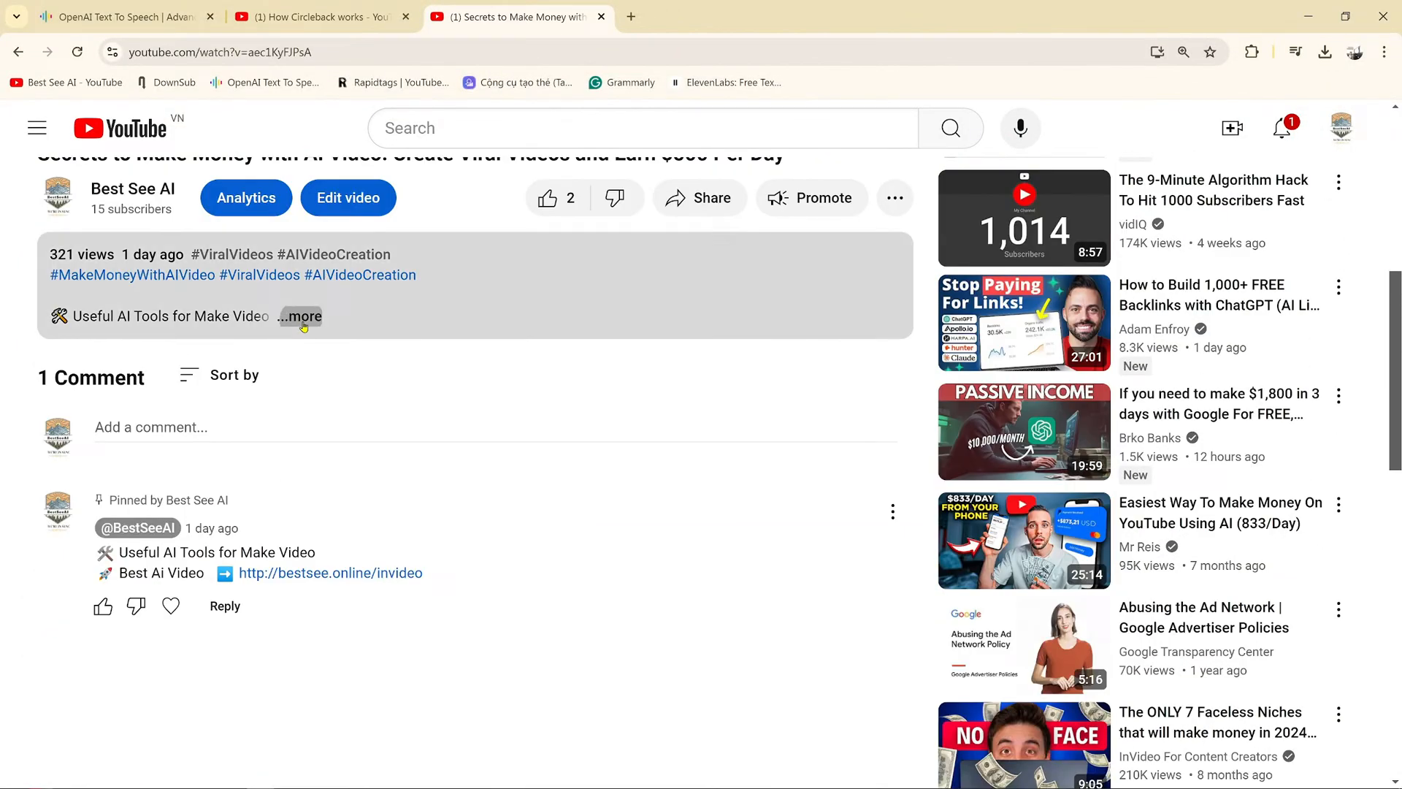
pyautogui.click(299, 316)
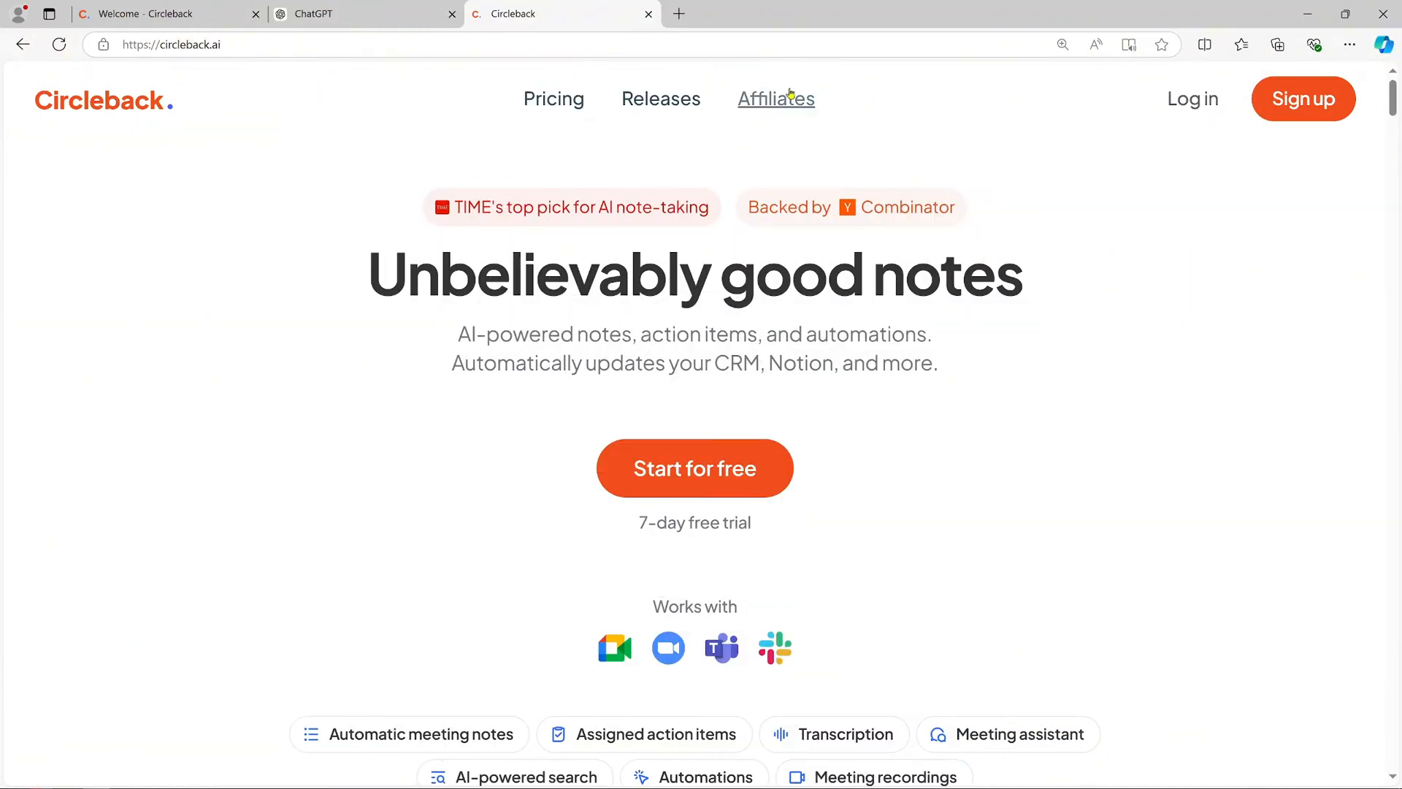
pyautogui.moveTo(1315, 100)
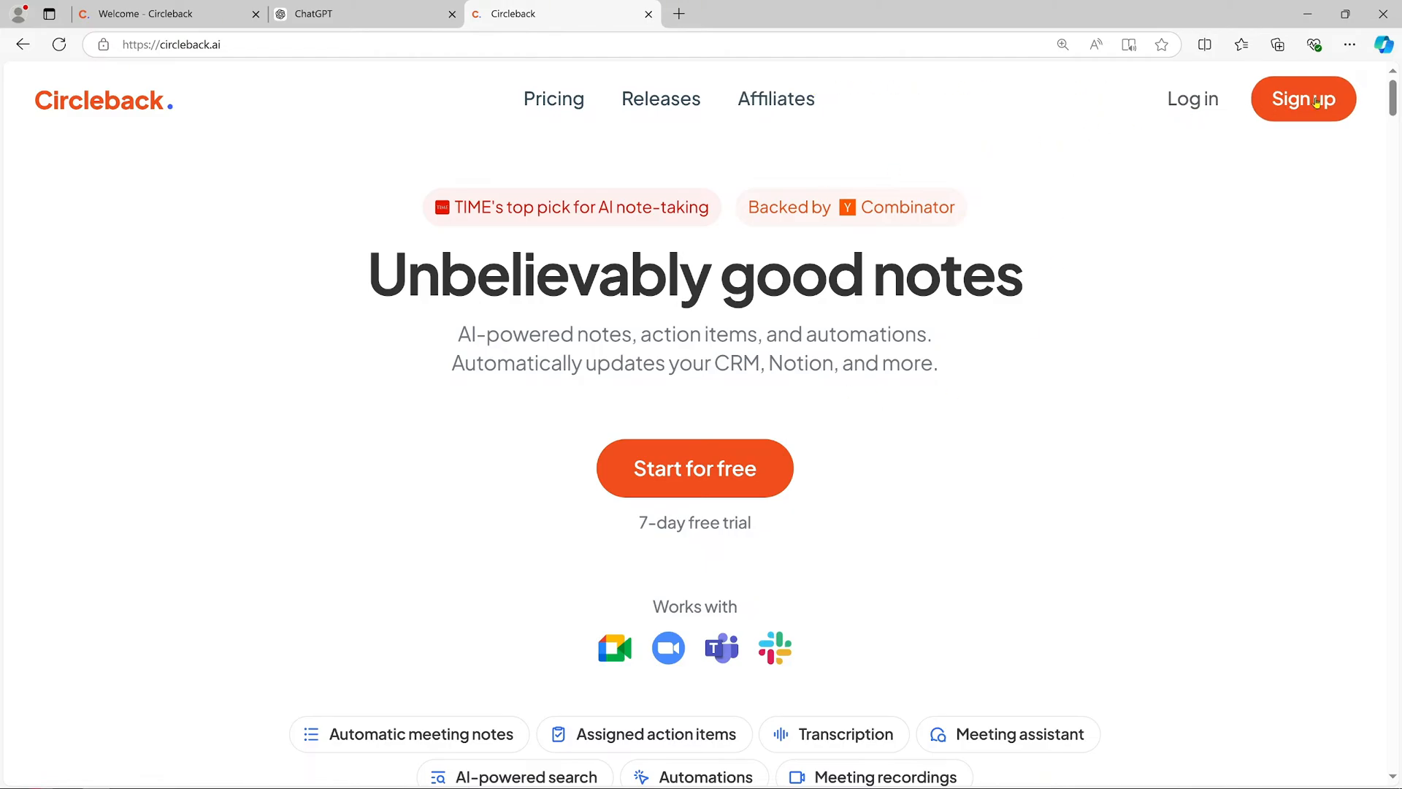
pyautogui.moveTo(1229, 100)
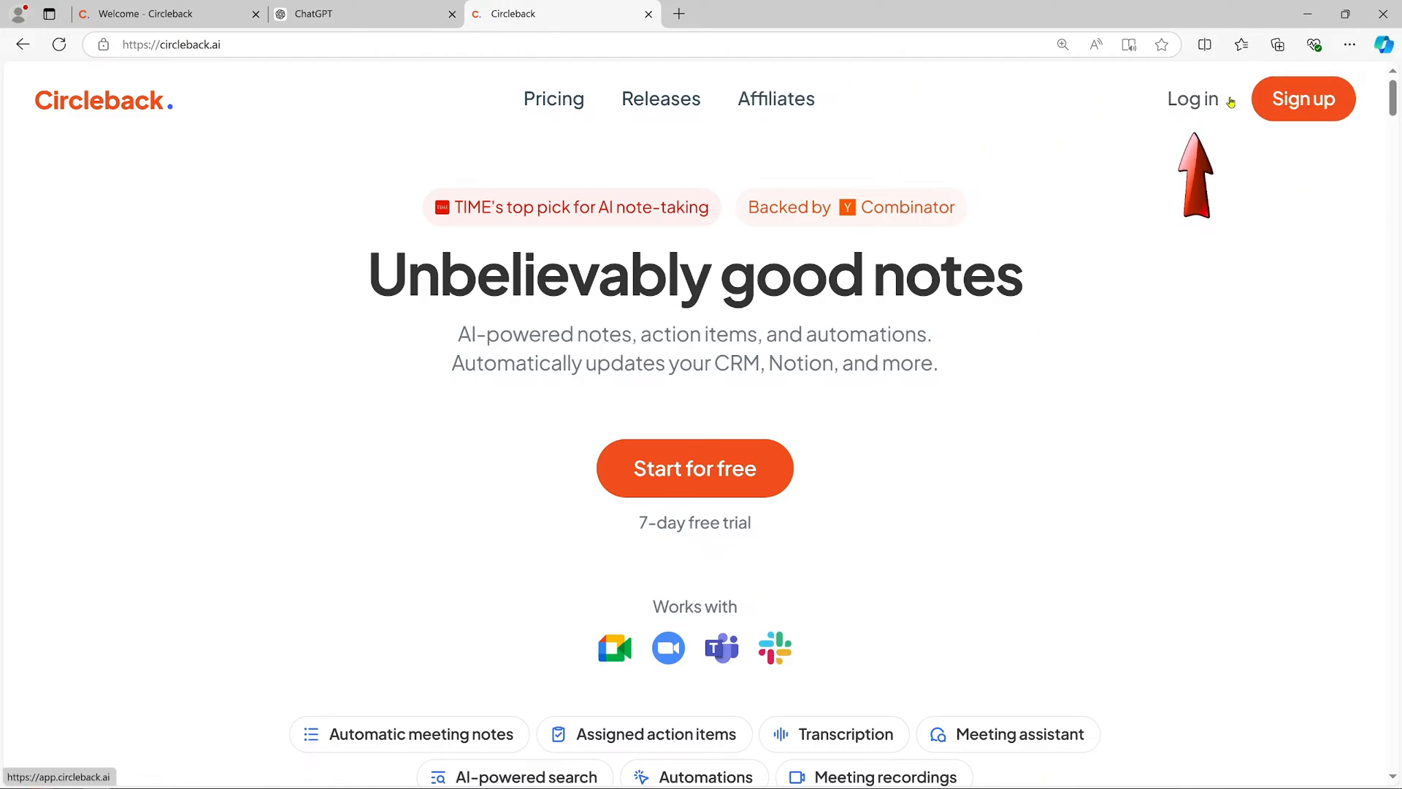
pyautogui.click(694, 468)
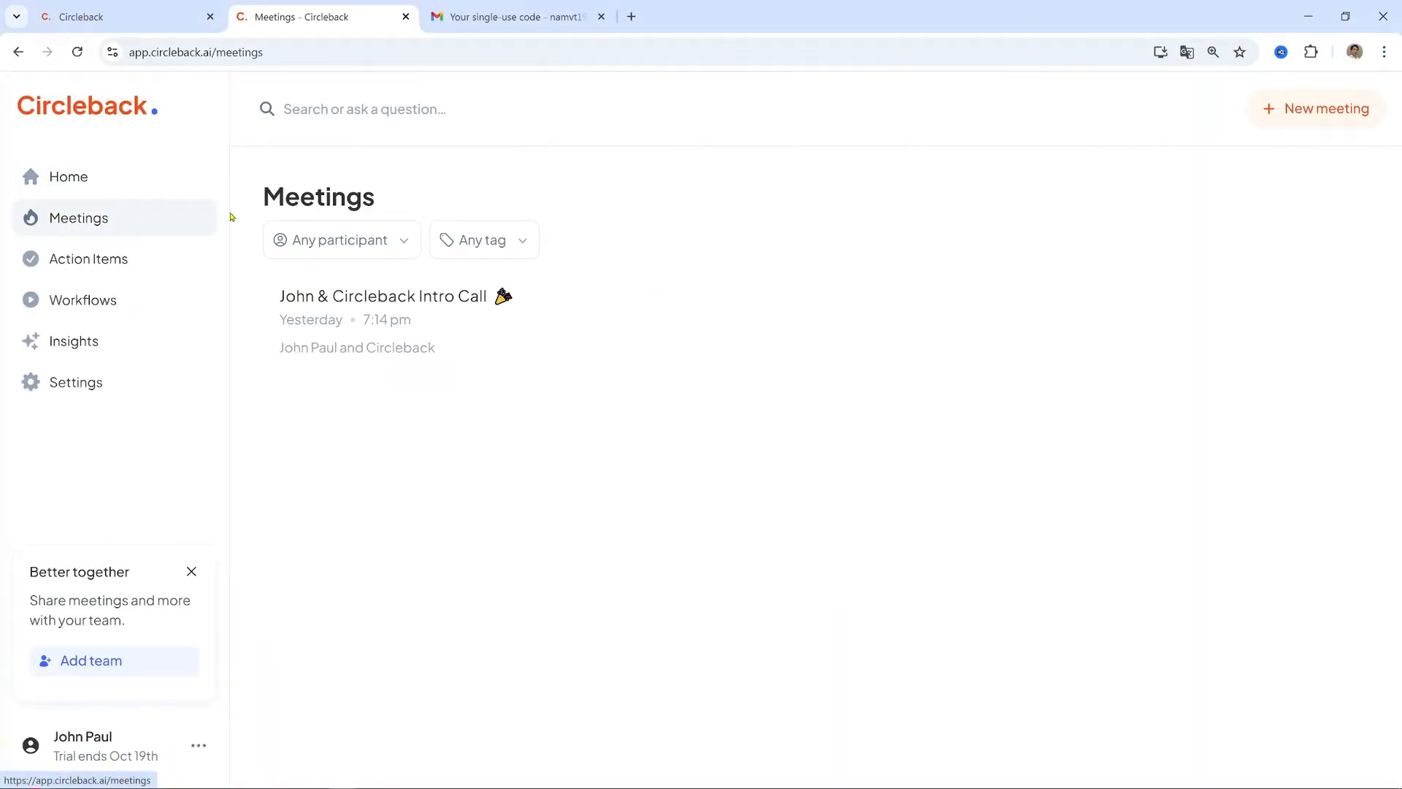
pyautogui.moveTo(1318, 116)
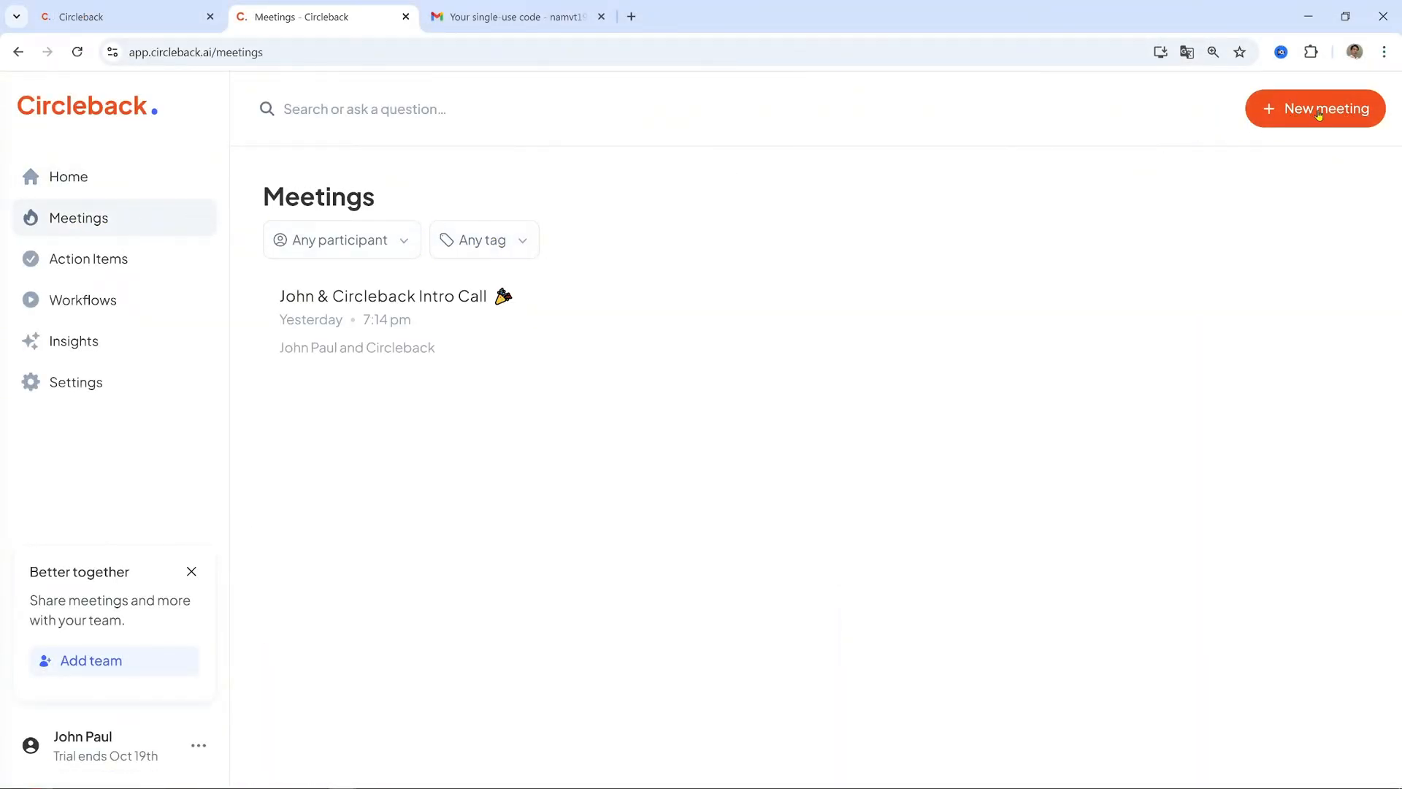
# Explore new-meeting options, then view the two incomplete action items: Update settings, Create a workflow
pyautogui.click(1322, 108)
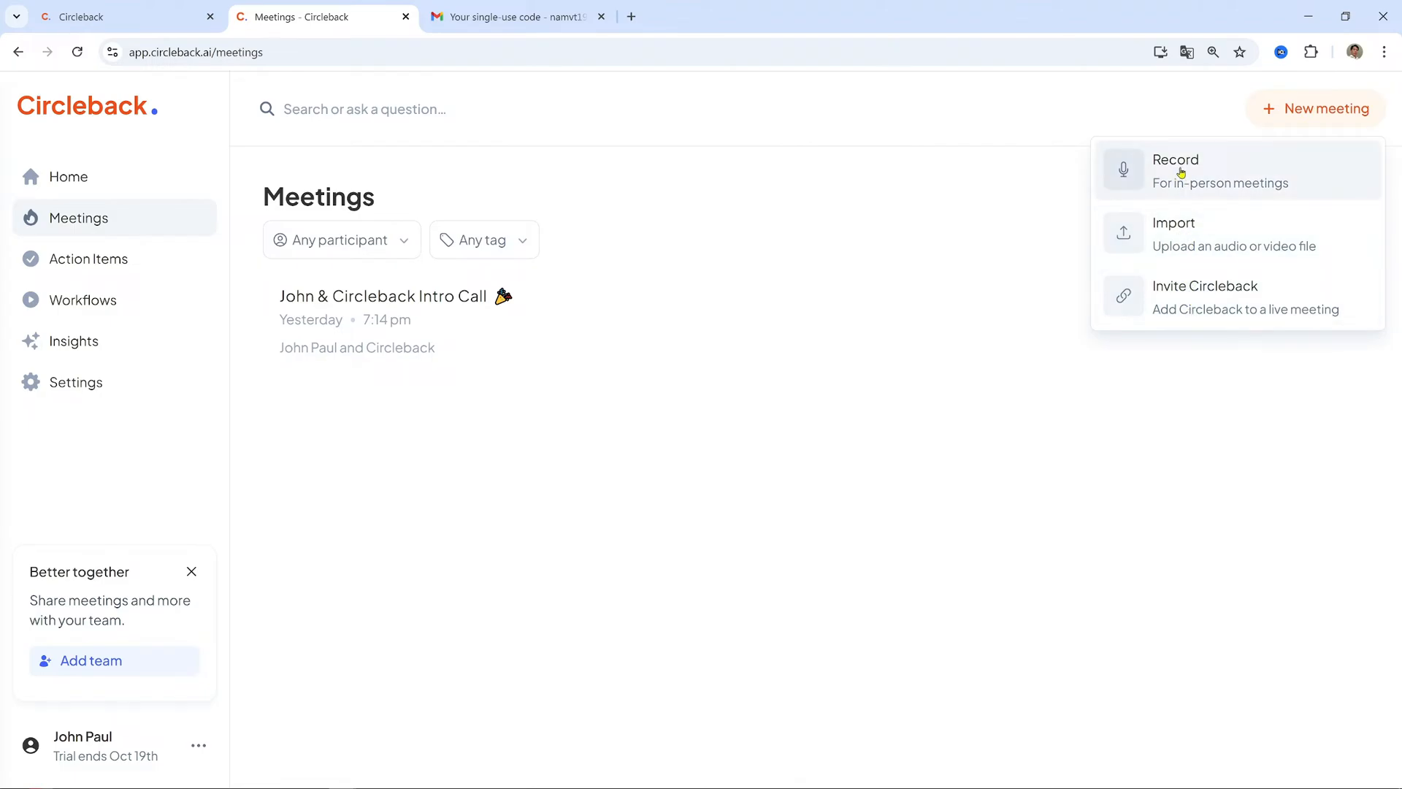
pyautogui.click(1175, 170)
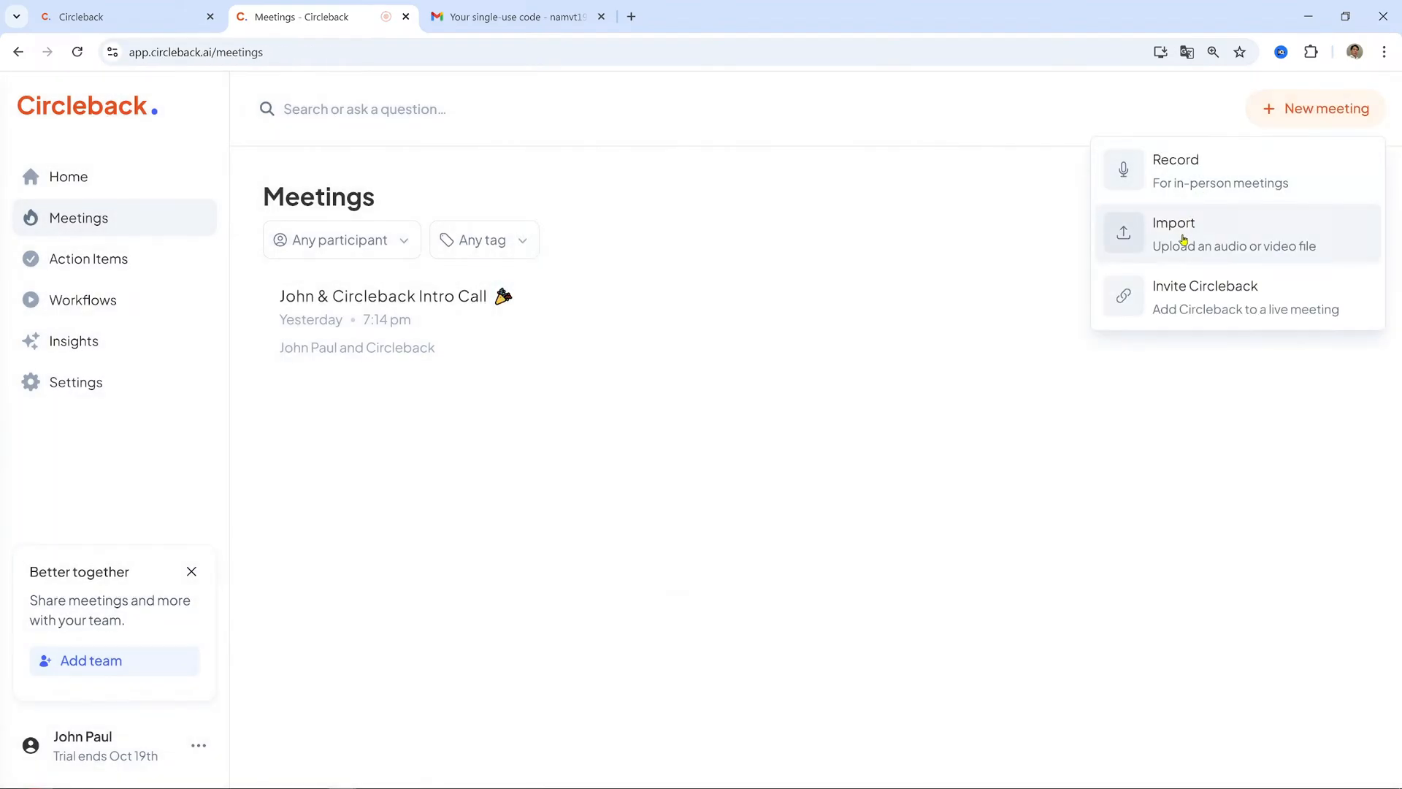
pyautogui.click(76, 383)
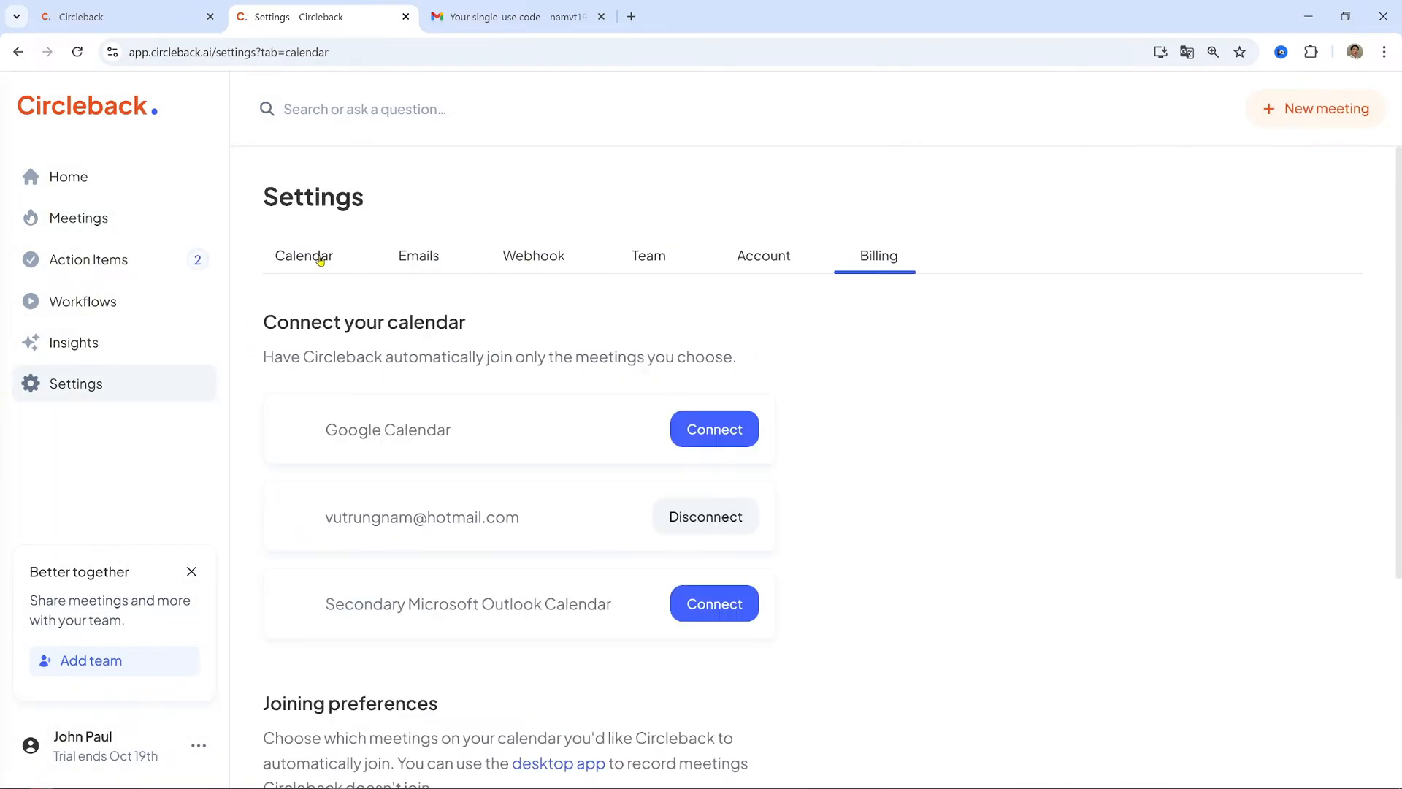
pyautogui.click(87, 260)
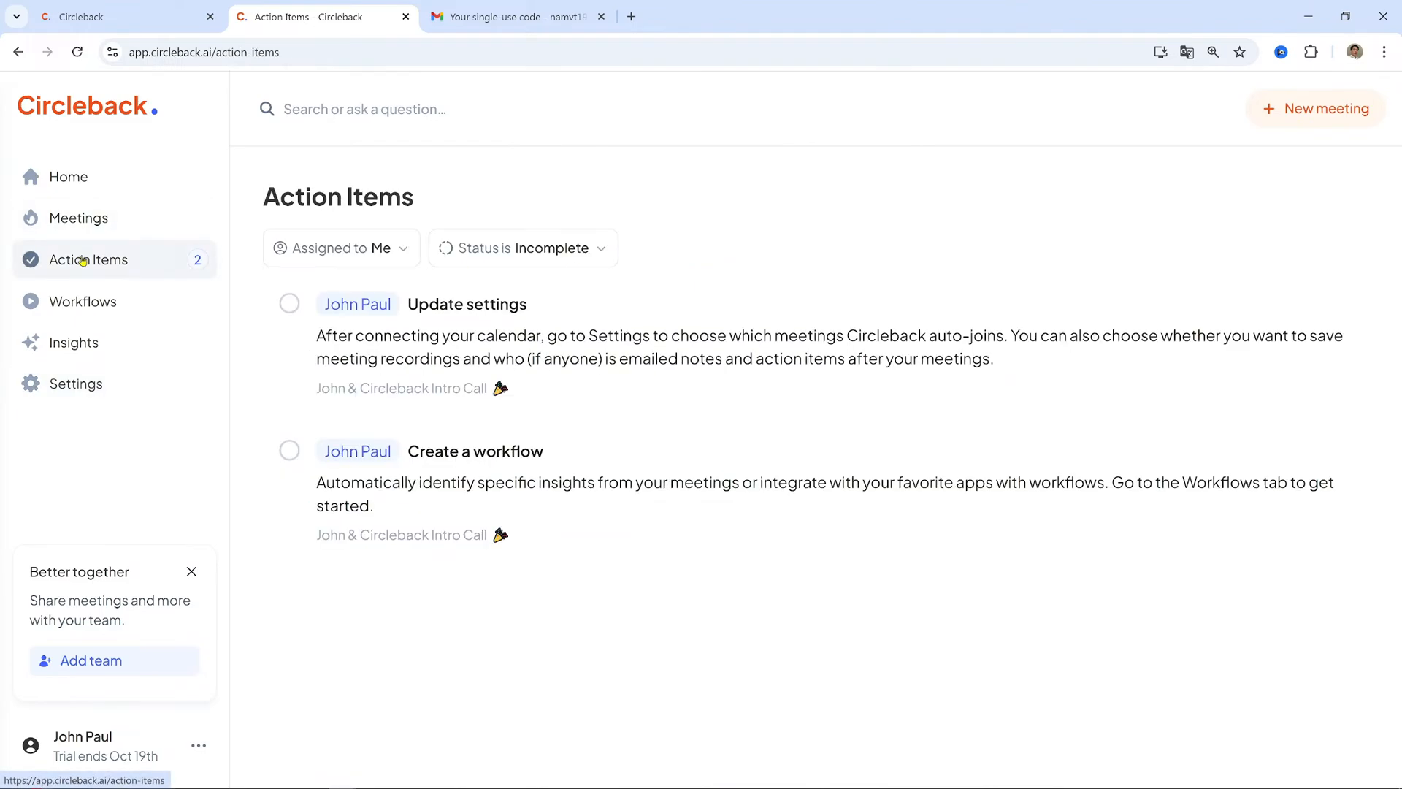
# Connect the Outlook calendar and view email preferences sending notes to yourself and invitees
pyautogui.click(68, 176)
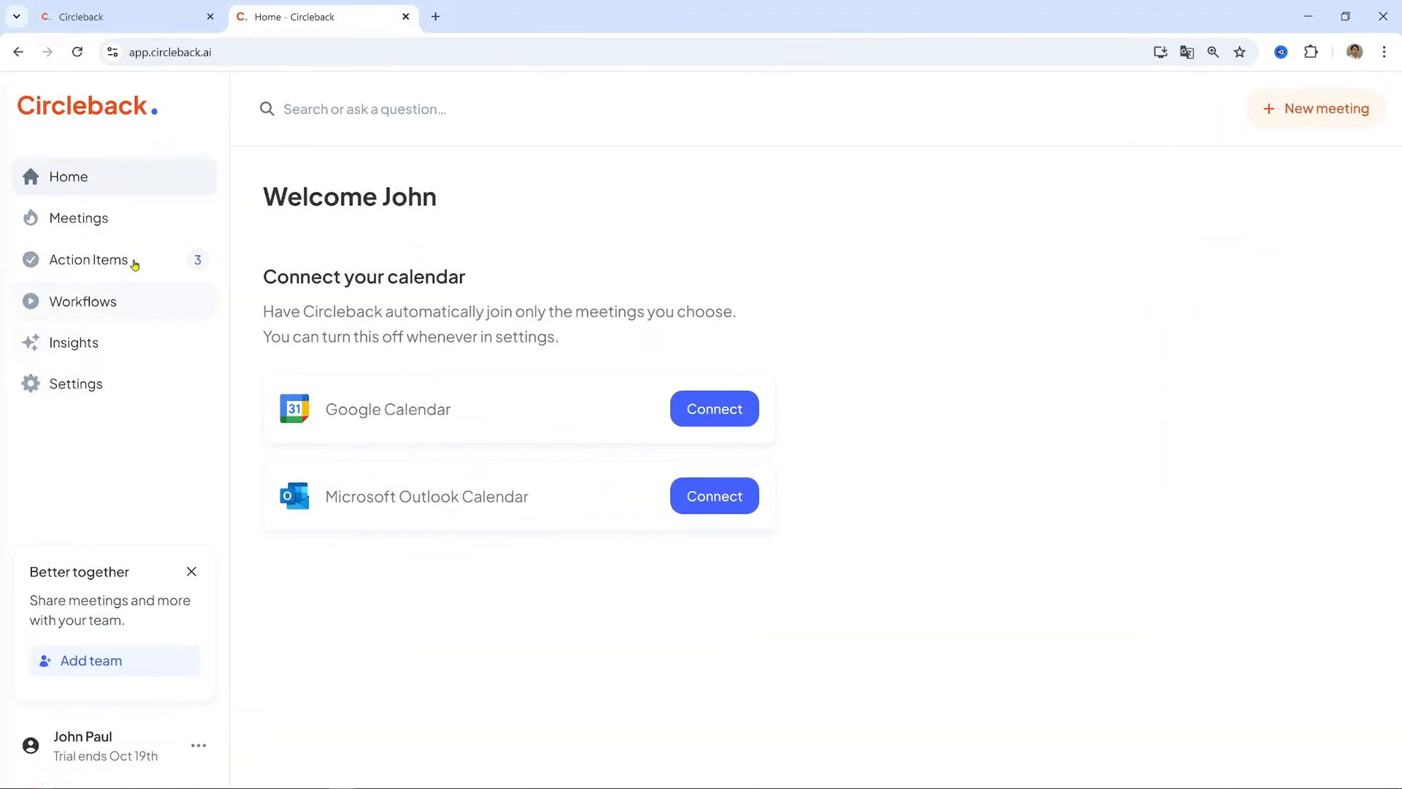
pyautogui.moveTo(779, 284)
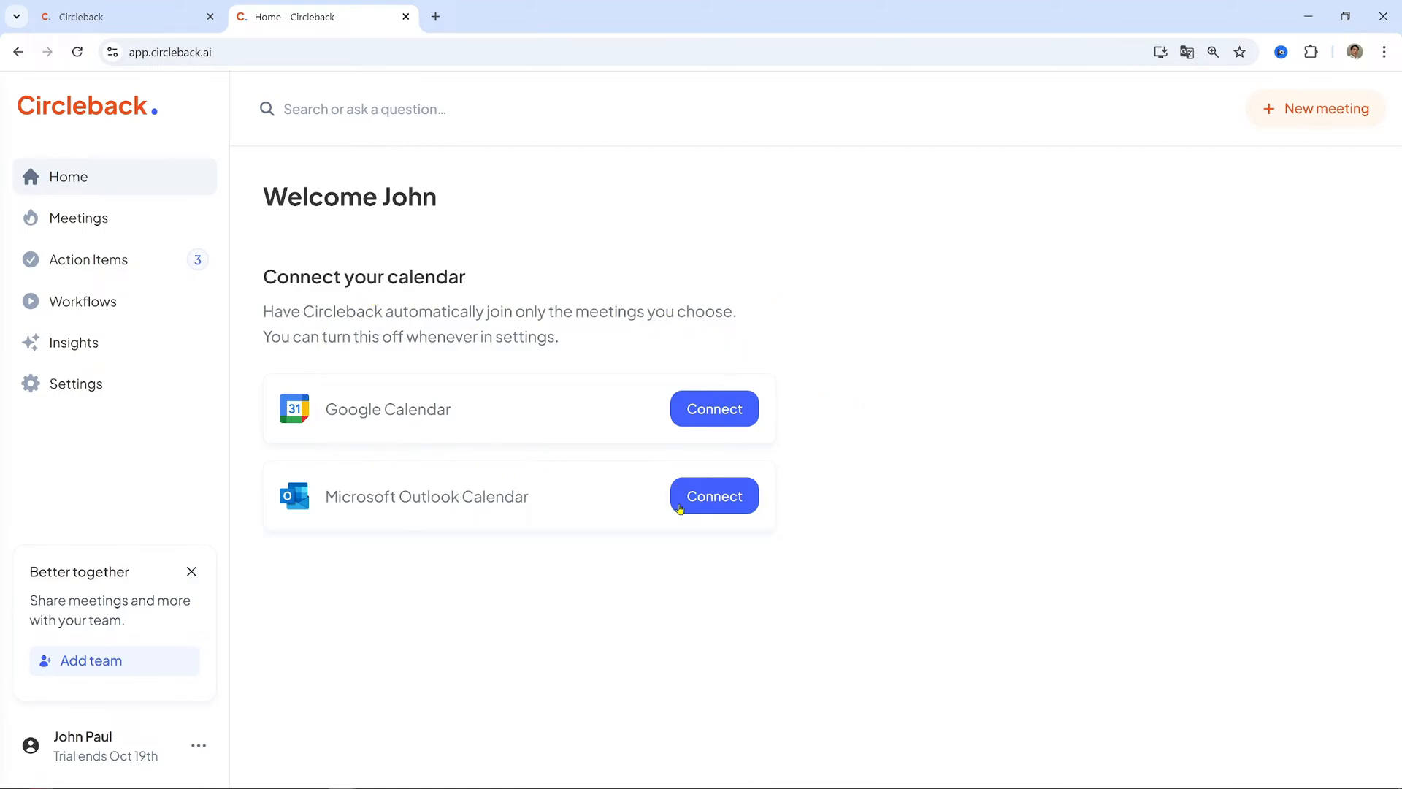
pyautogui.moveTo(709, 410)
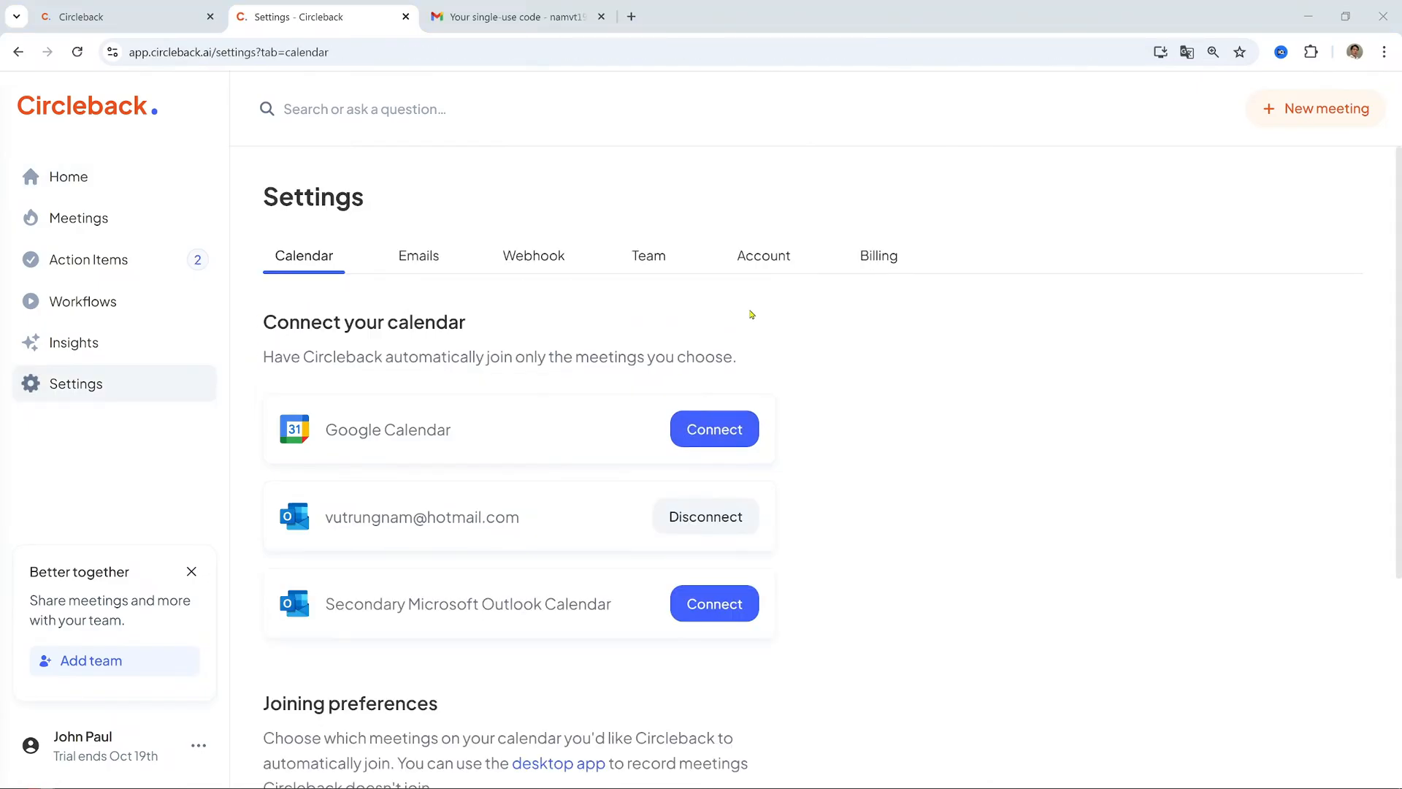
pyautogui.click(1316, 108)
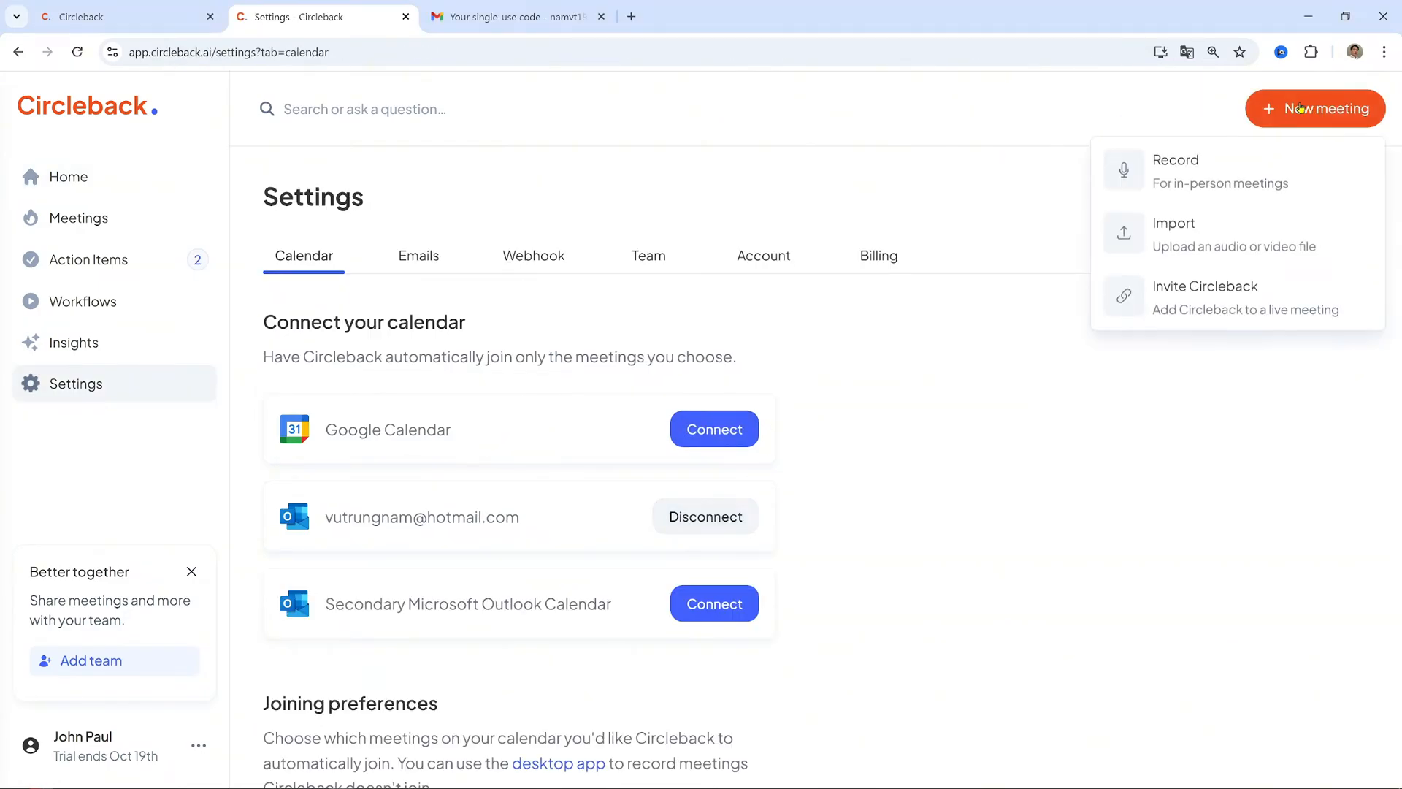
pyautogui.moveTo(1193, 205)
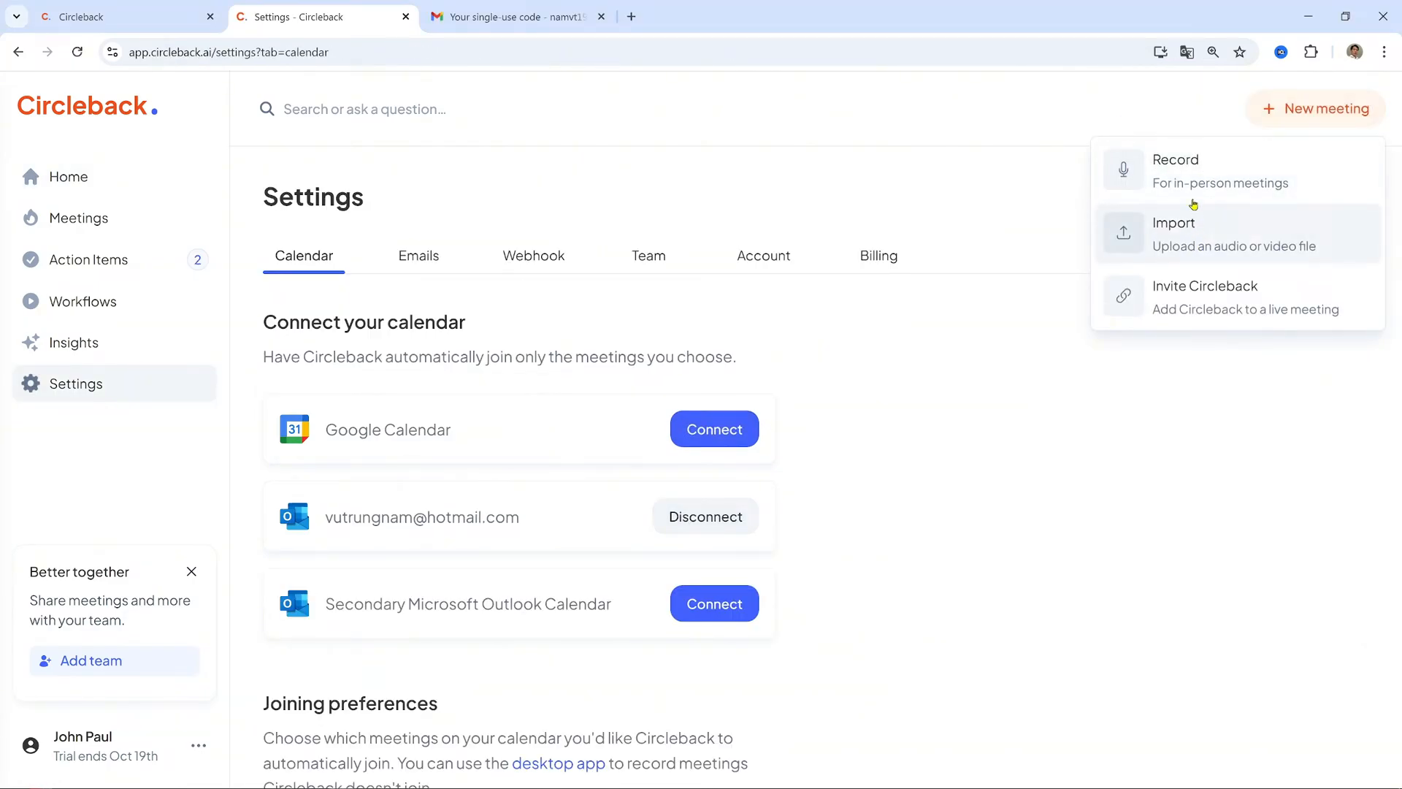
pyautogui.click(419, 256)
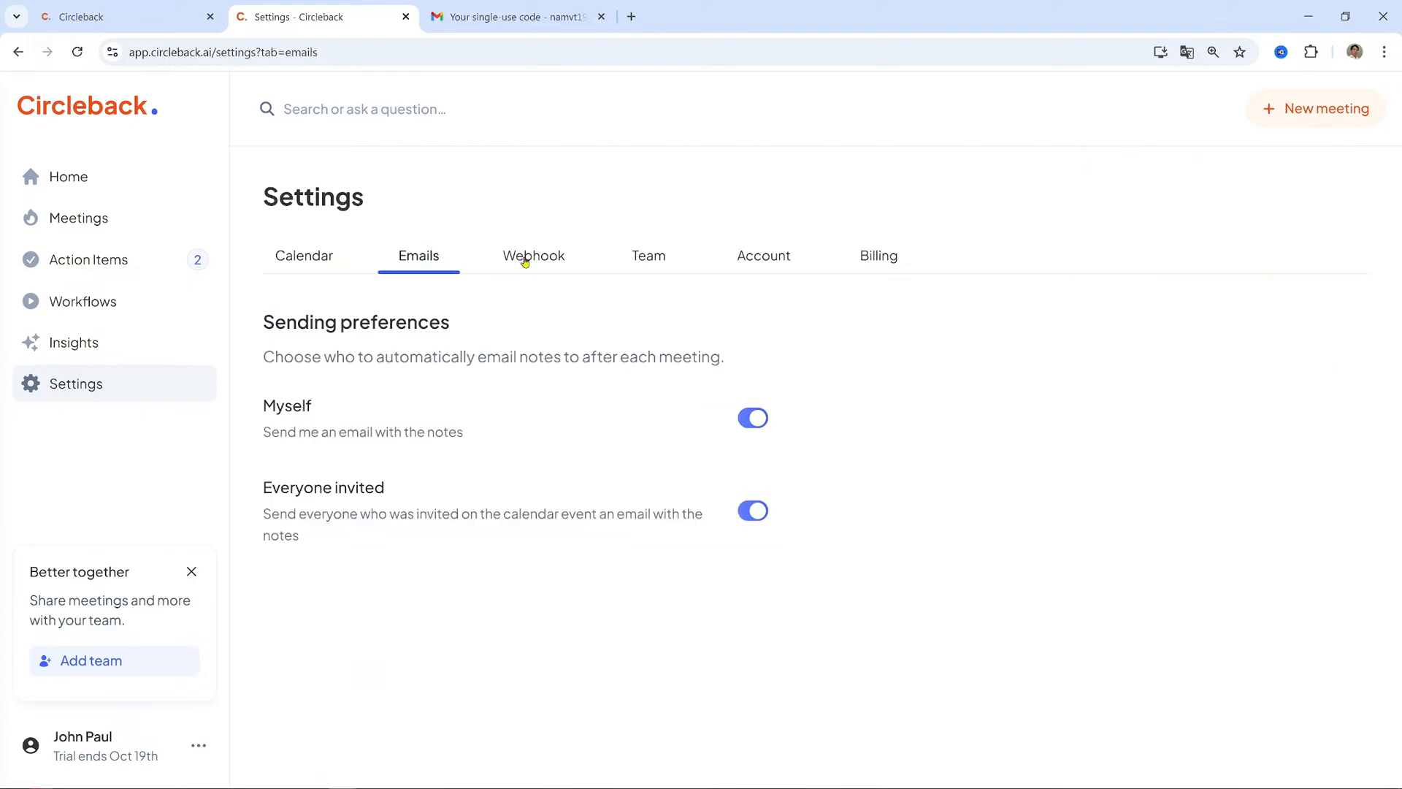
# Check the webhook settings and reach the empty Workflows page
pyautogui.click(648, 256)
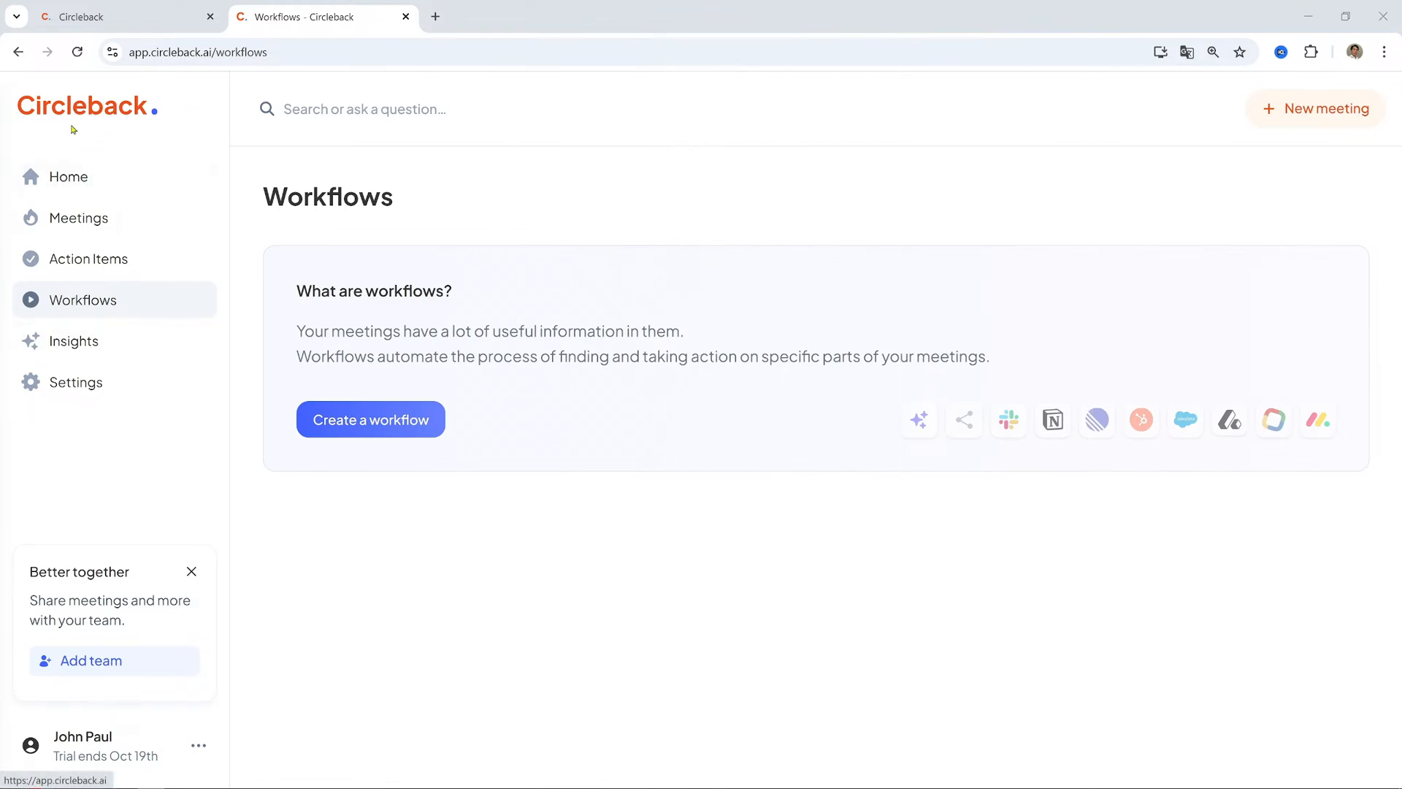
pyautogui.moveTo(113, 301)
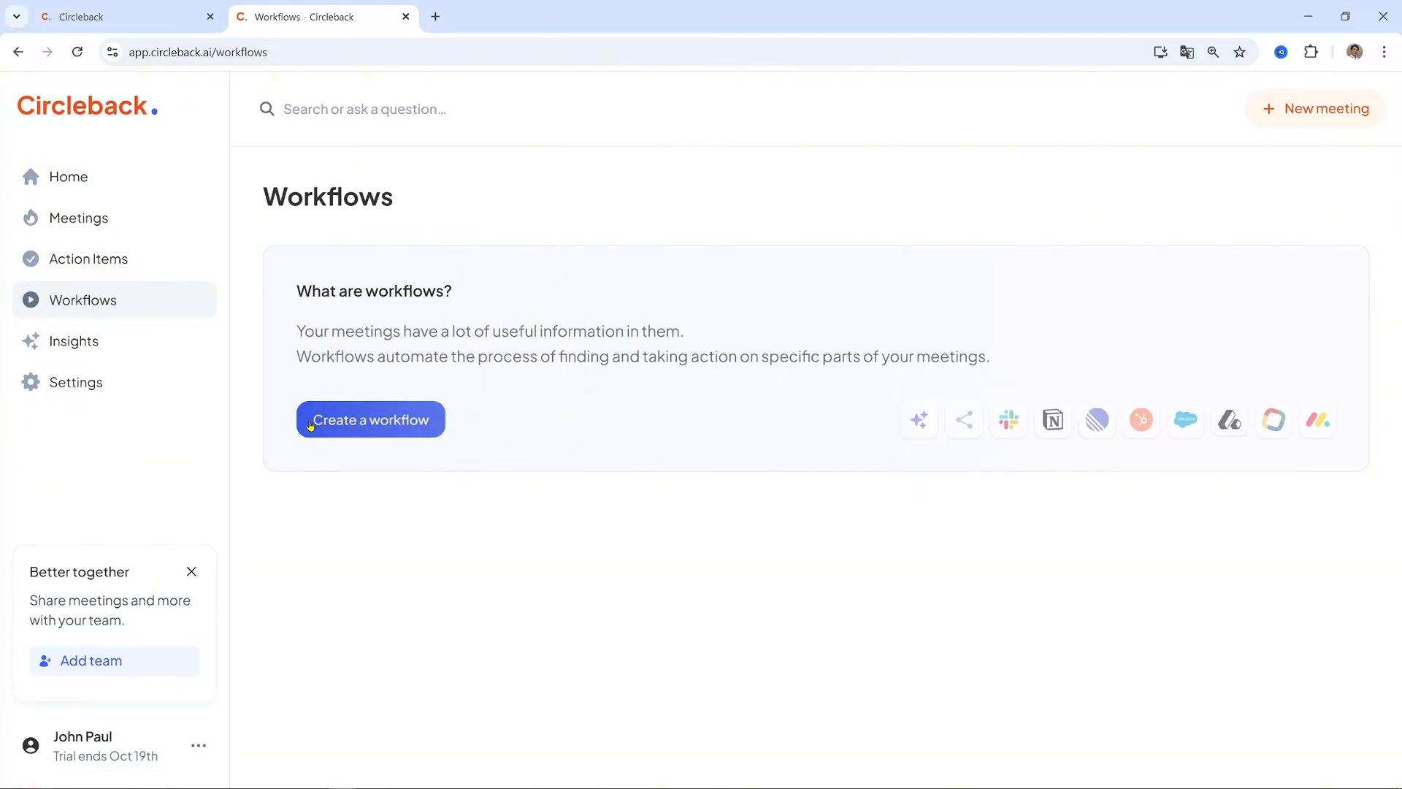
# Create the 'Update Attio with Meeting Notes' workflow, triggered after every meeting
pyautogui.click(370, 419)
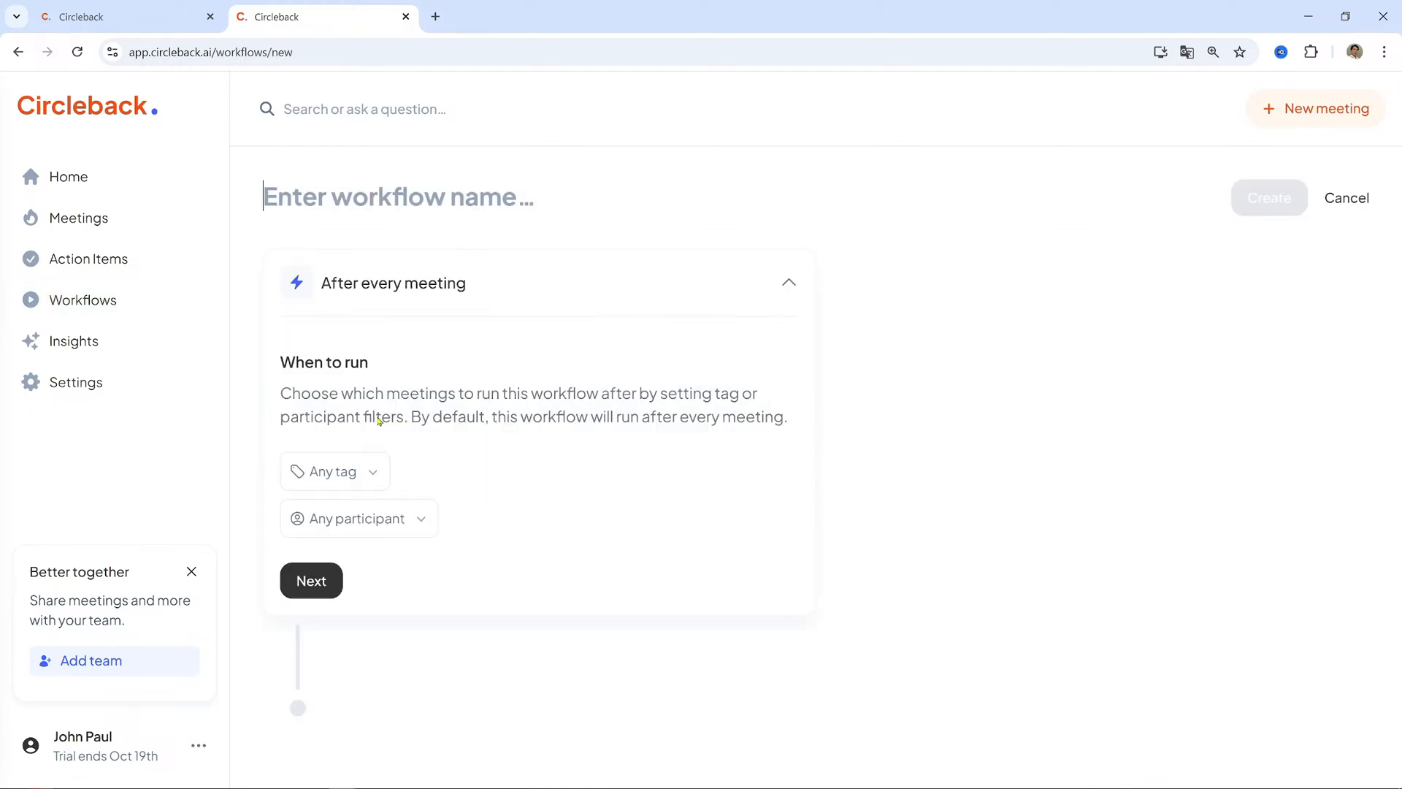
pyautogui.moveTo(469, 393)
pyautogui.write('Update Attio with Meeting Notes')
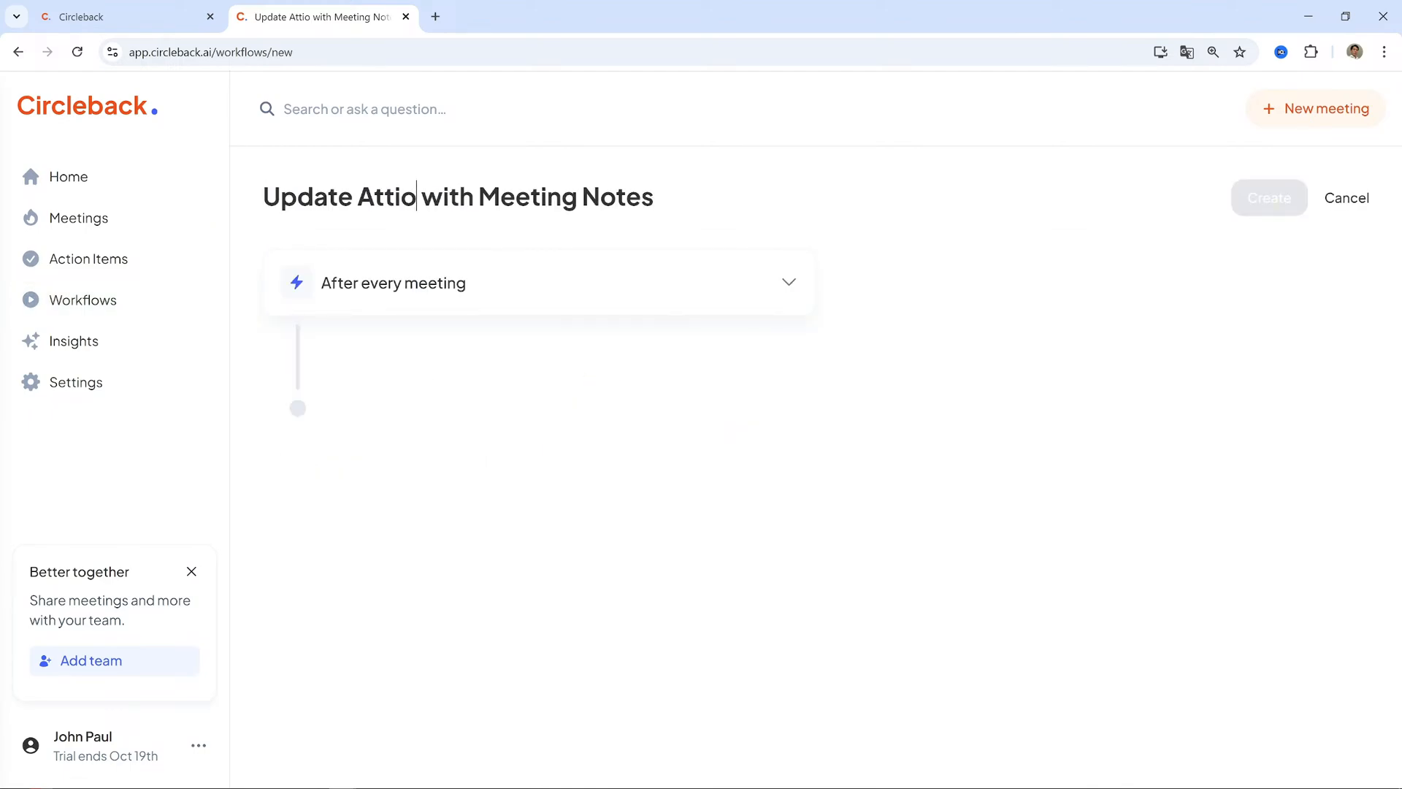
pyautogui.click(789, 283)
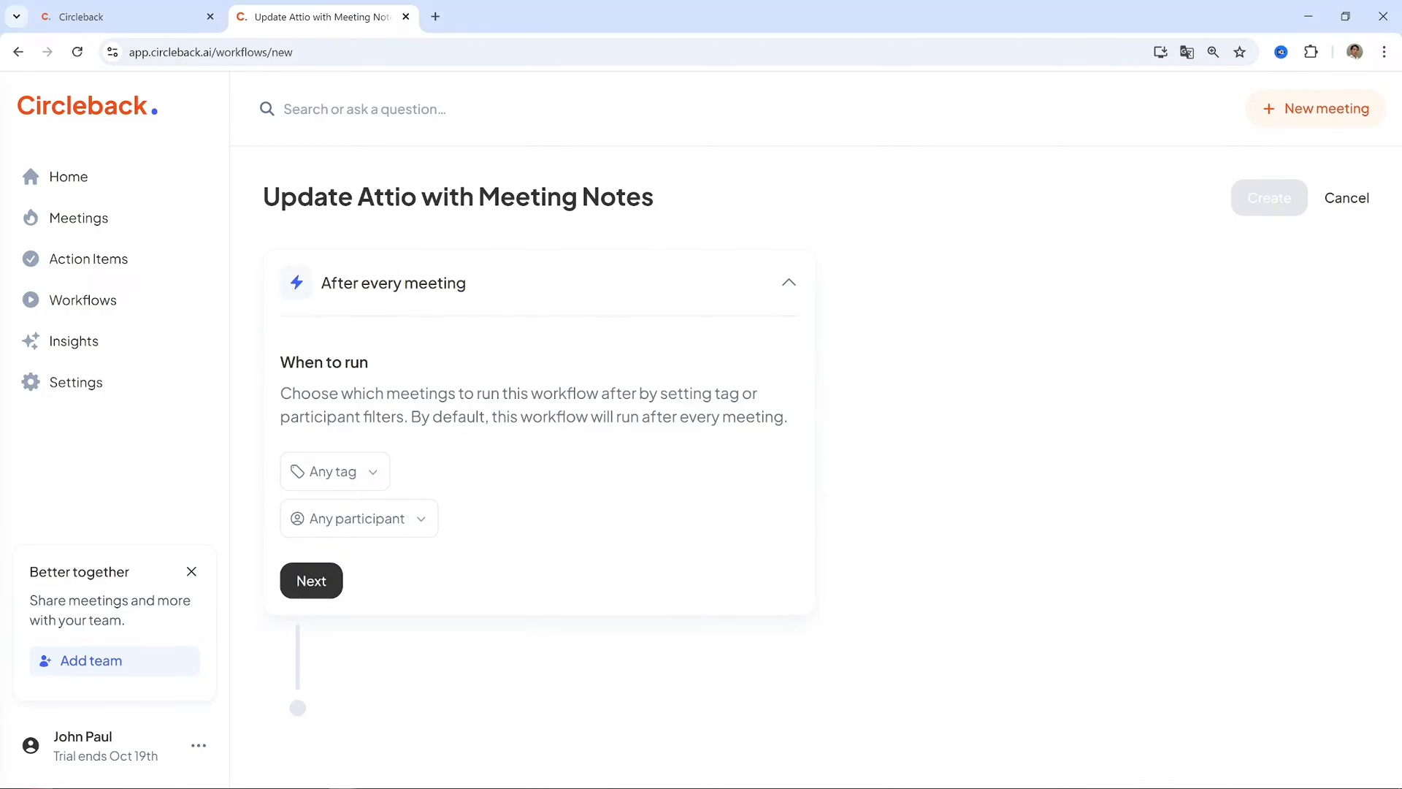
pyautogui.moveTo(373, 457)
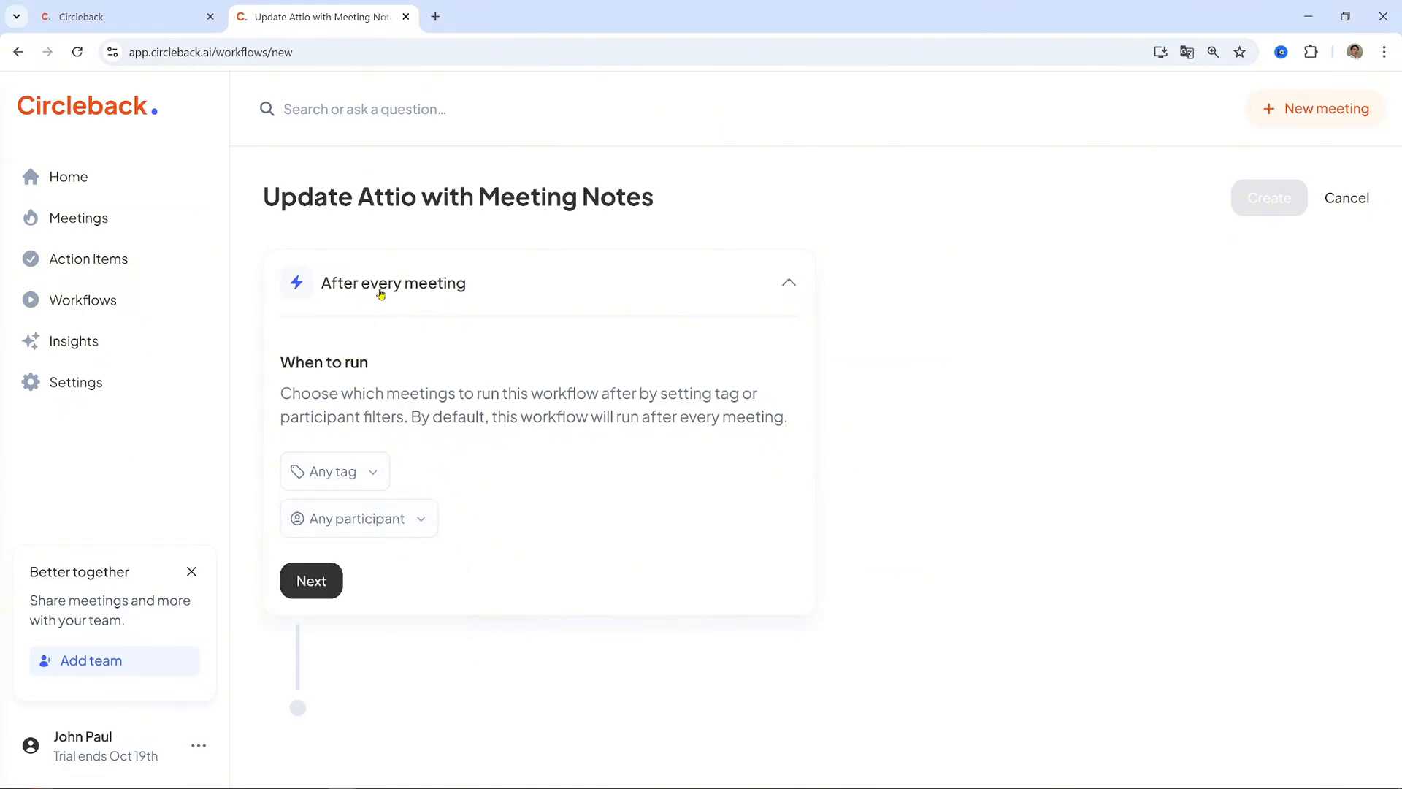
pyautogui.click(311, 580)
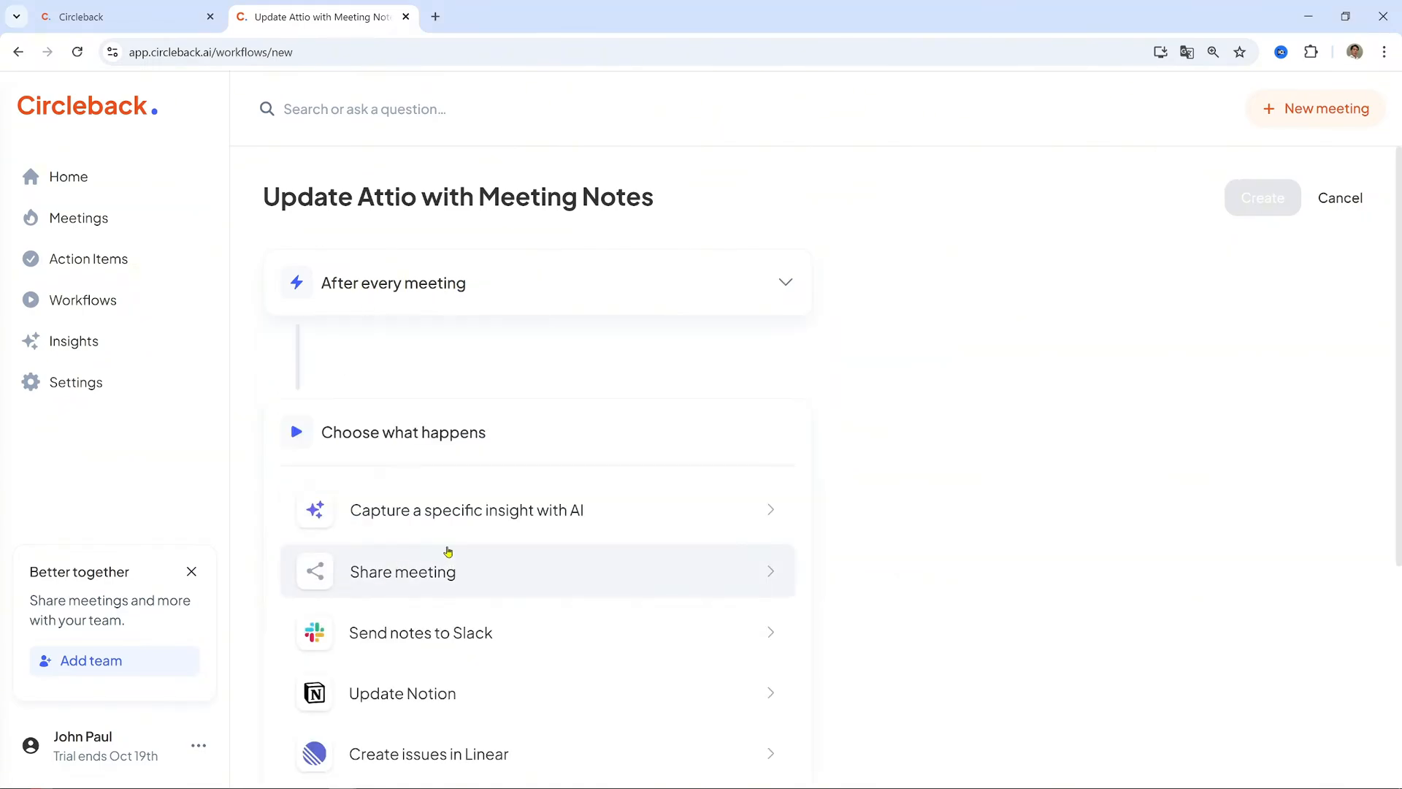
pyautogui.scroll(-3)
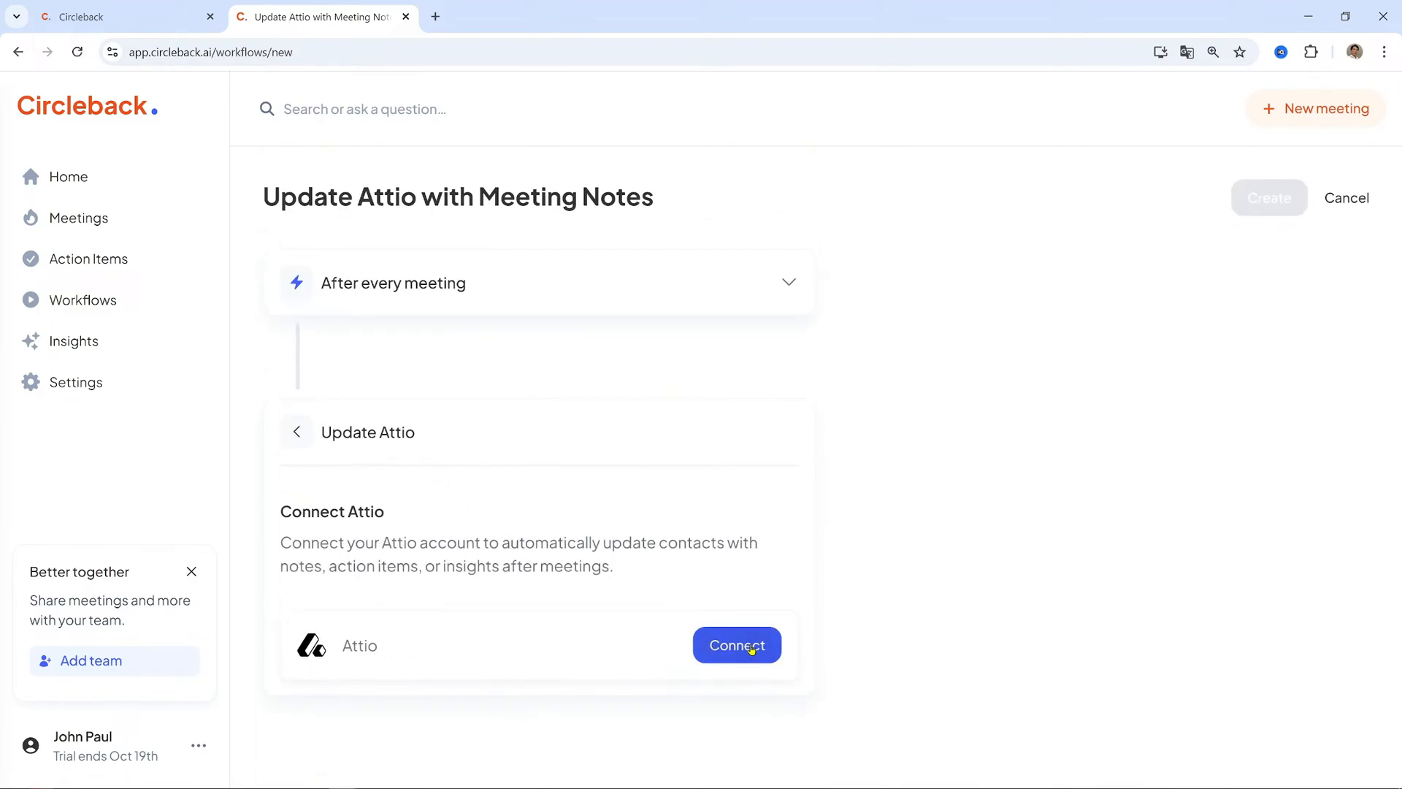
# Connect Attio and add meeting notes and action items to matching people
pyautogui.click(737, 645)
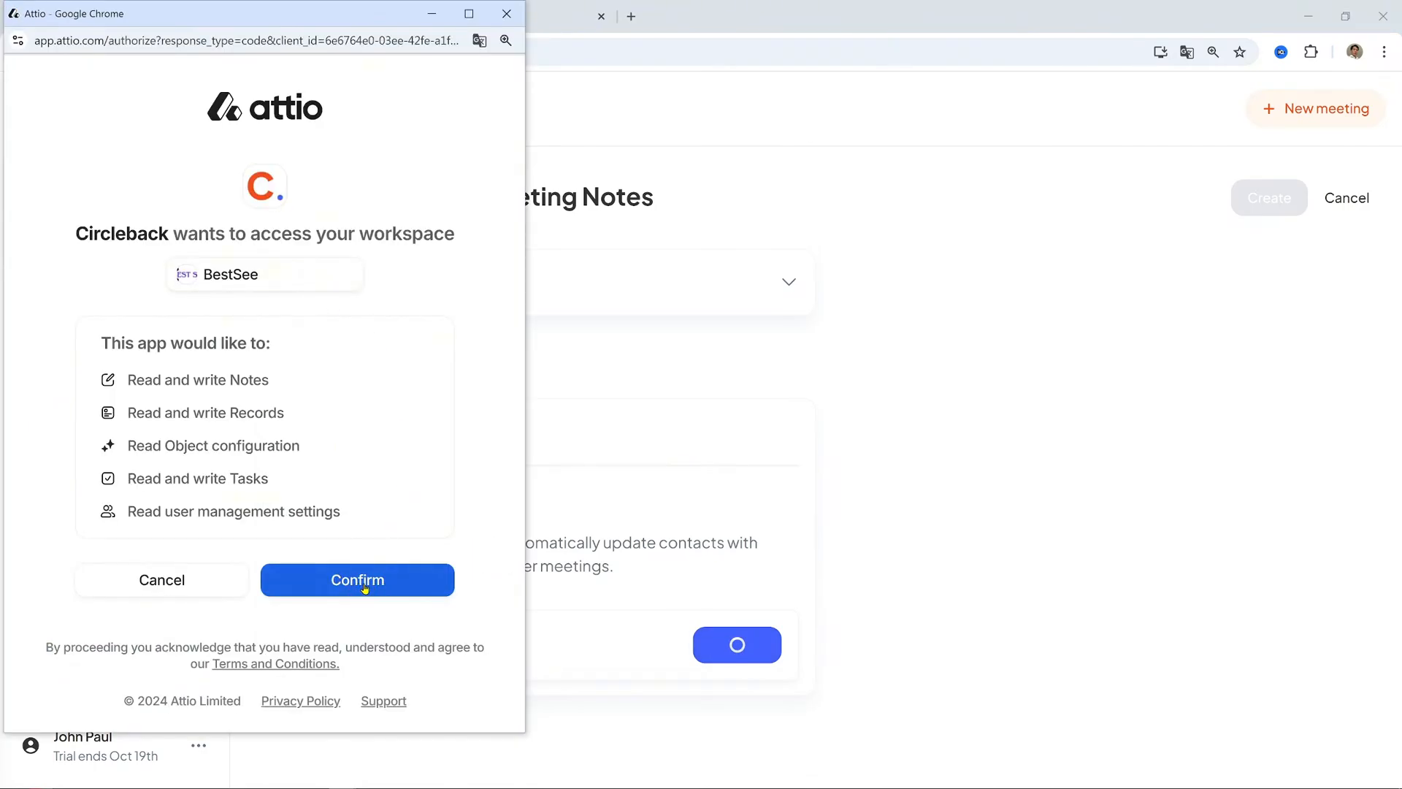
pyautogui.click(357, 579)
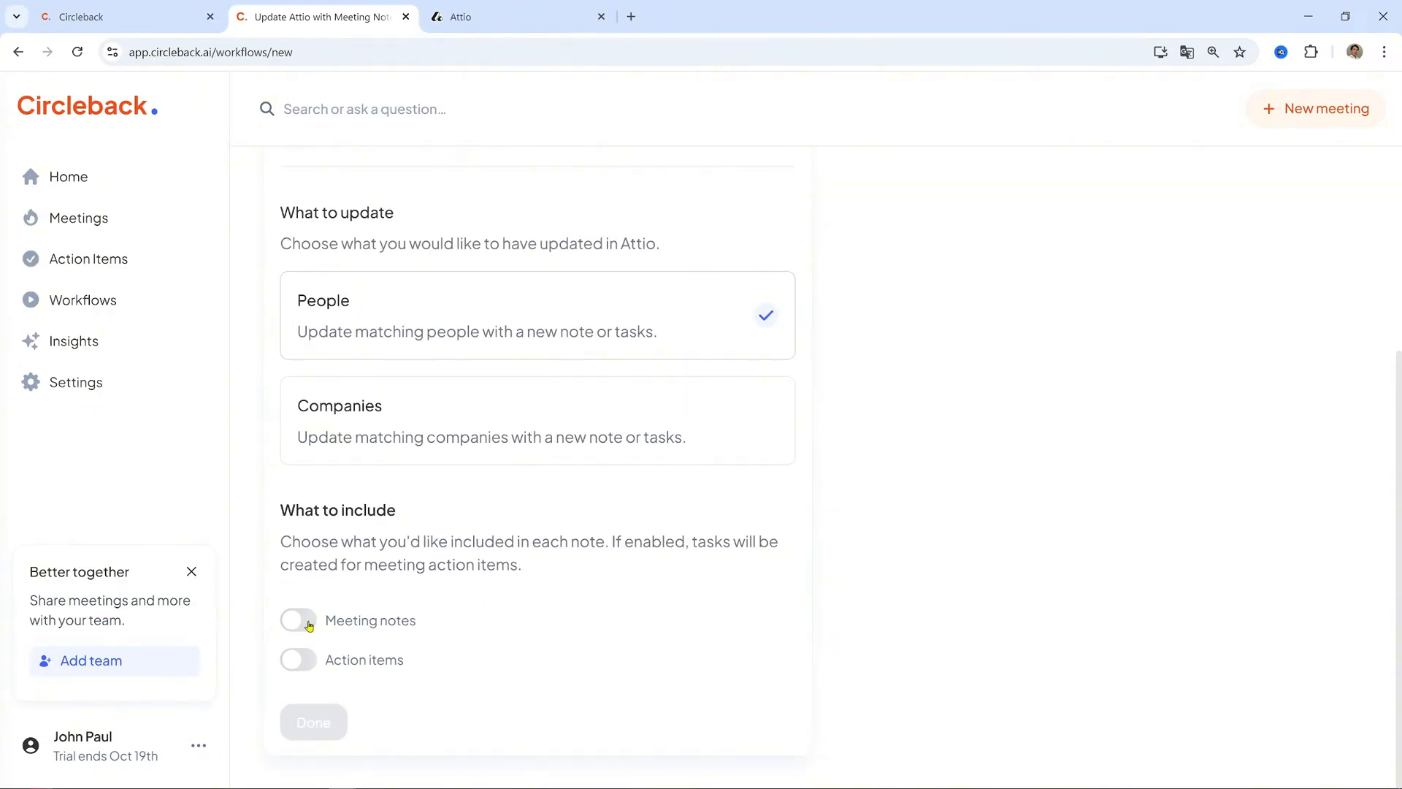
pyautogui.click(297, 620)
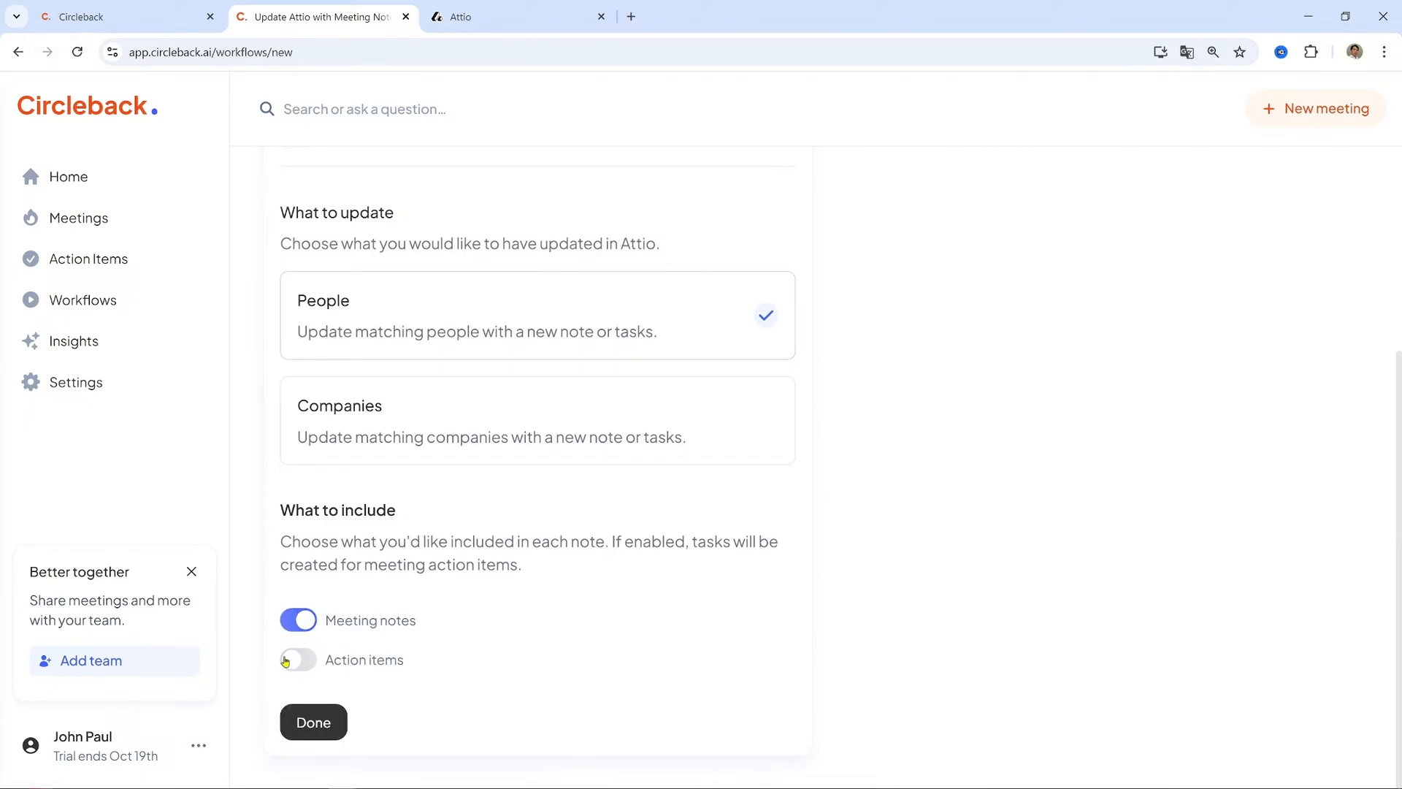
pyautogui.click(297, 660)
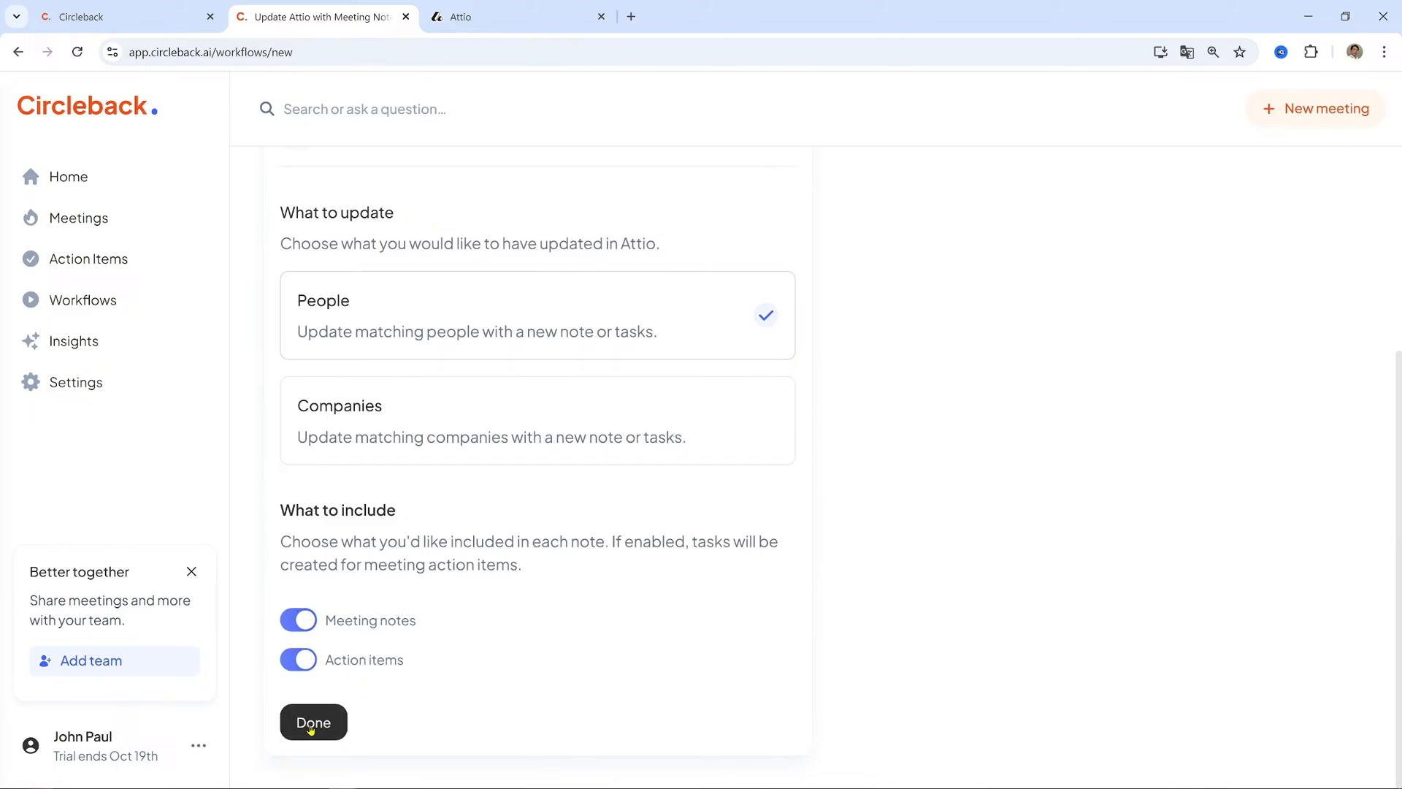
pyautogui.click(312, 722)
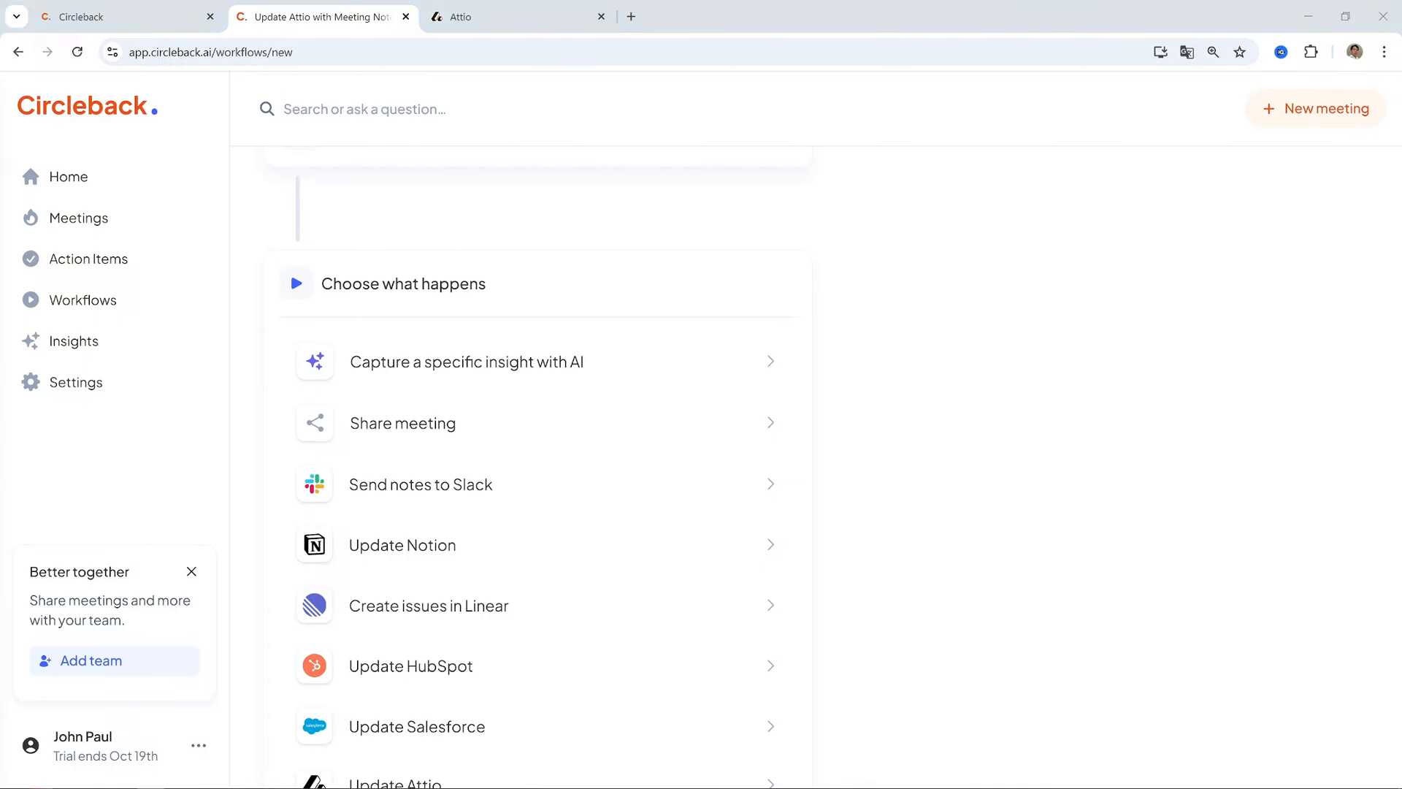
pyautogui.moveTo(752, 268)
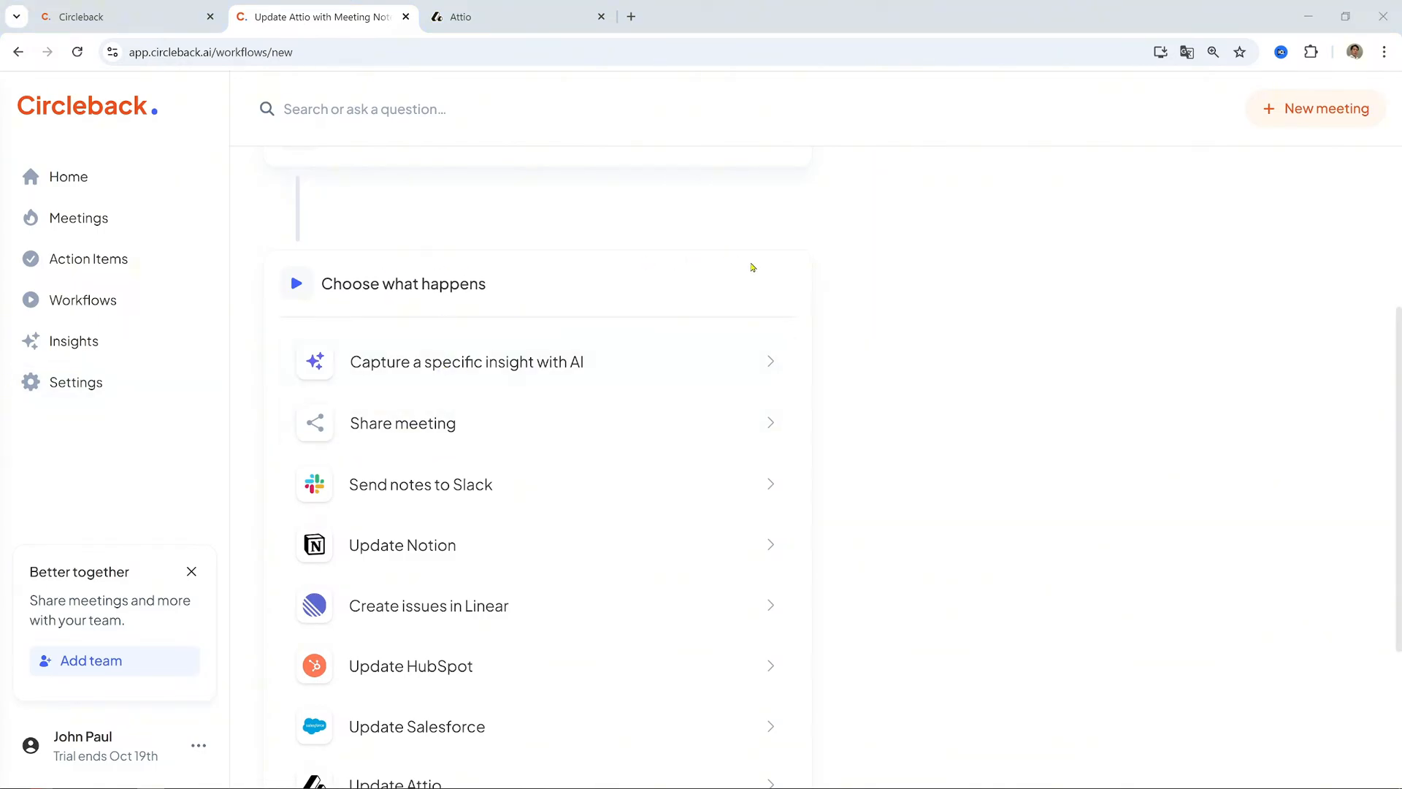
# Save the Attio workflow, glance at the Meeting November monday.com board, and return to Workflows
pyautogui.scroll(-3)
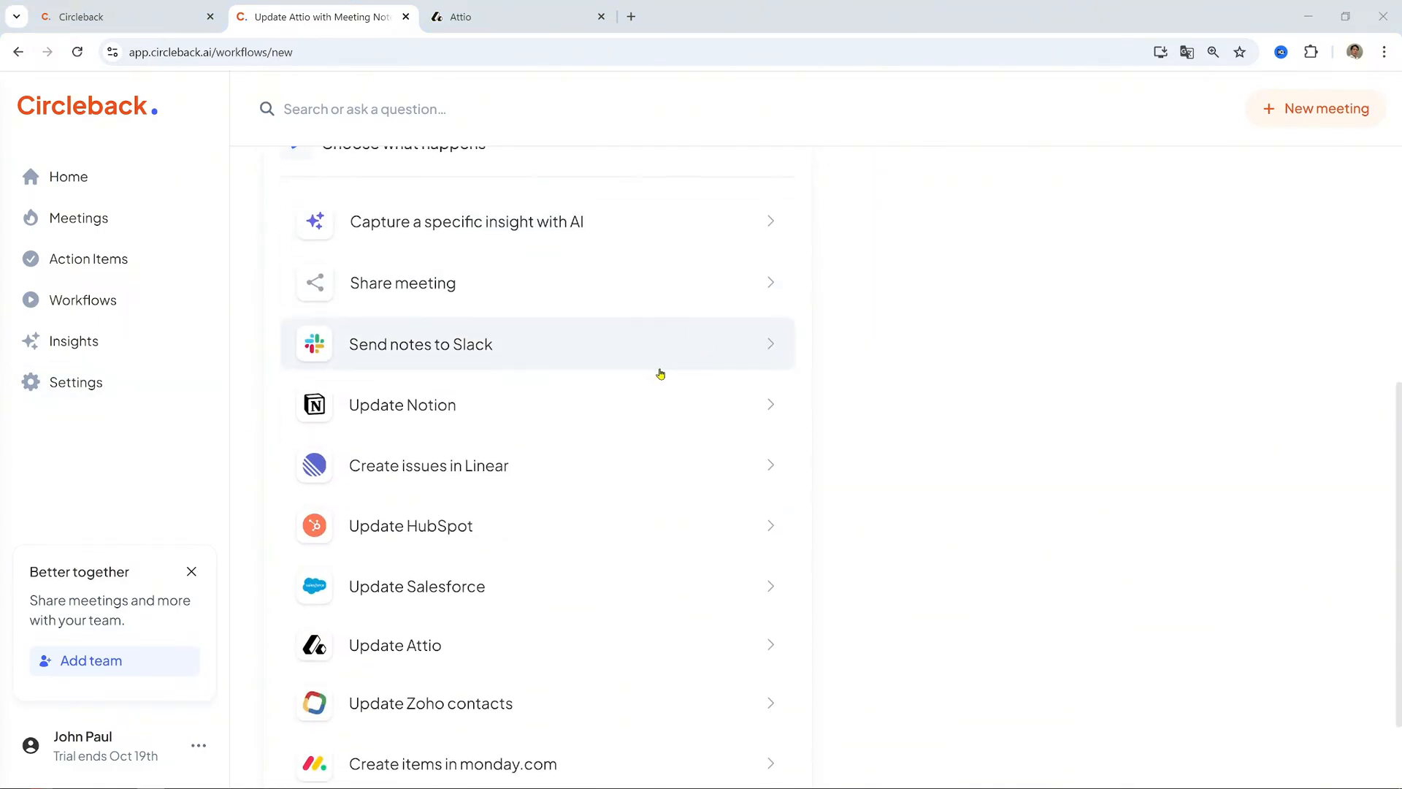
pyautogui.scroll(-3)
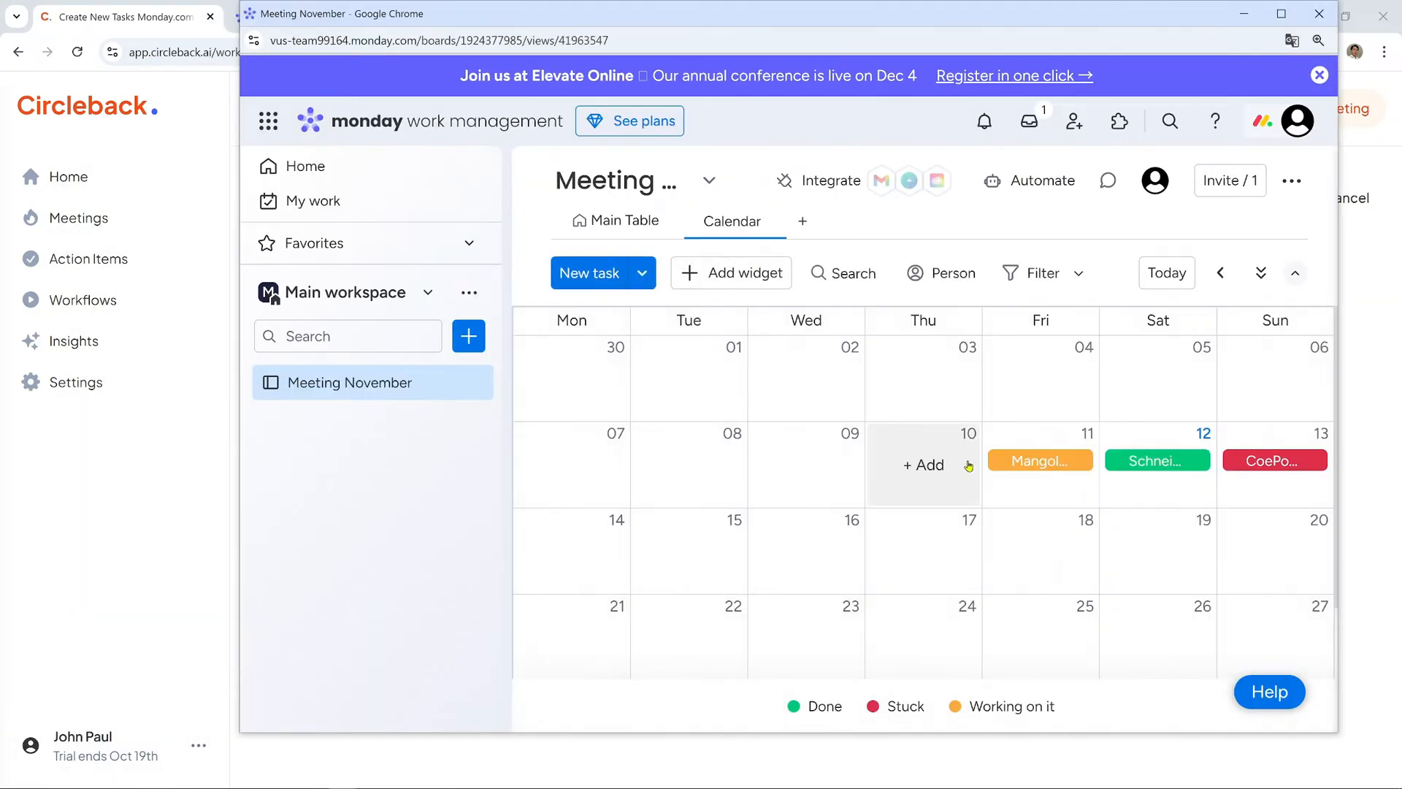
pyautogui.moveTo(79, 481)
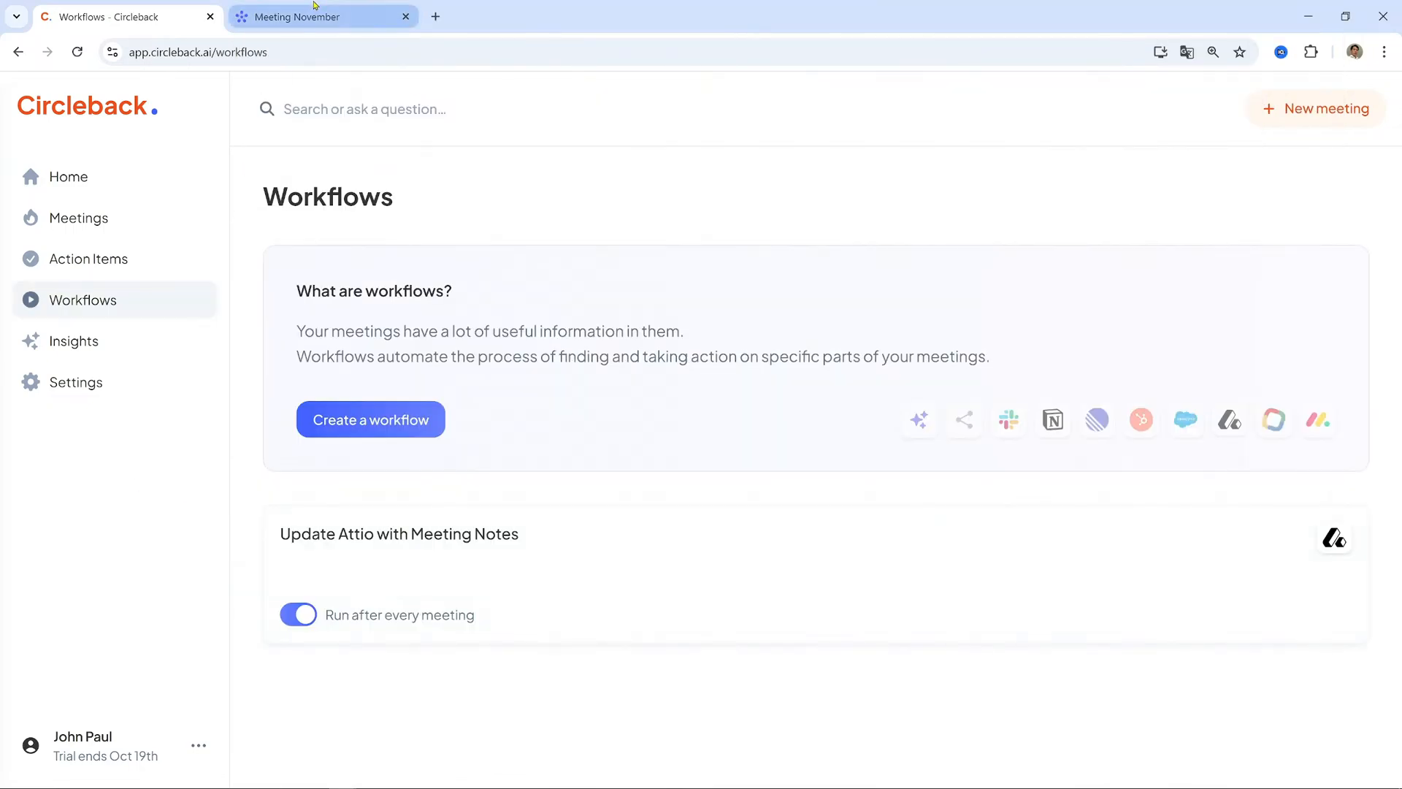
pyautogui.click(310, 17)
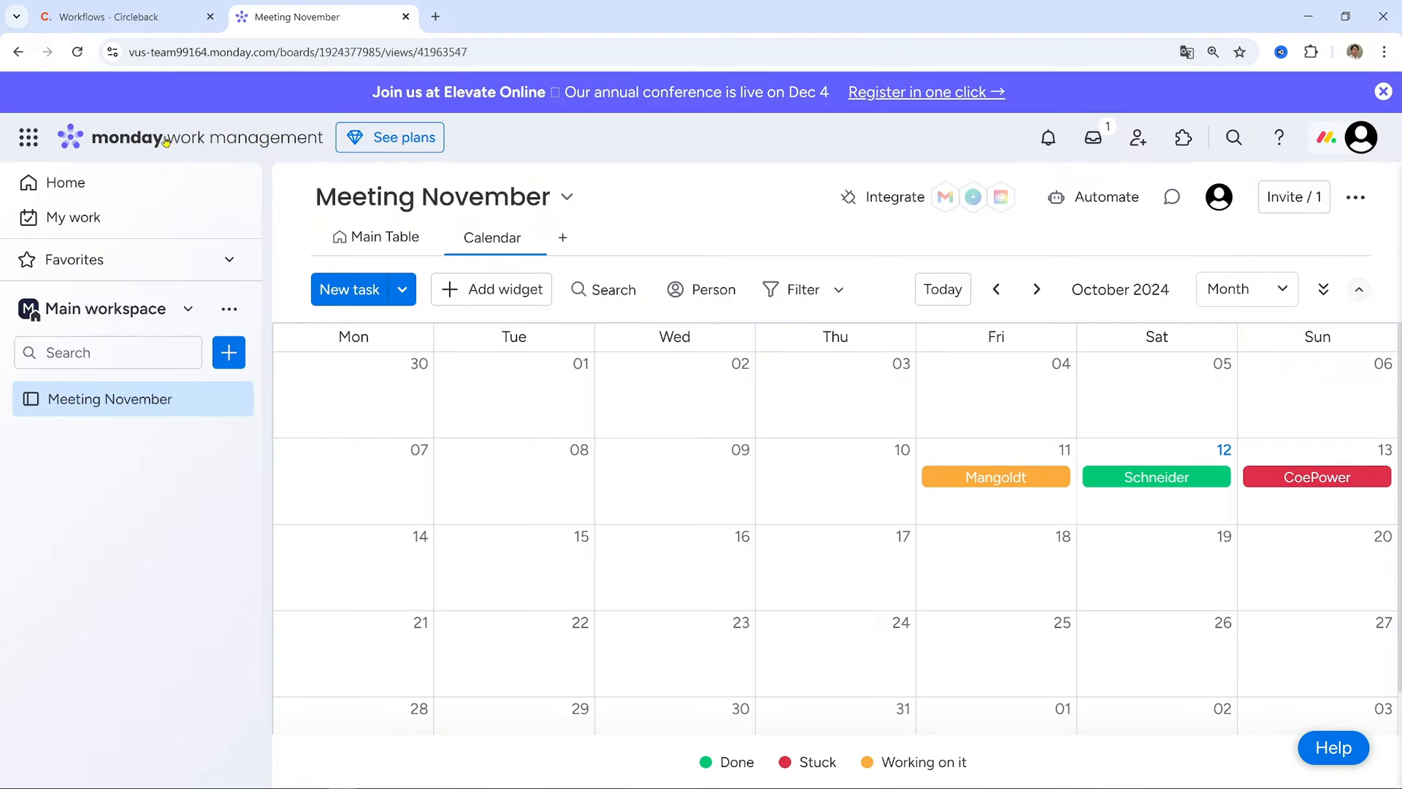
pyautogui.click(102, 16)
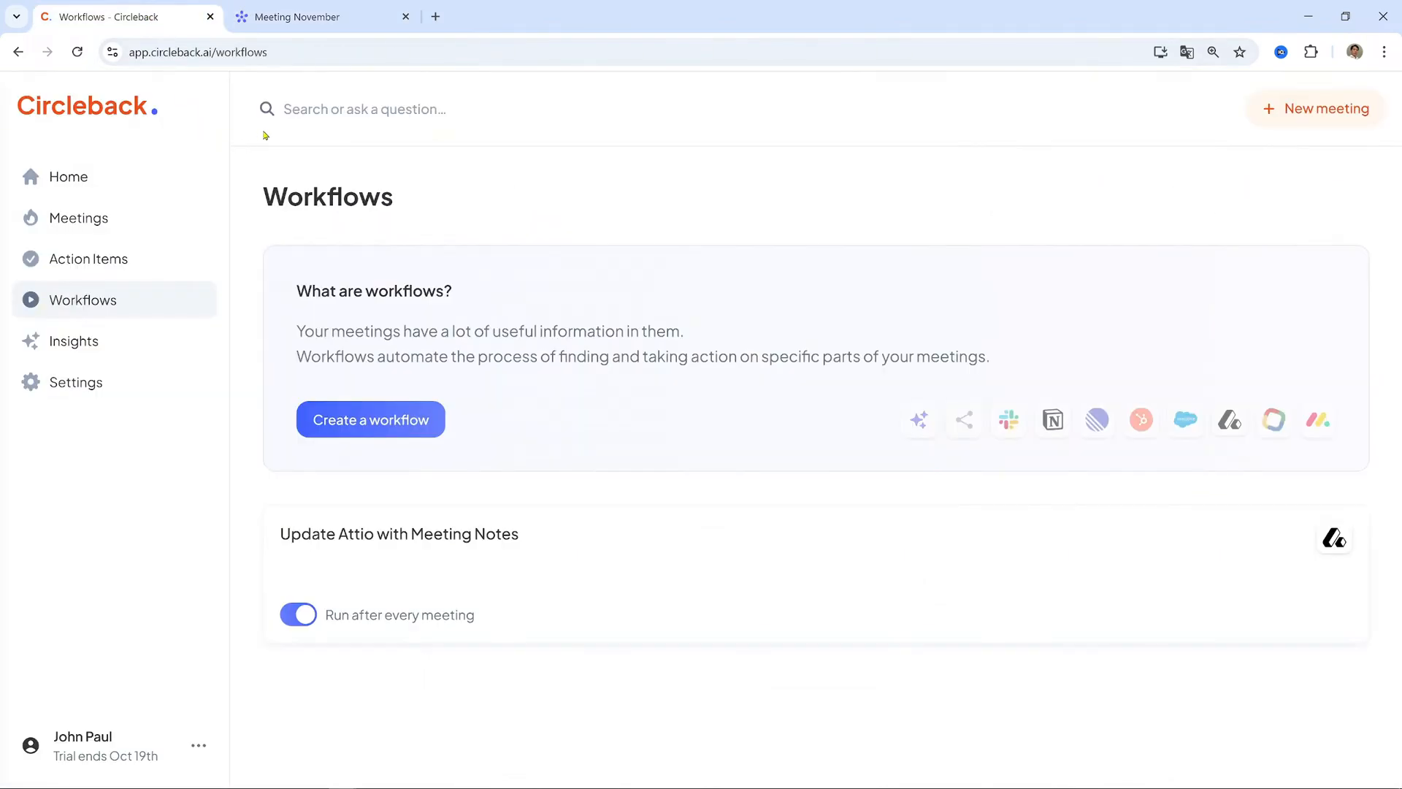
# Start a workflow named 'Create New Tasks Monday.com' and add a monday.com create-items step
pyautogui.click(370, 419)
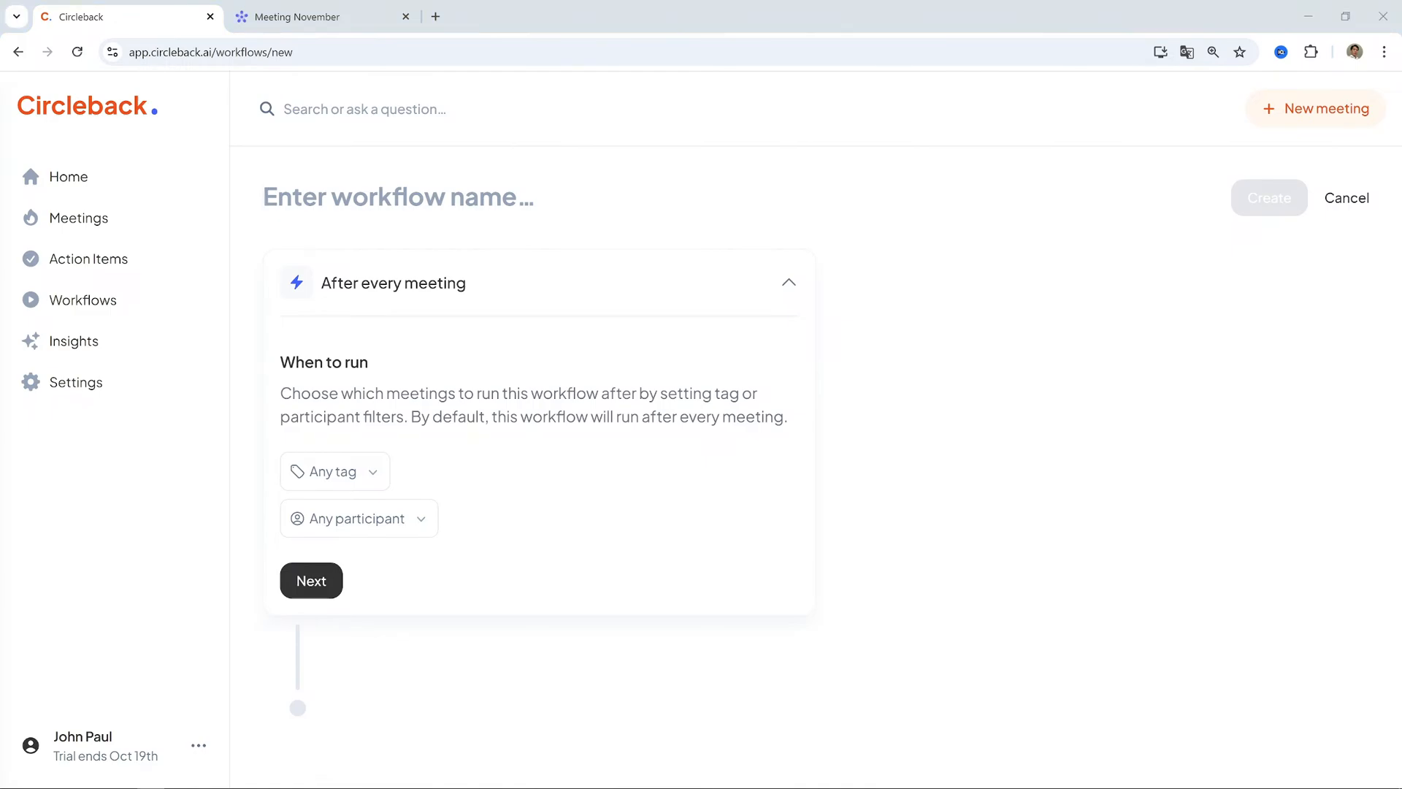
pyautogui.moveTo(377, 277)
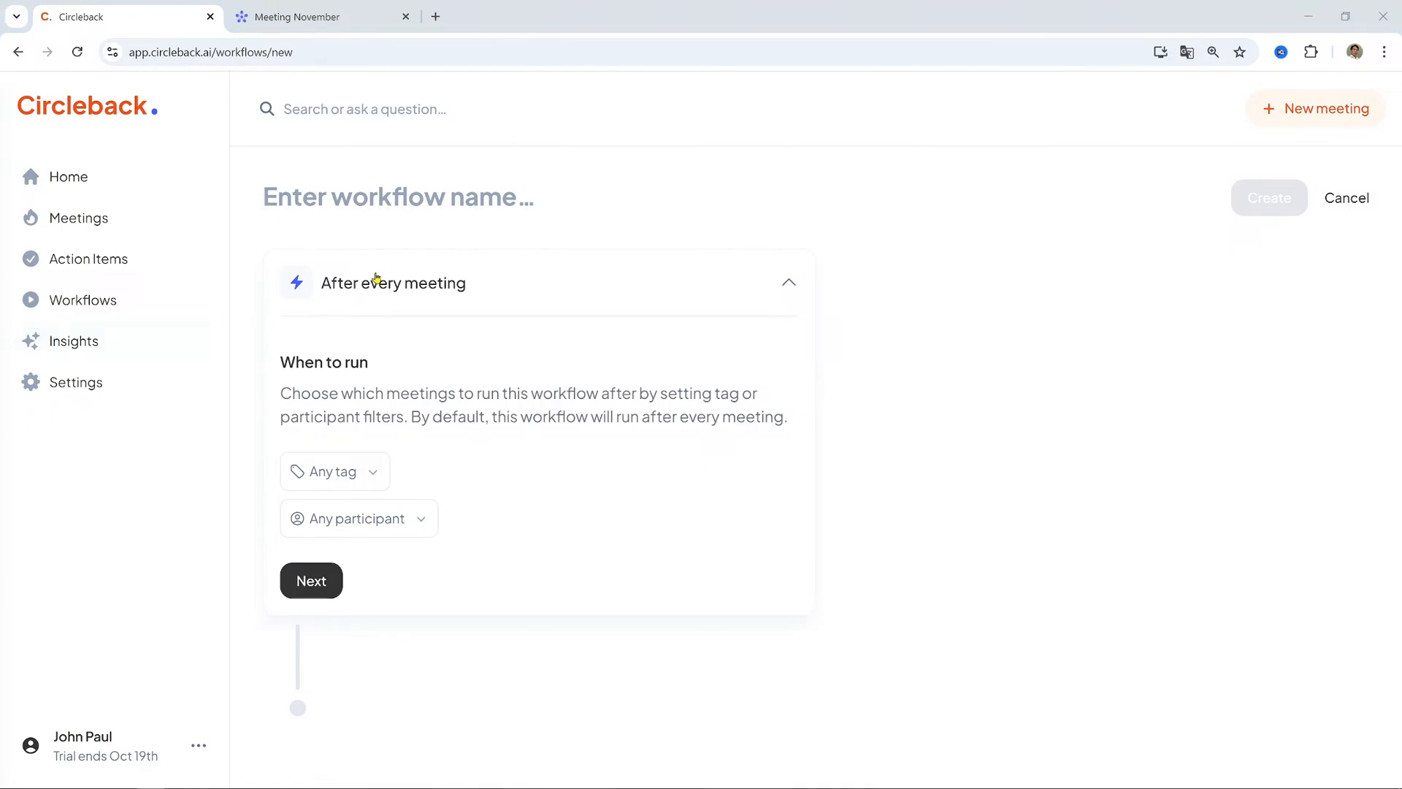
pyautogui.write('Create New Tasks Monday.com')
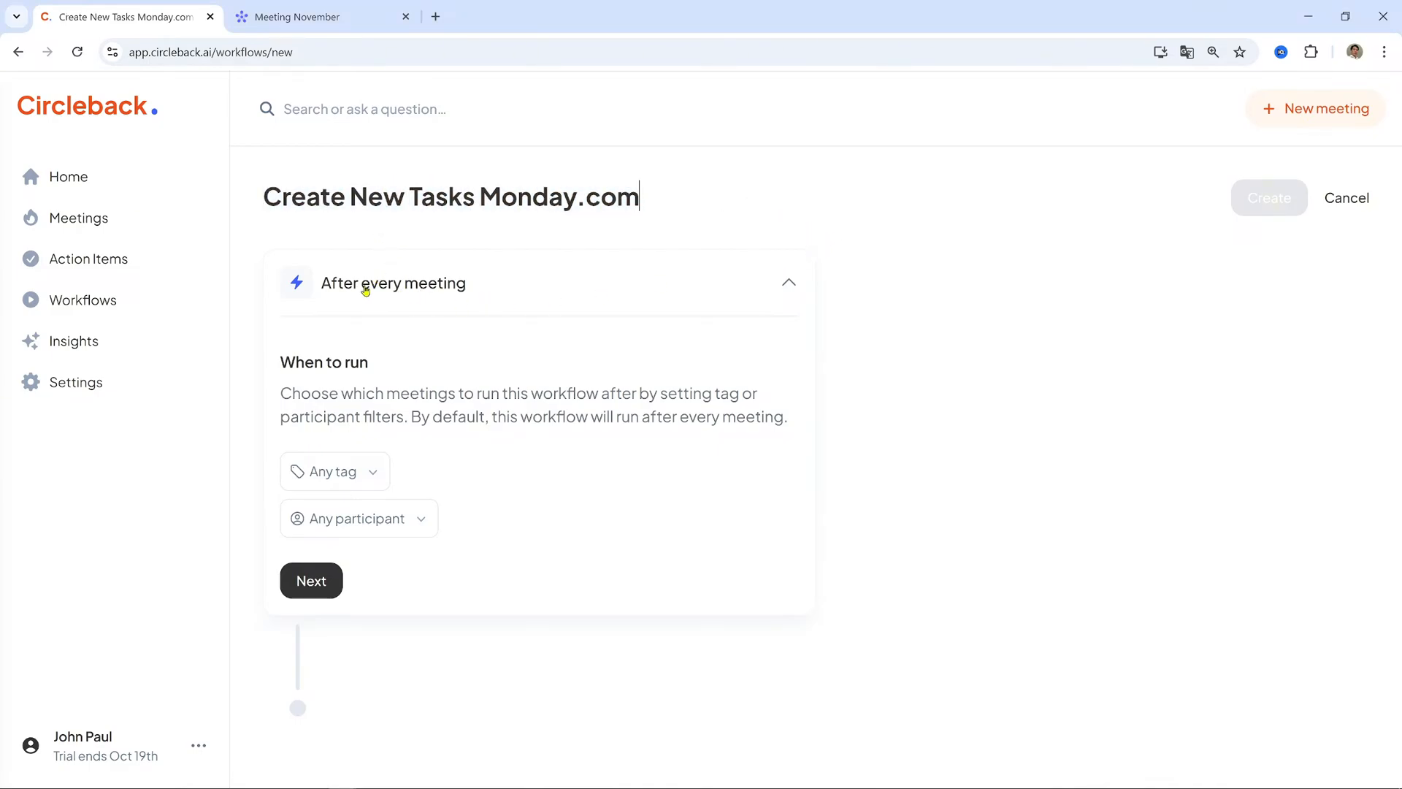
pyautogui.click(334, 471)
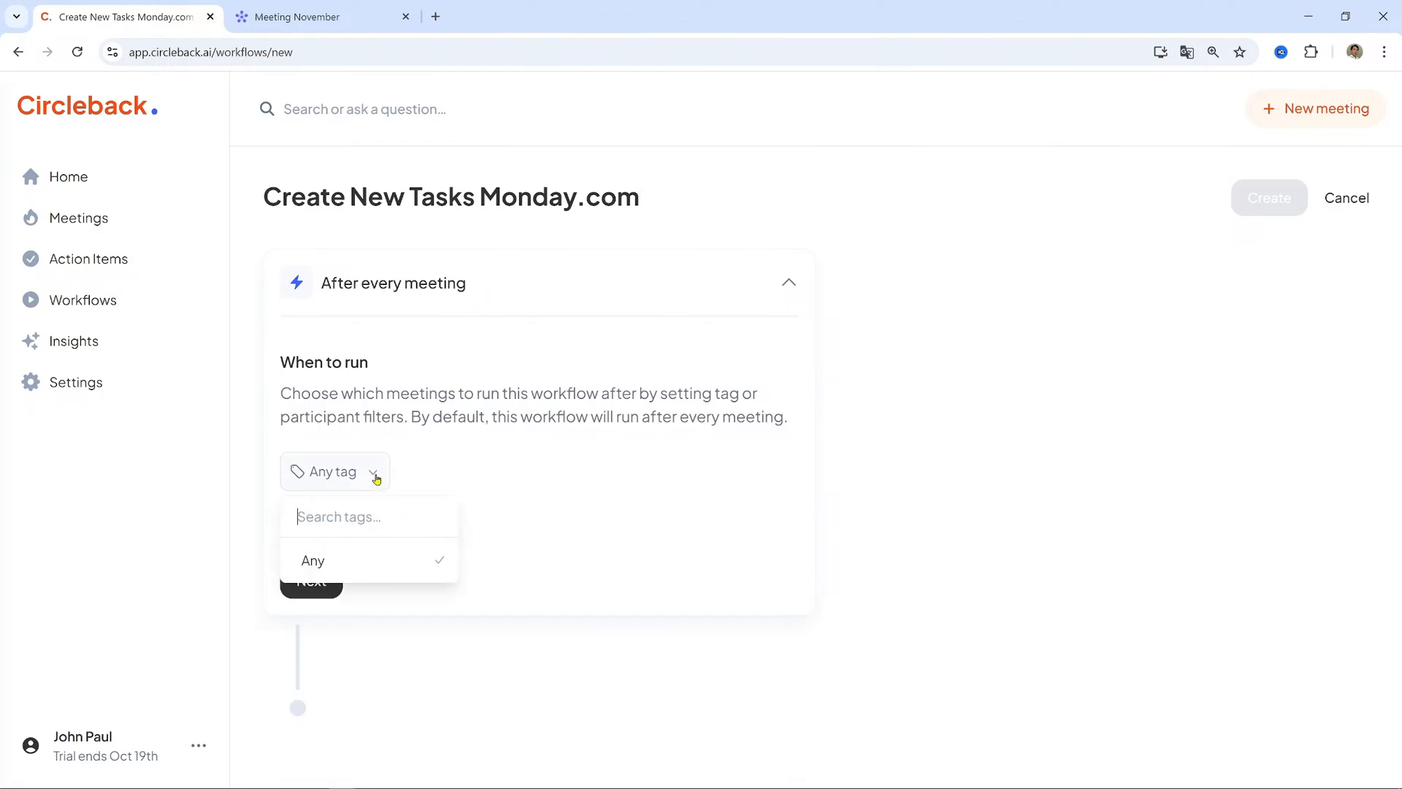
pyautogui.scroll(-3)
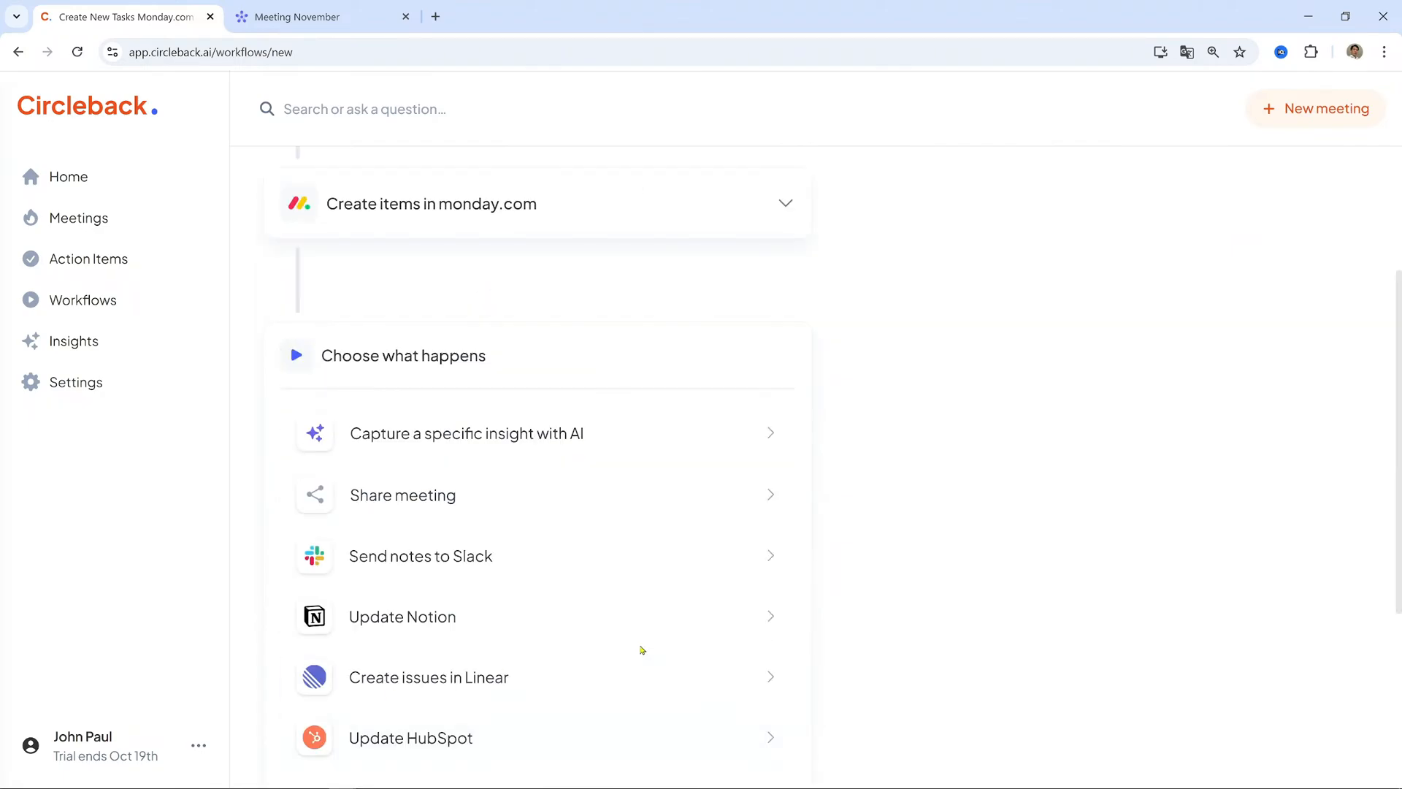
pyautogui.scroll(-3)
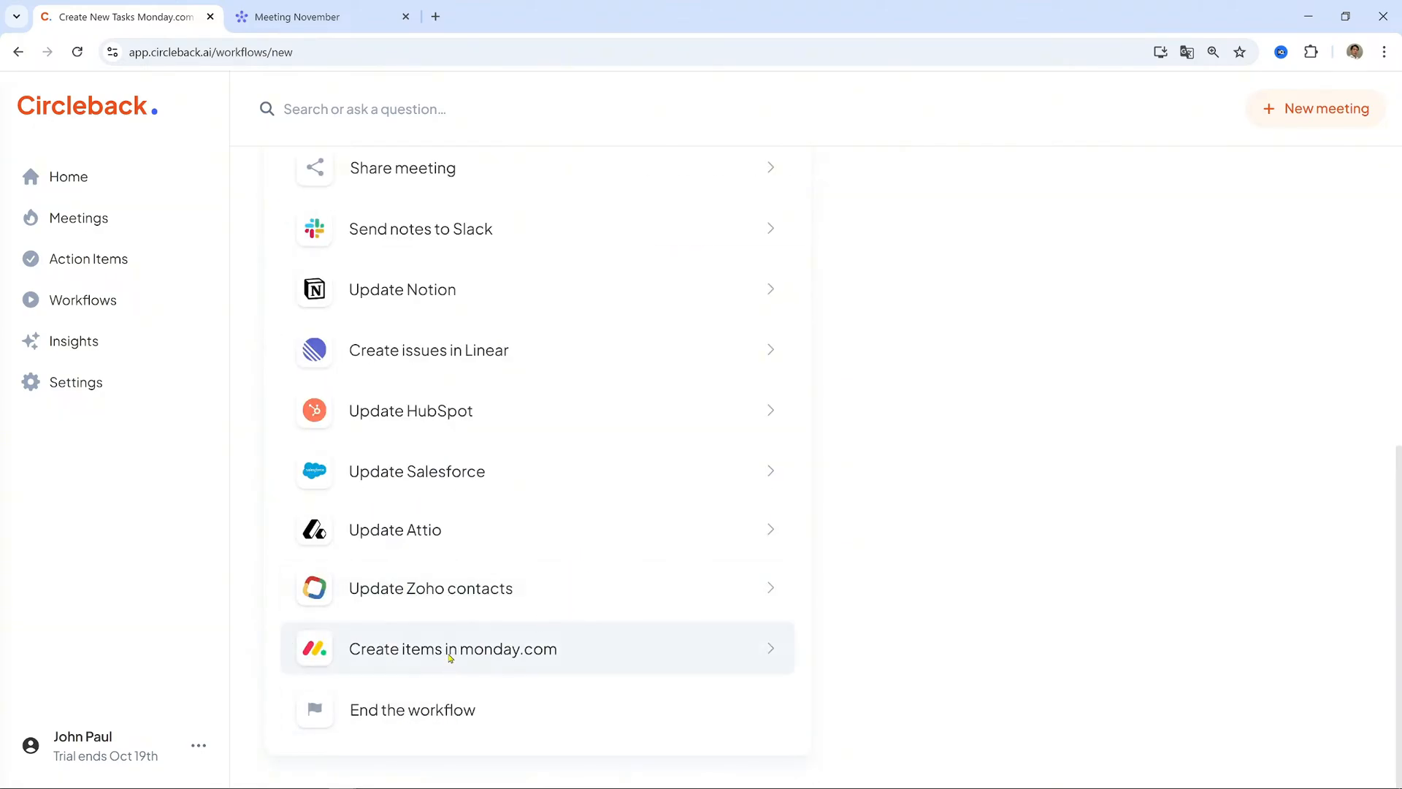
pyautogui.click(302, 17)
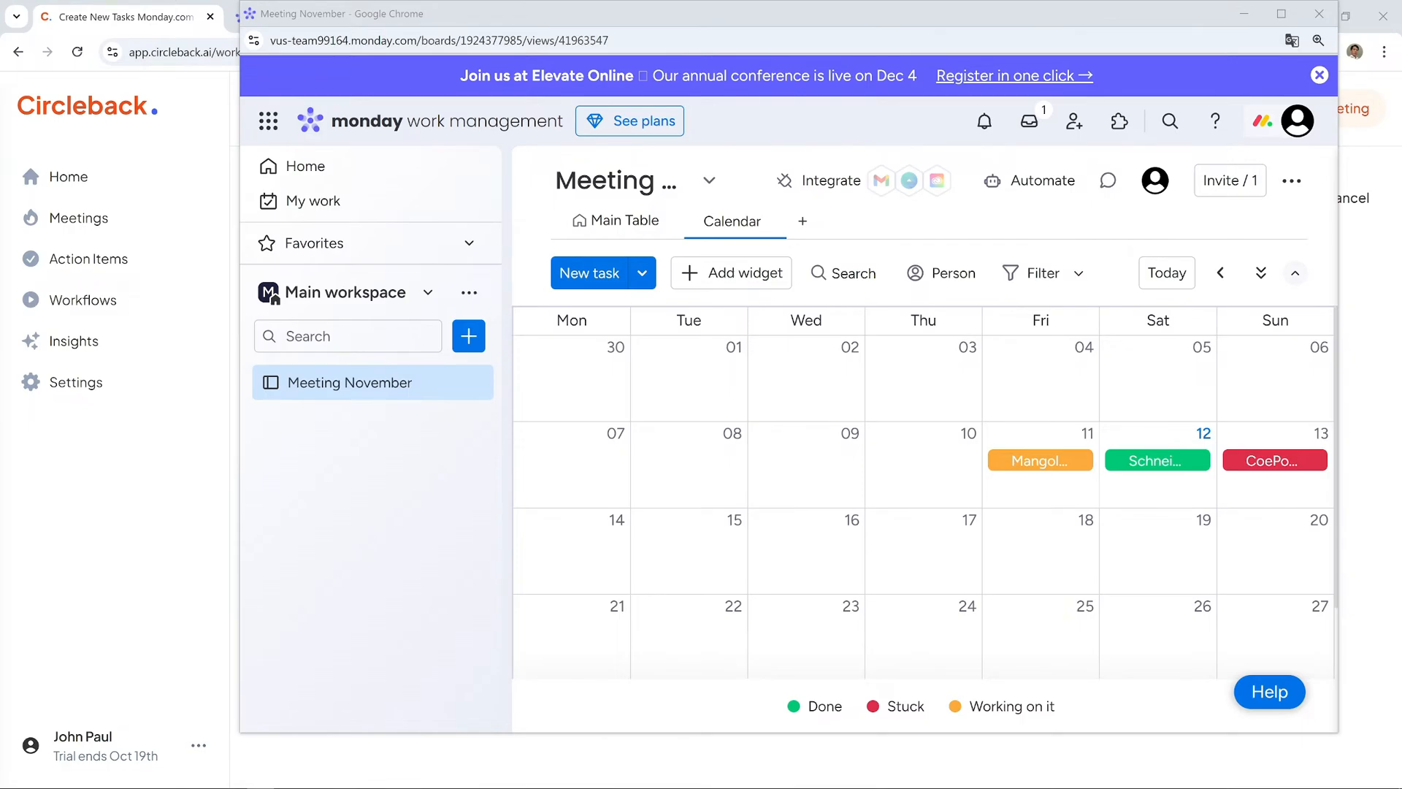
# Choose the Meeting November board for new items and save the workflow
pyautogui.click(116, 16)
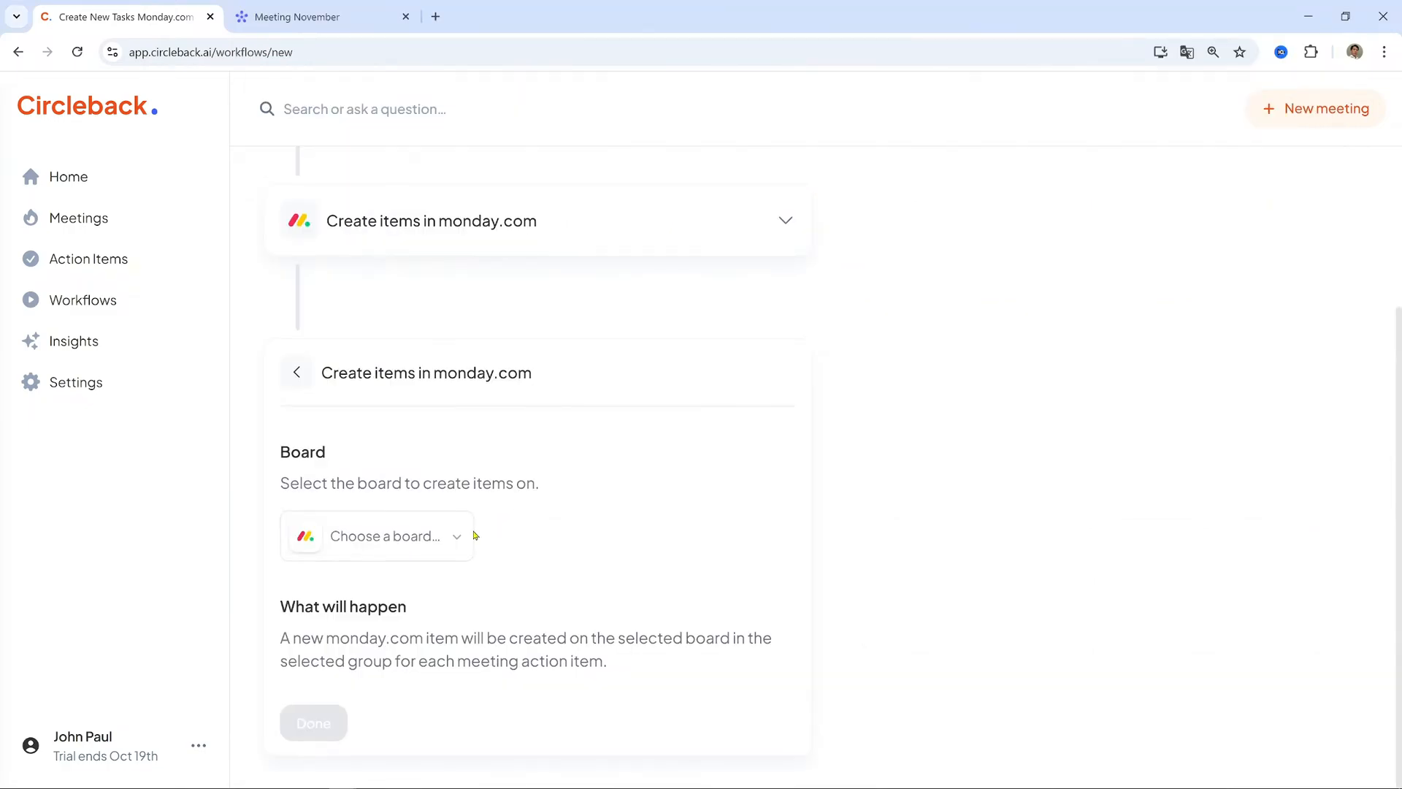
pyautogui.click(376, 536)
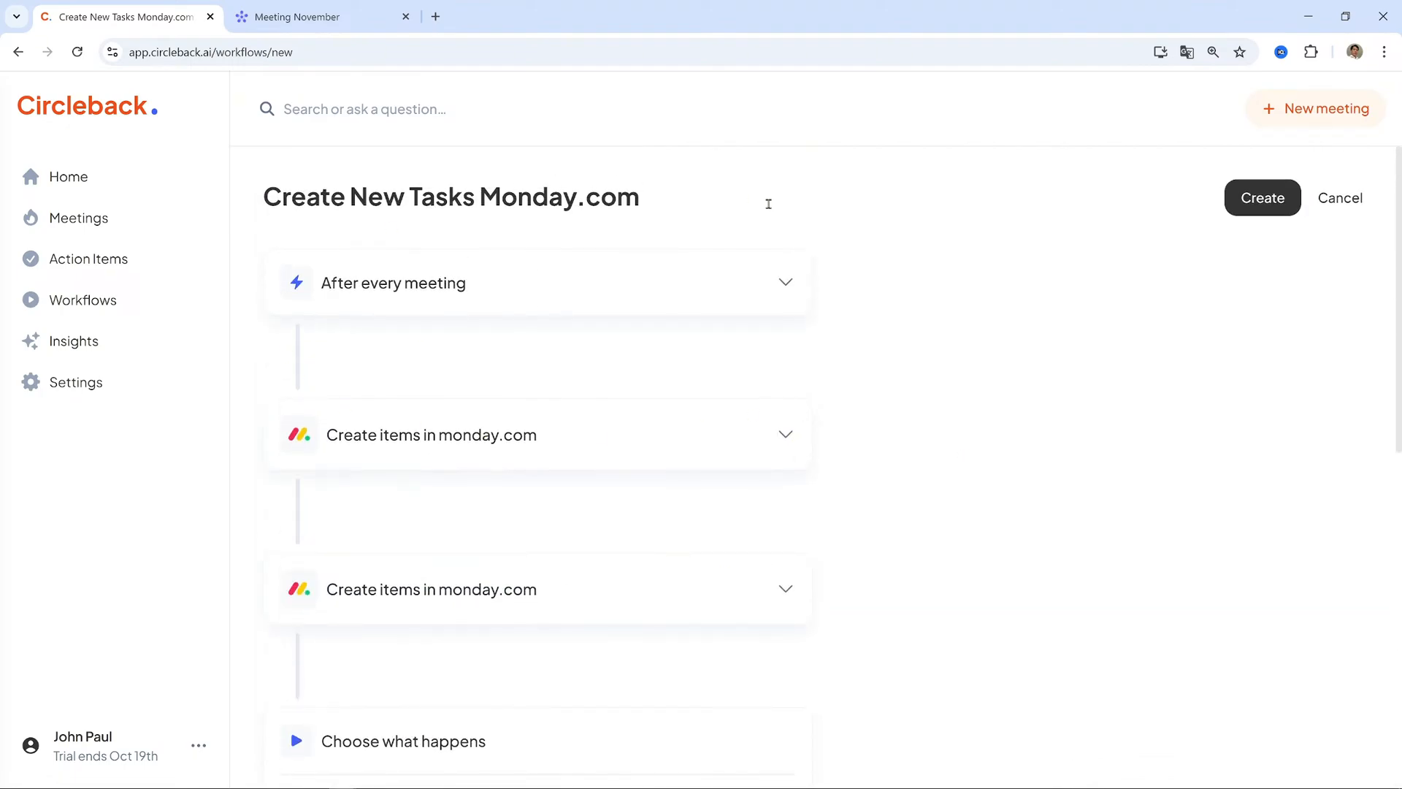
pyautogui.click(301, 16)
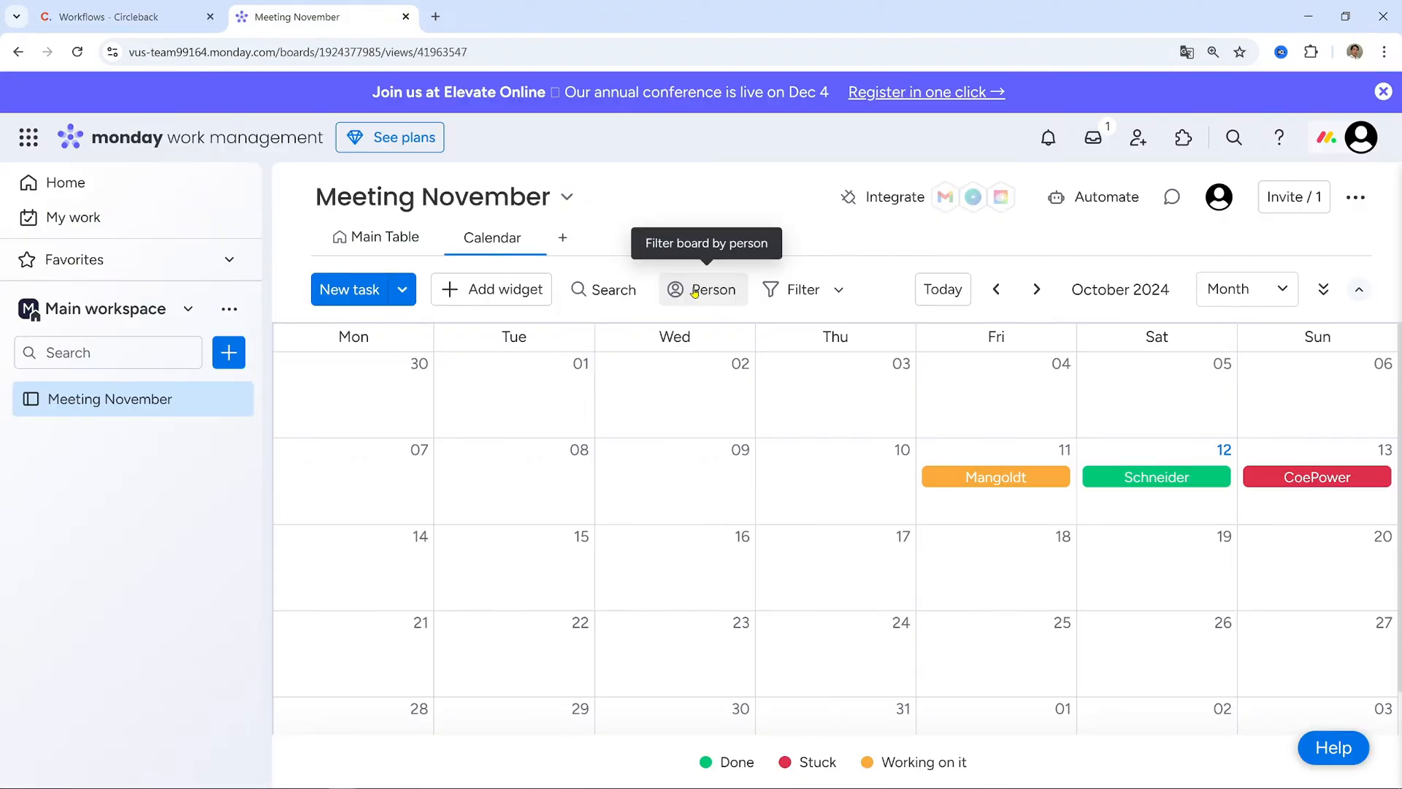
# Open and close the quick filters on the board's October 2024 calendar
pyautogui.click(802, 289)
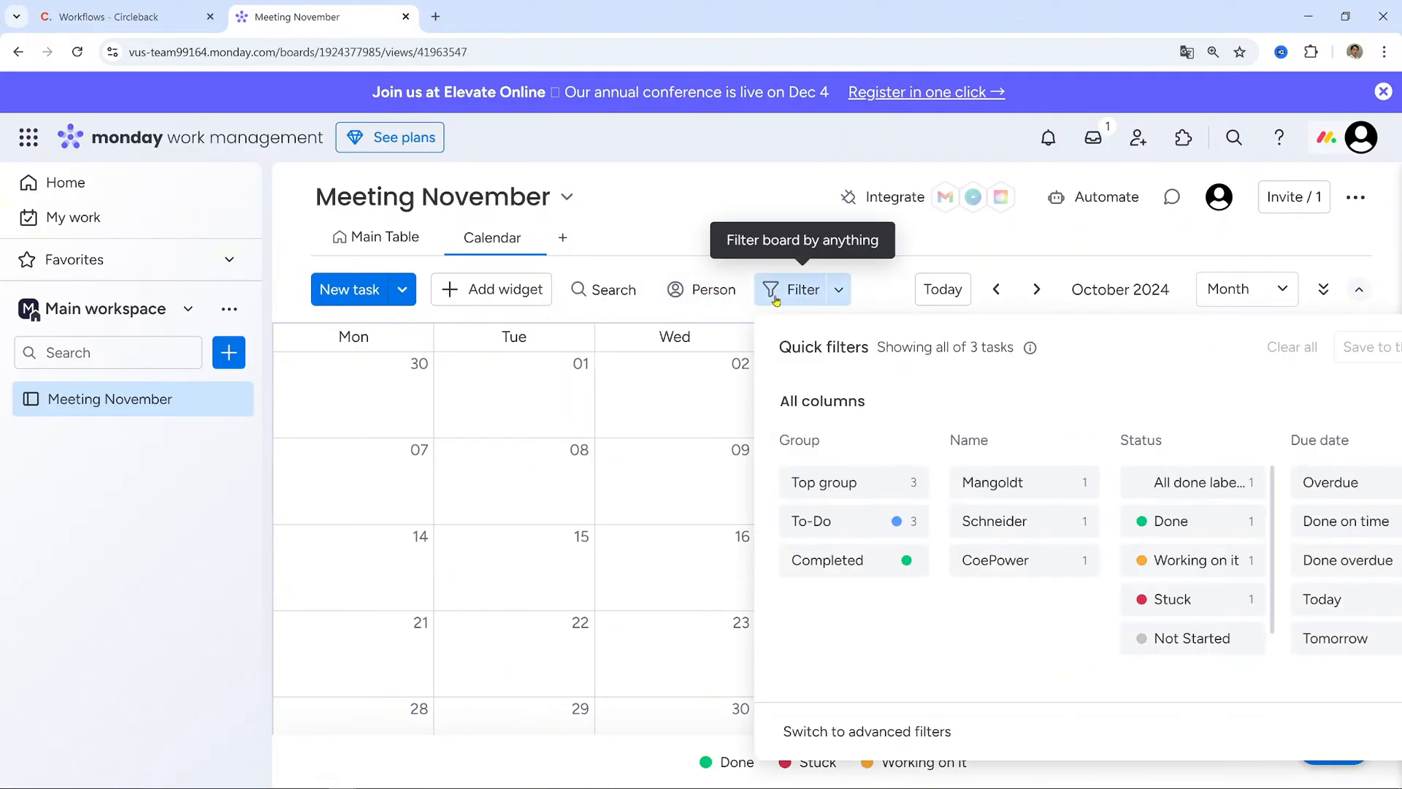
pyautogui.moveTo(1204, 502)
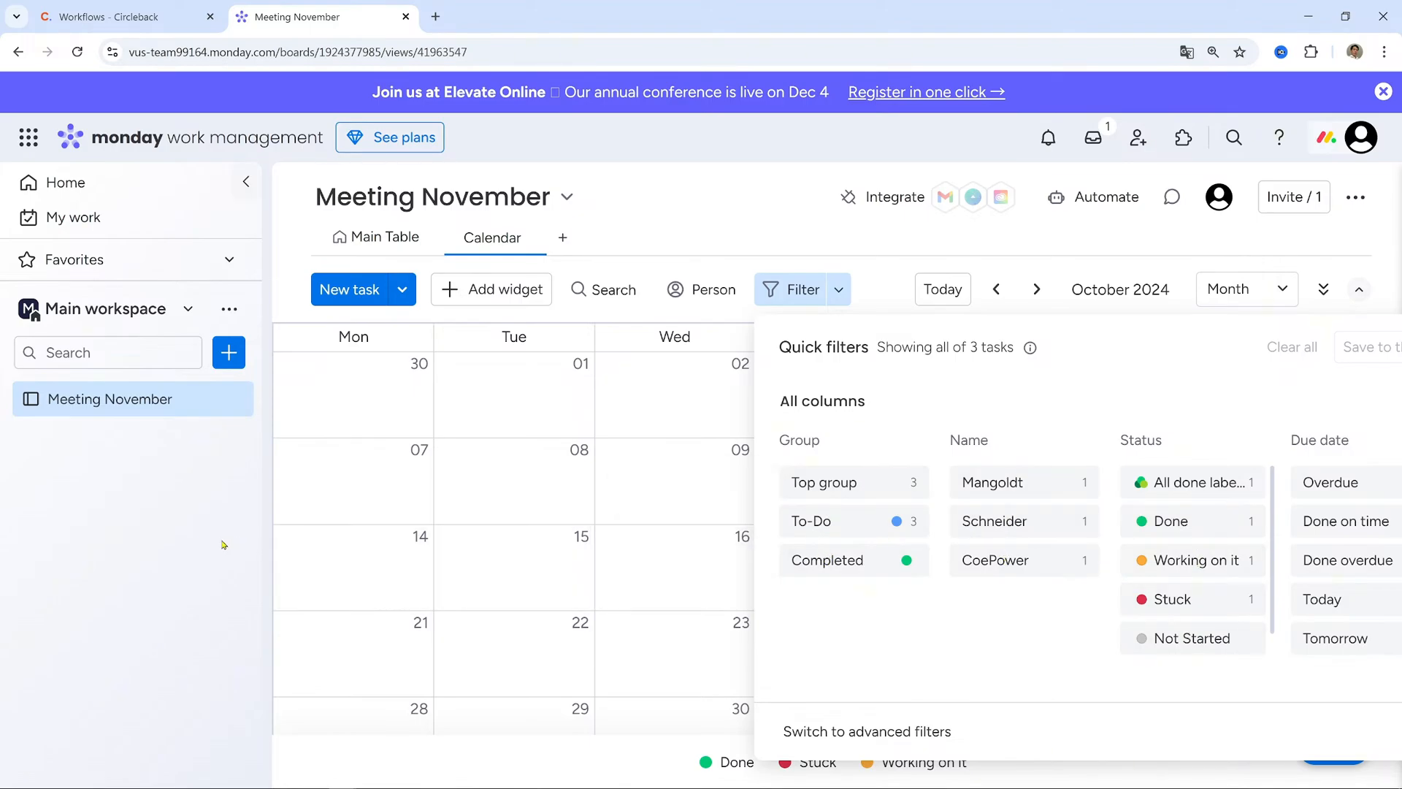
pyautogui.click(802, 289)
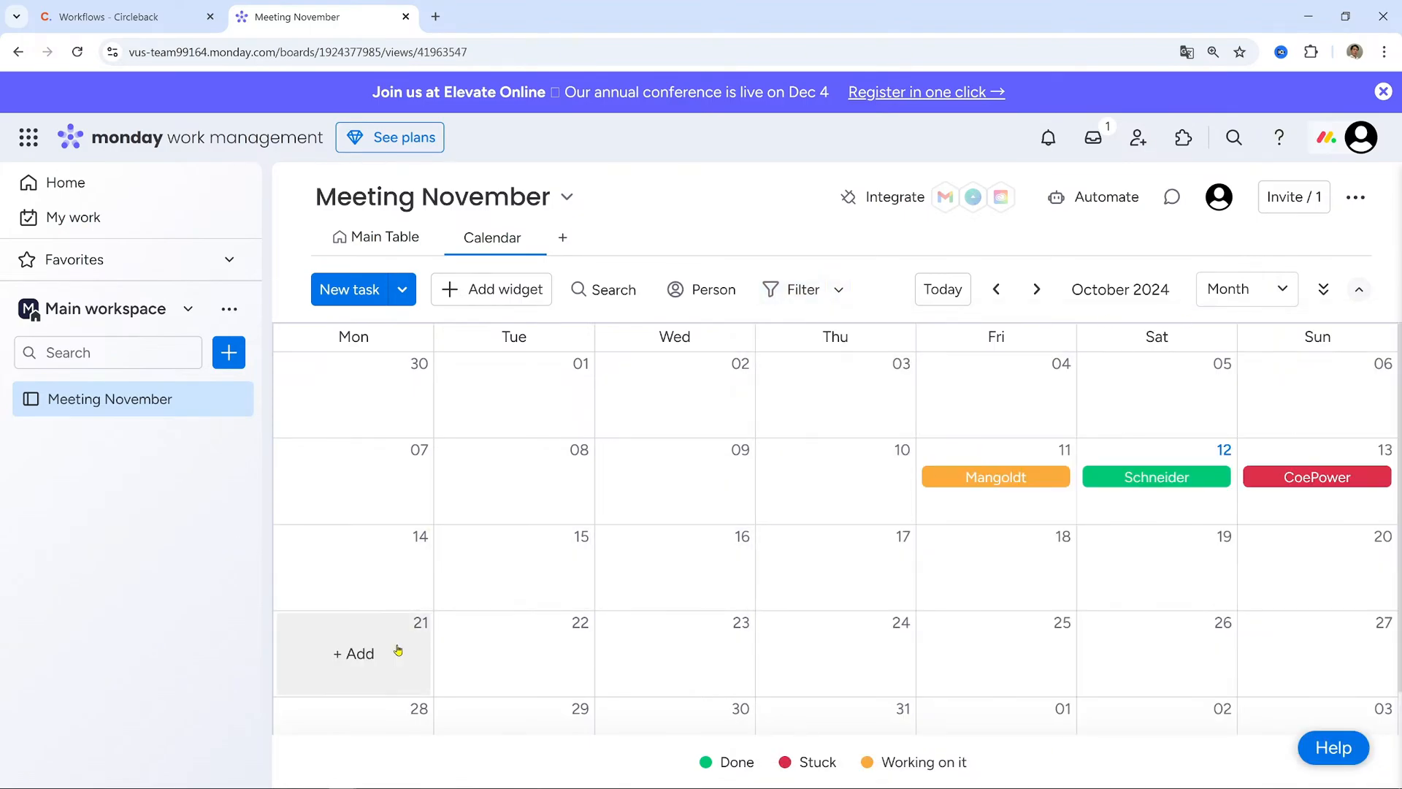
pyautogui.click(110, 17)
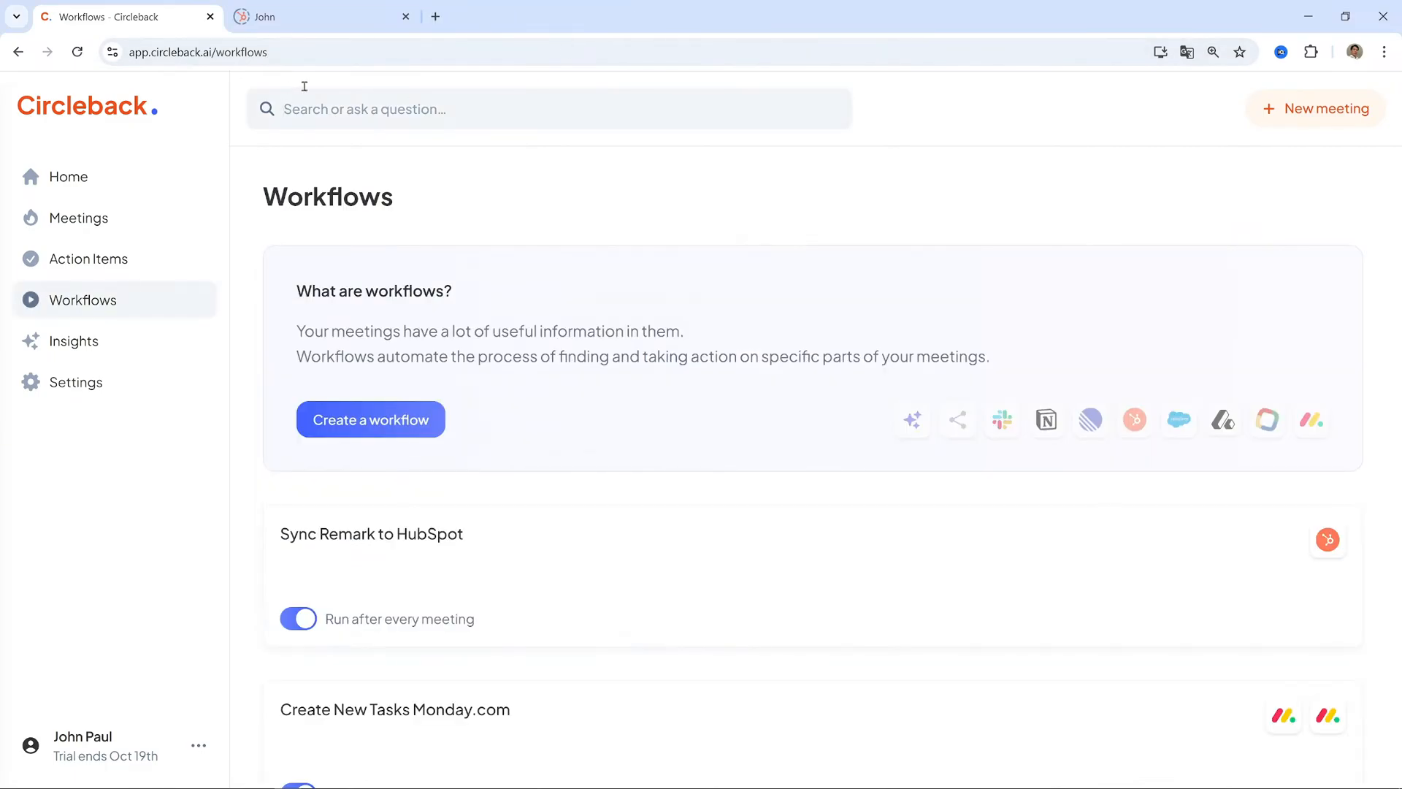
pyautogui.moveTo(85, 172)
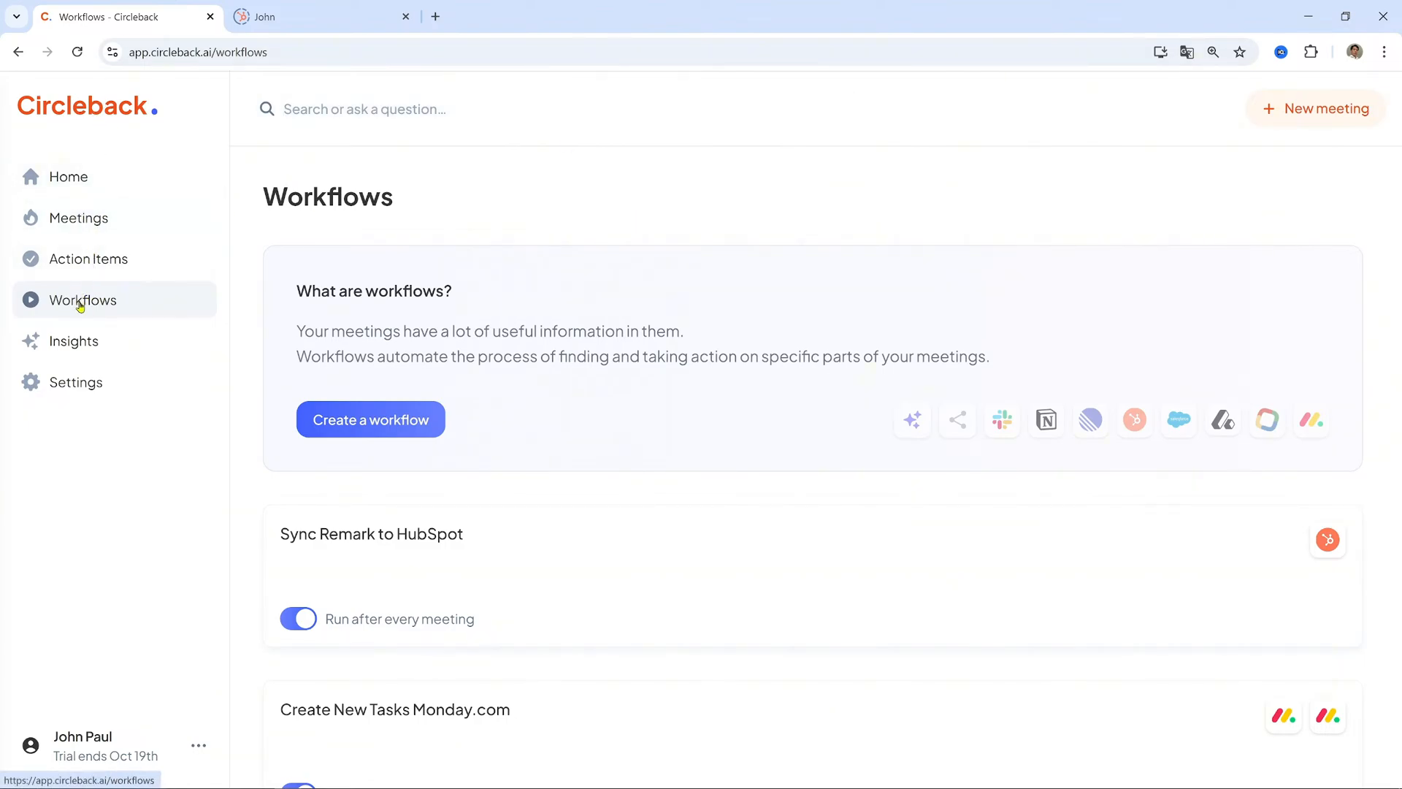
pyautogui.moveTo(384, 424)
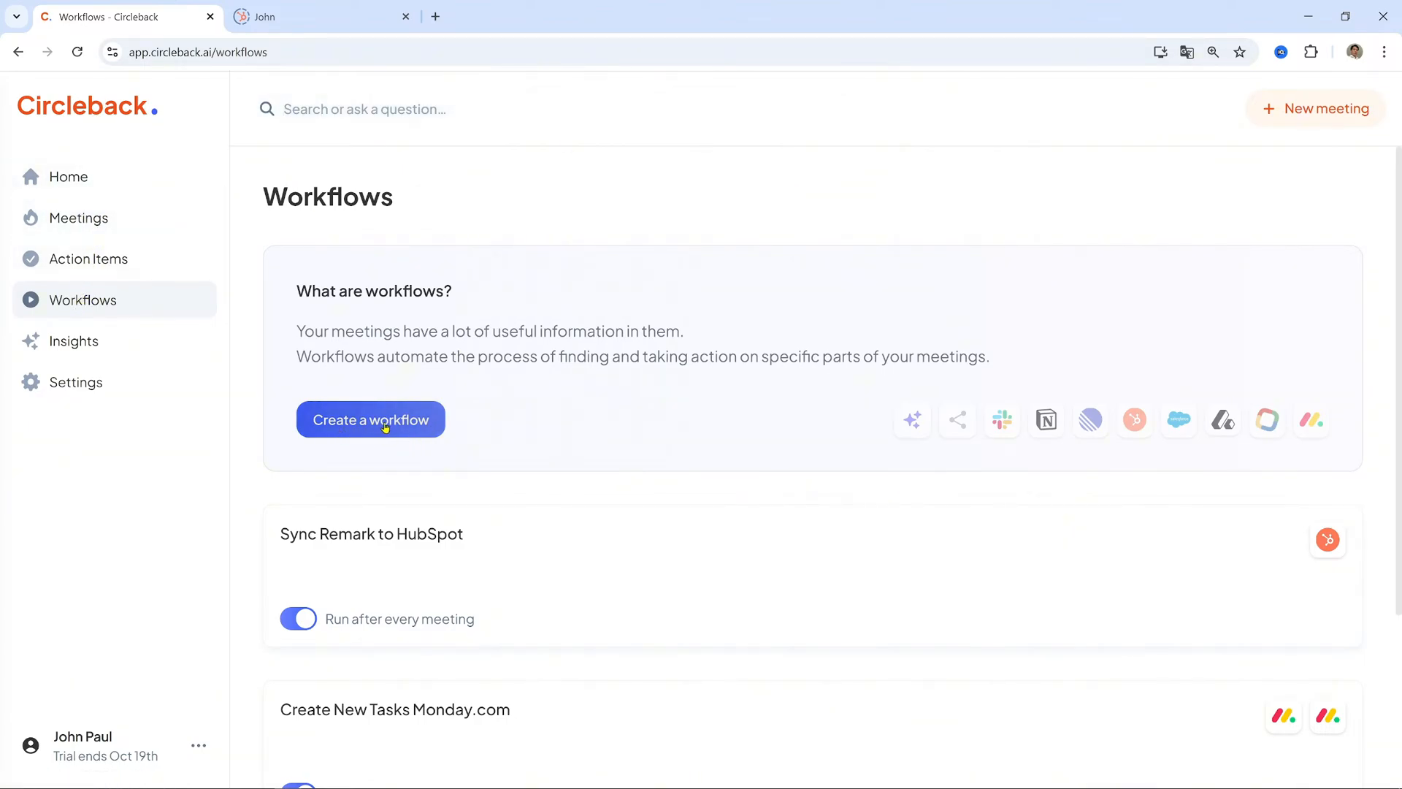
# Create a new workflow draft titled 'Sync Remark to HubSpot'
pyautogui.click(371, 419)
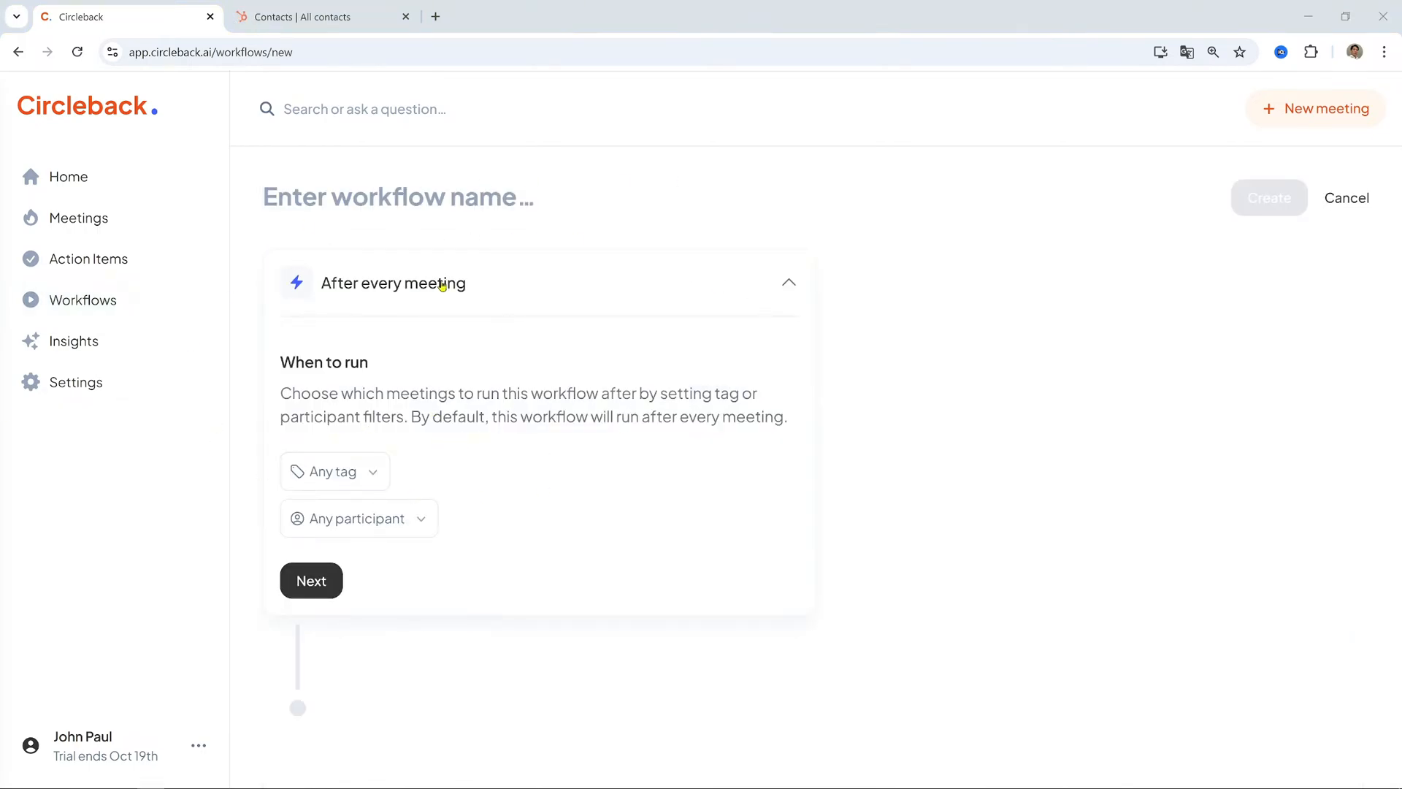
pyautogui.write('Sync Remark to HubSpot')
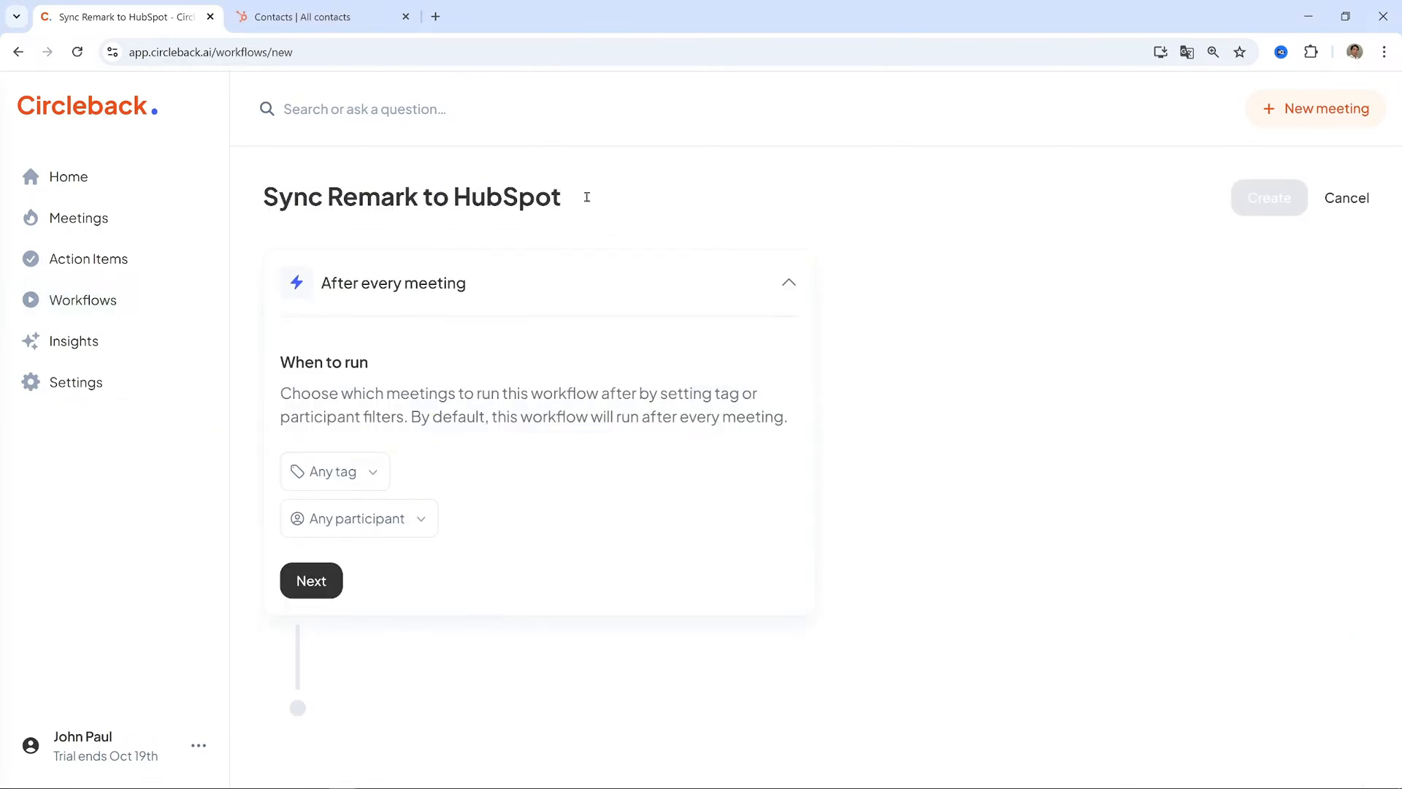
pyautogui.moveTo(421, 345)
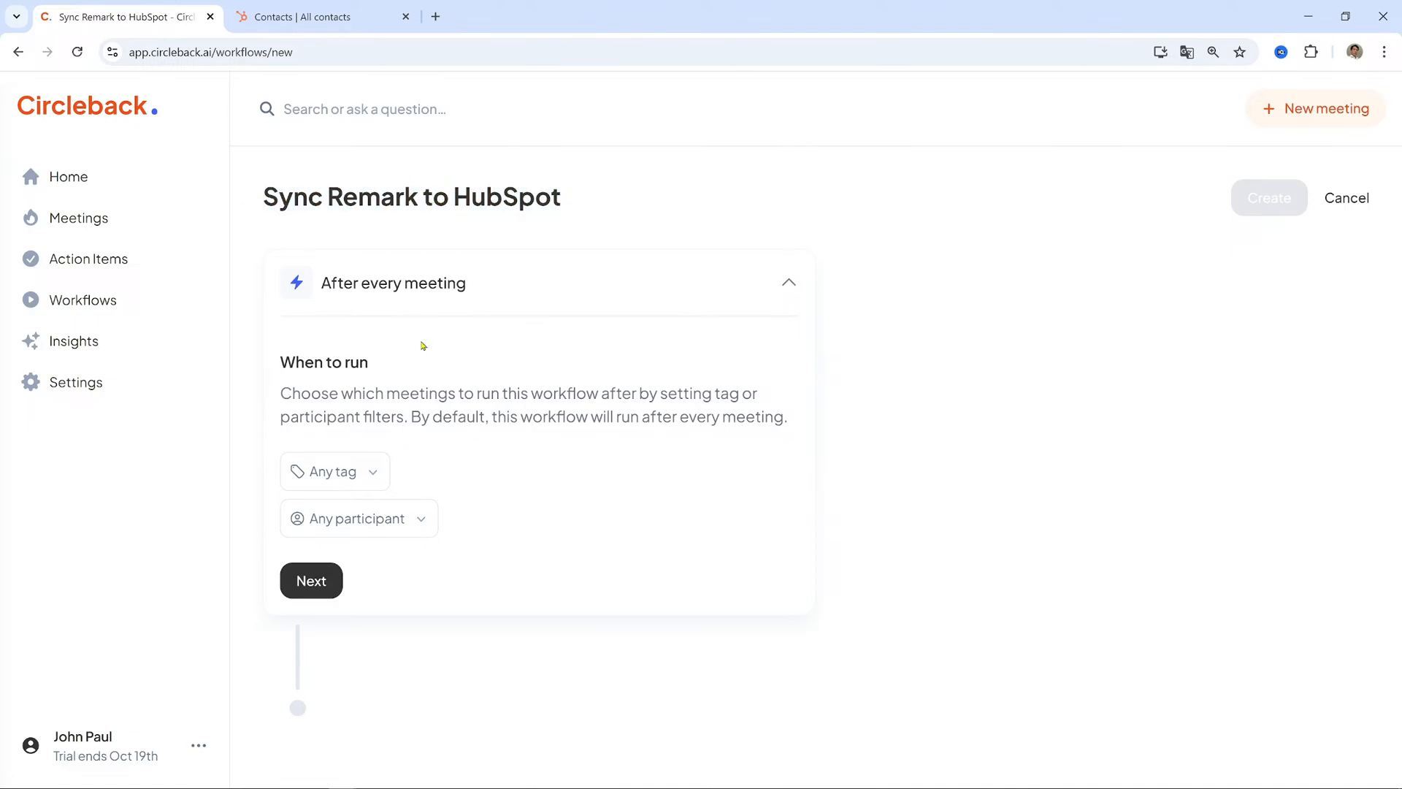
# Confirm the after-every-meeting trigger and move on to the actions list
pyautogui.click(788, 281)
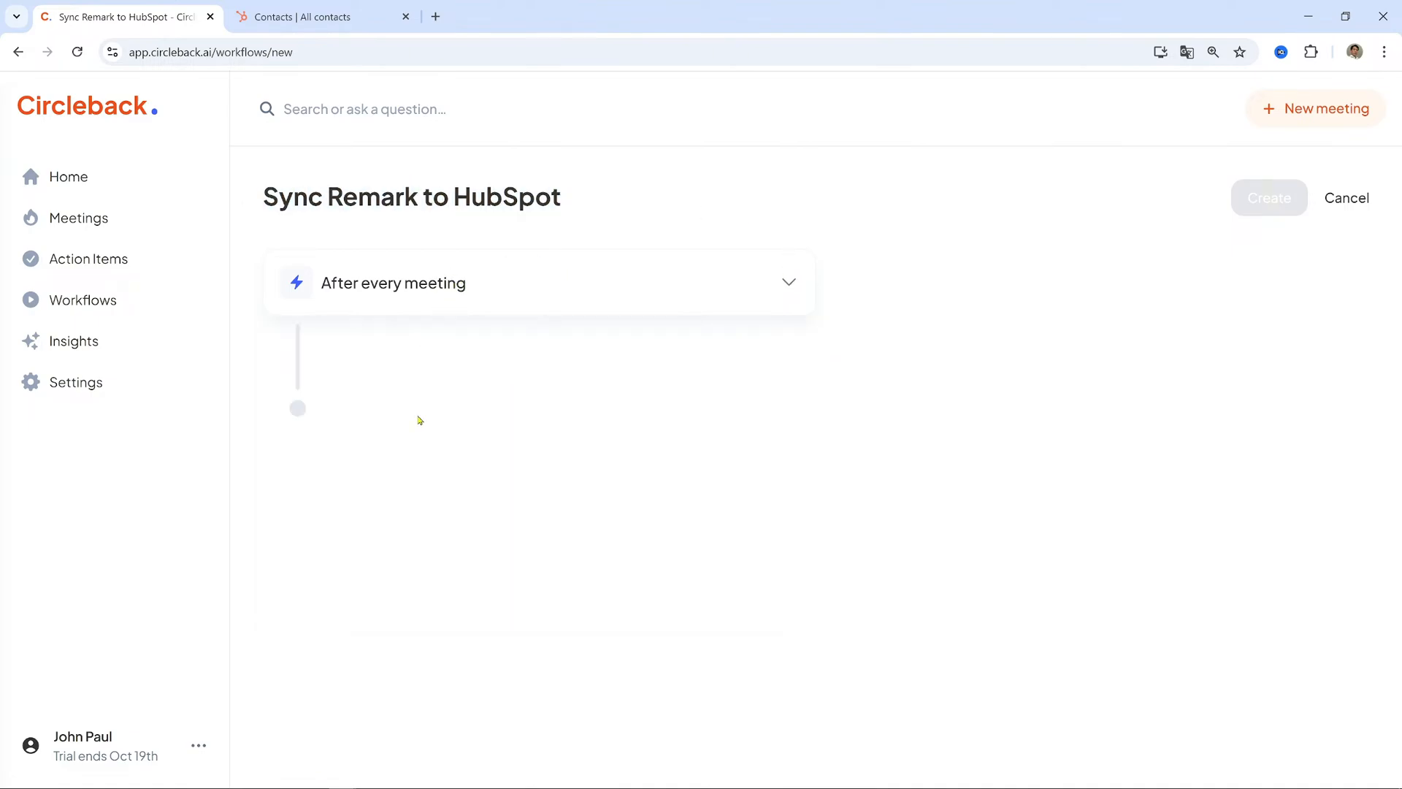
pyautogui.click(393, 282)
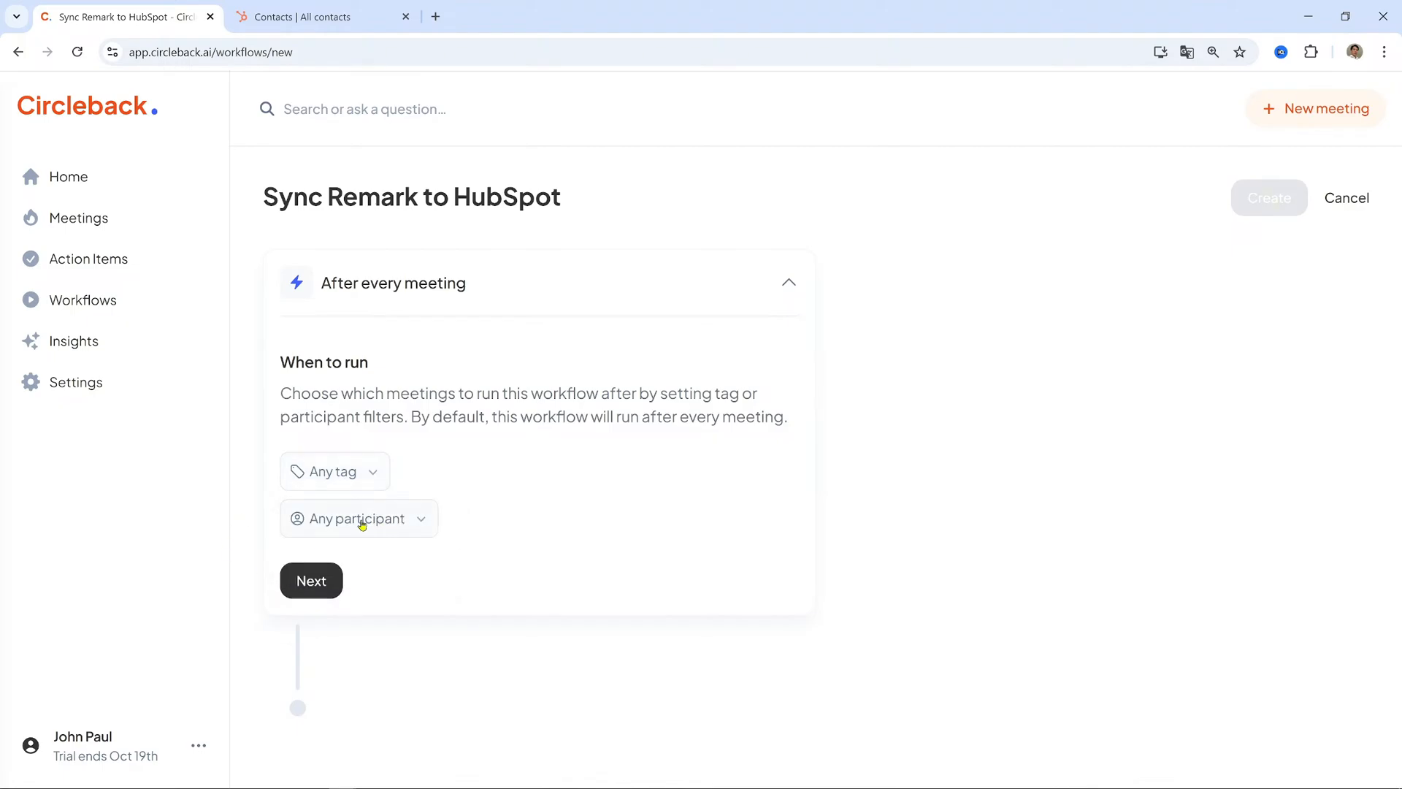
pyautogui.click(311, 581)
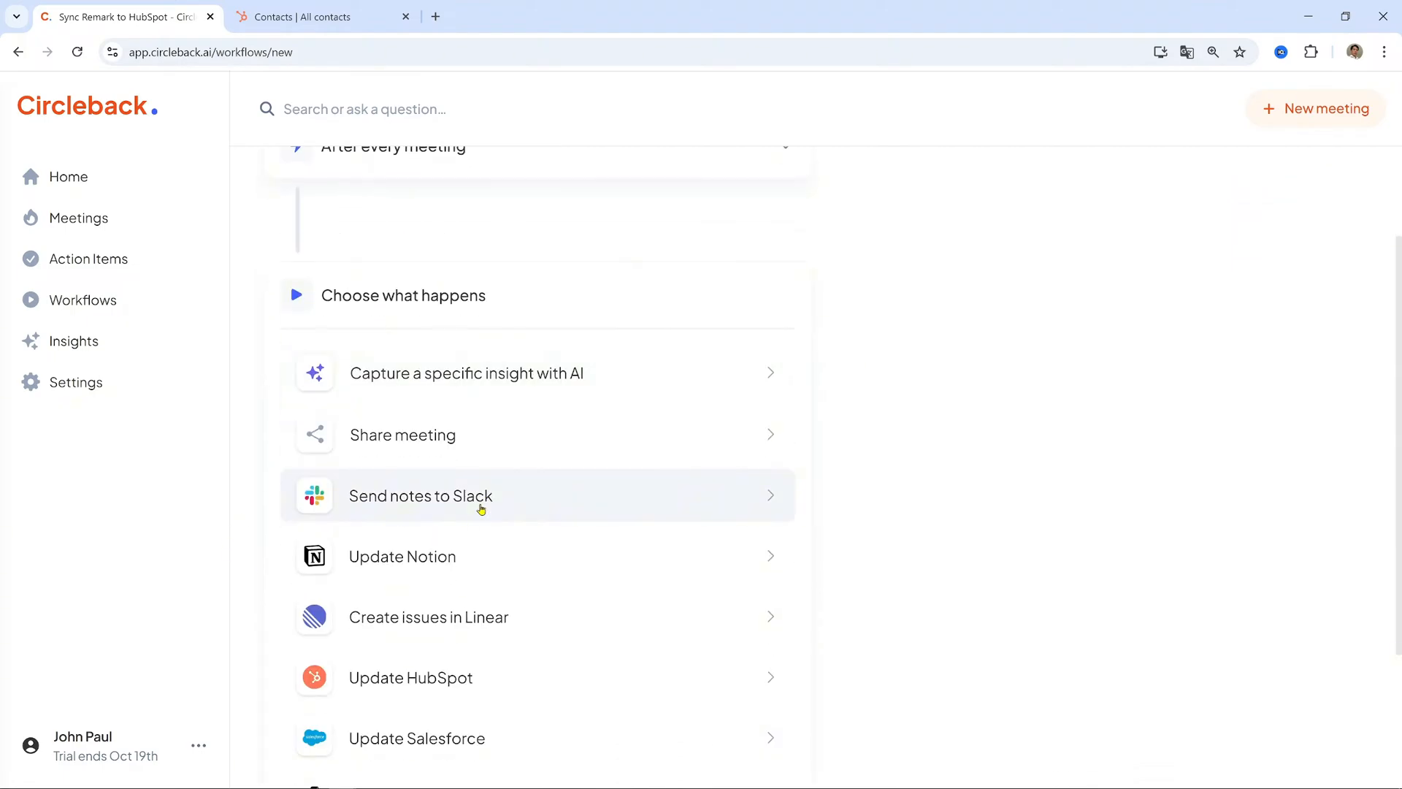
pyautogui.scroll(-3)
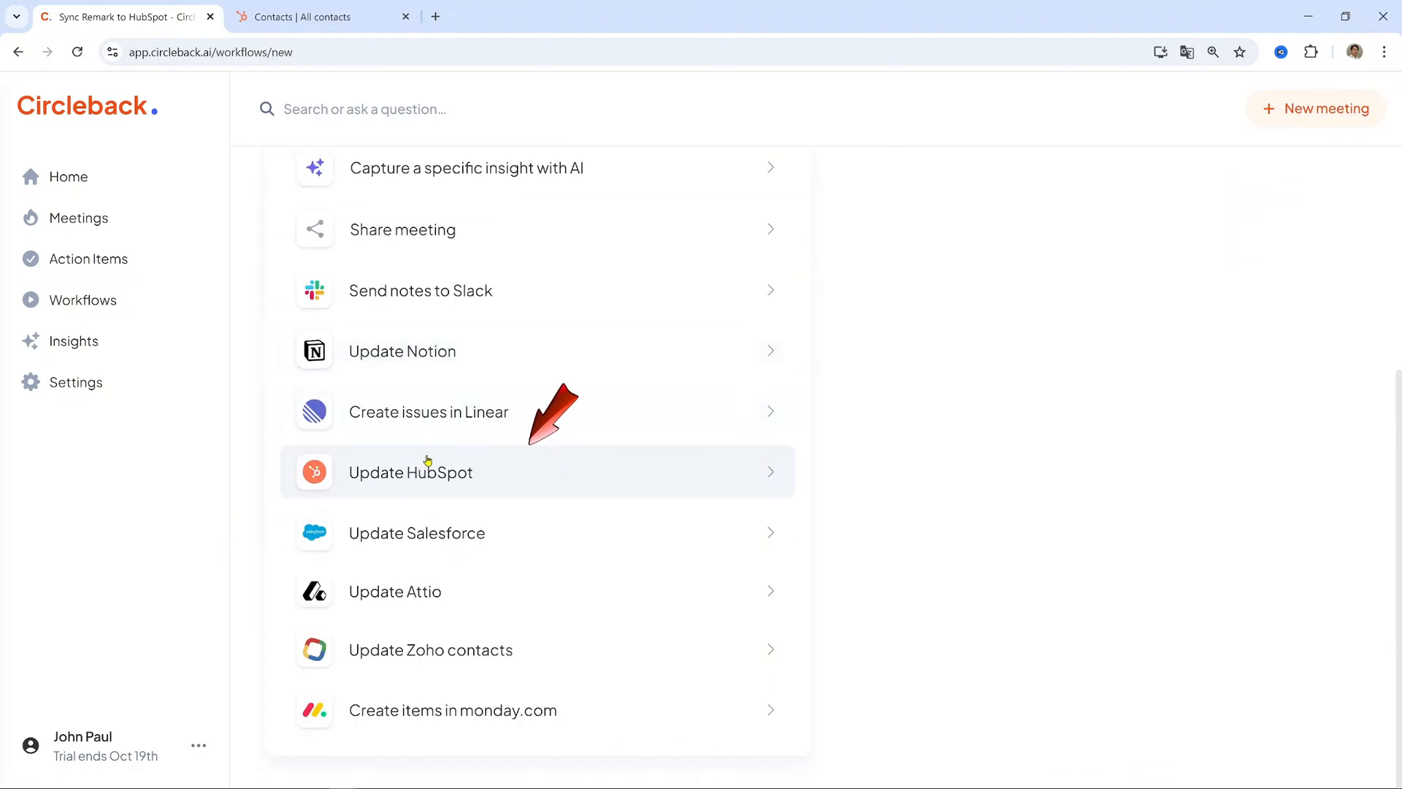
# Add a connected Update HubSpot step targeting contacts, with action items included
pyautogui.click(410, 472)
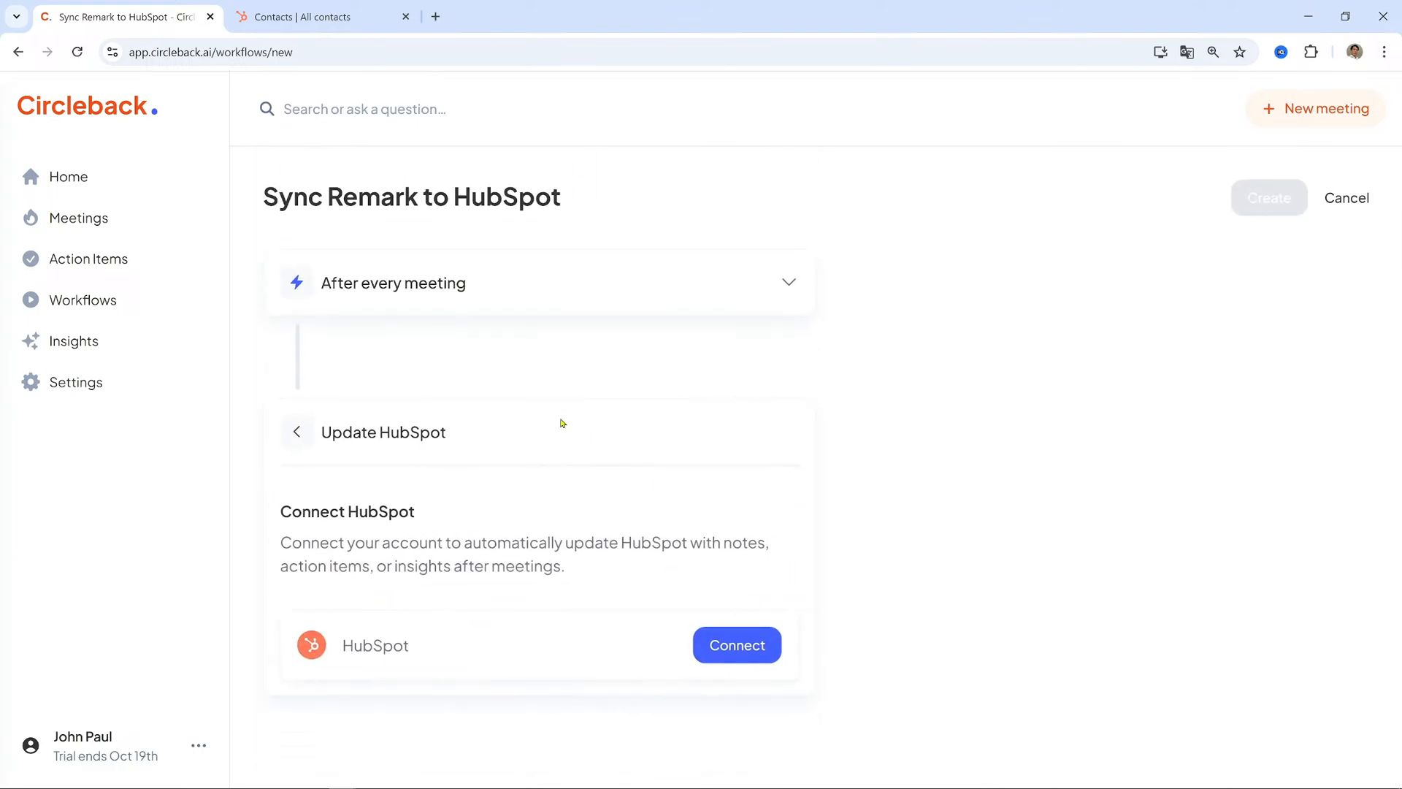
pyautogui.moveTo(732, 672)
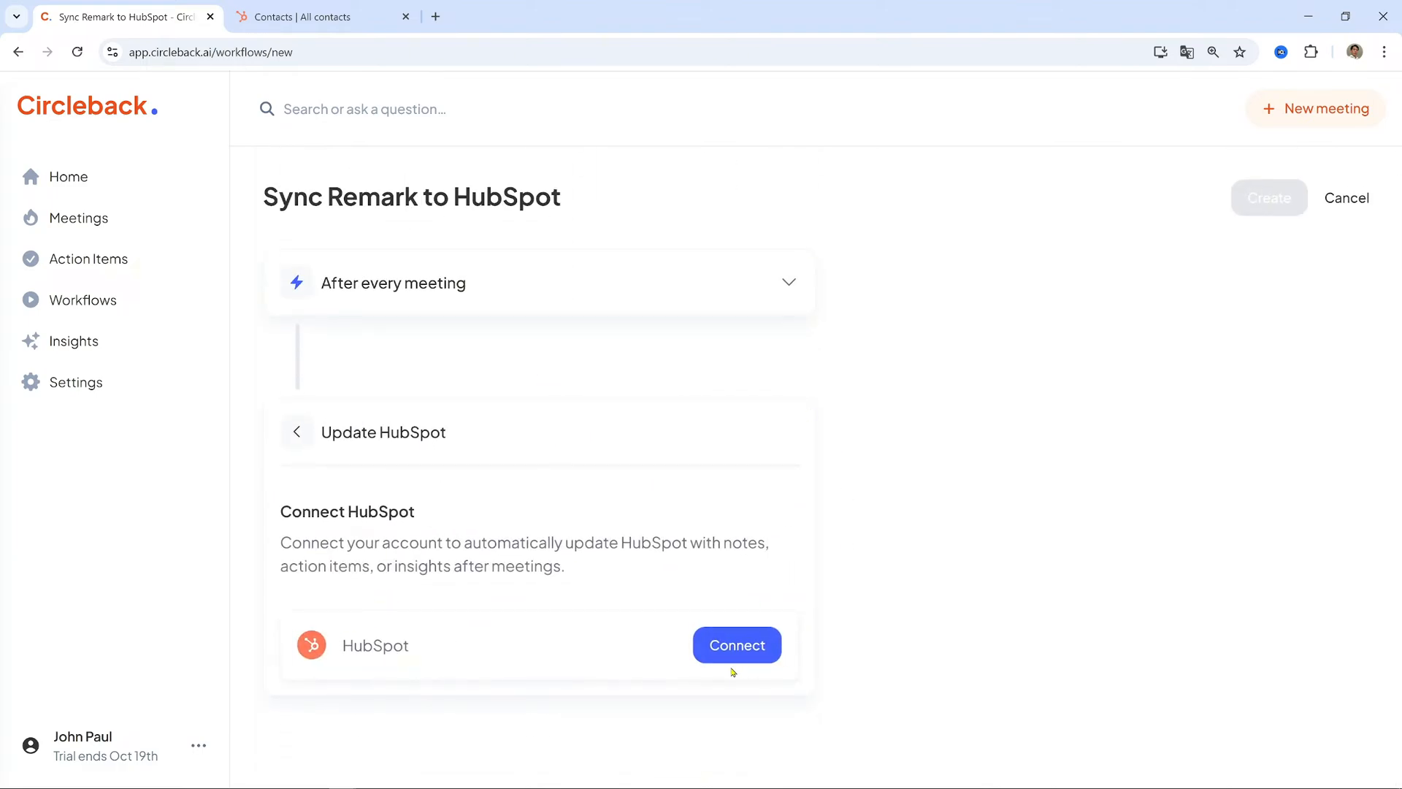
pyautogui.click(736, 645)
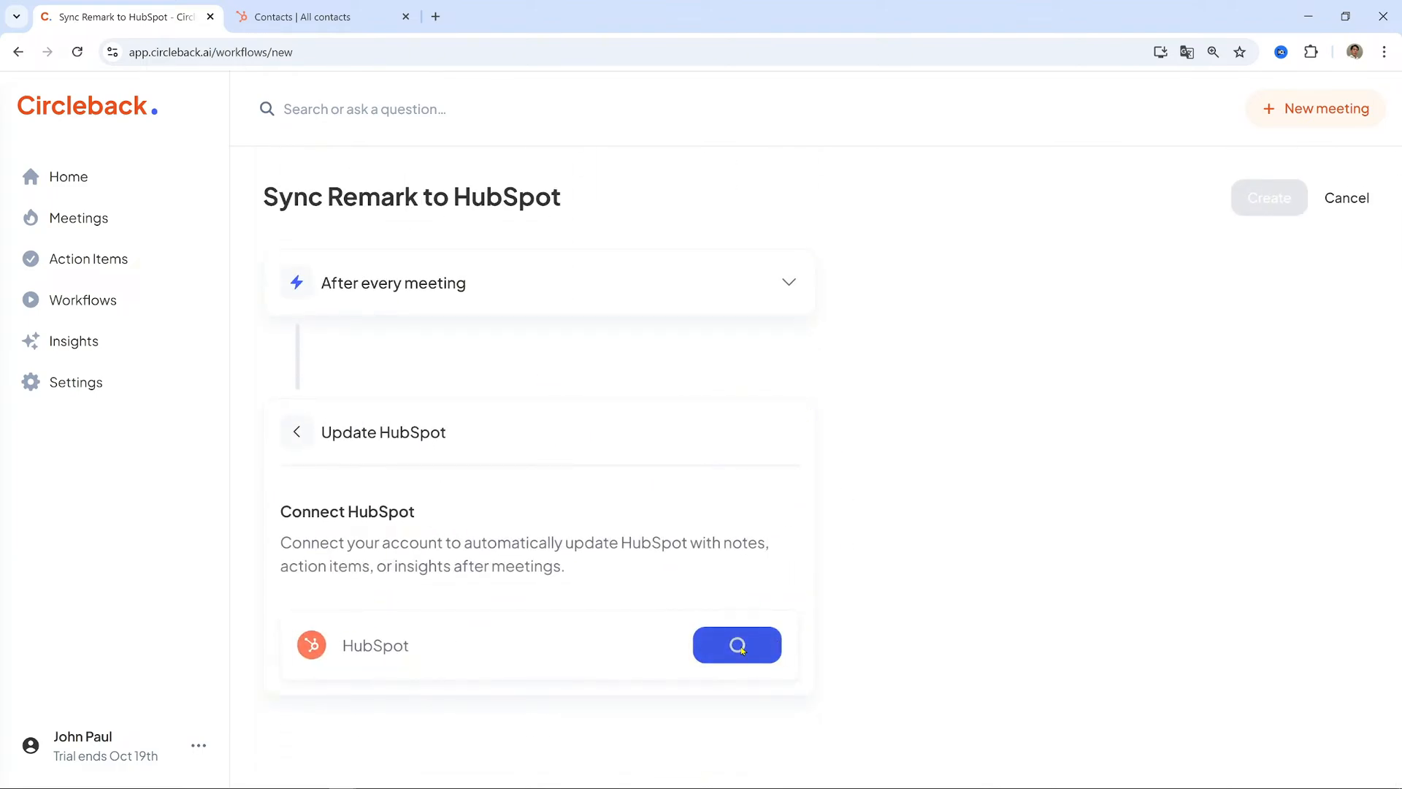
pyautogui.click(737, 645)
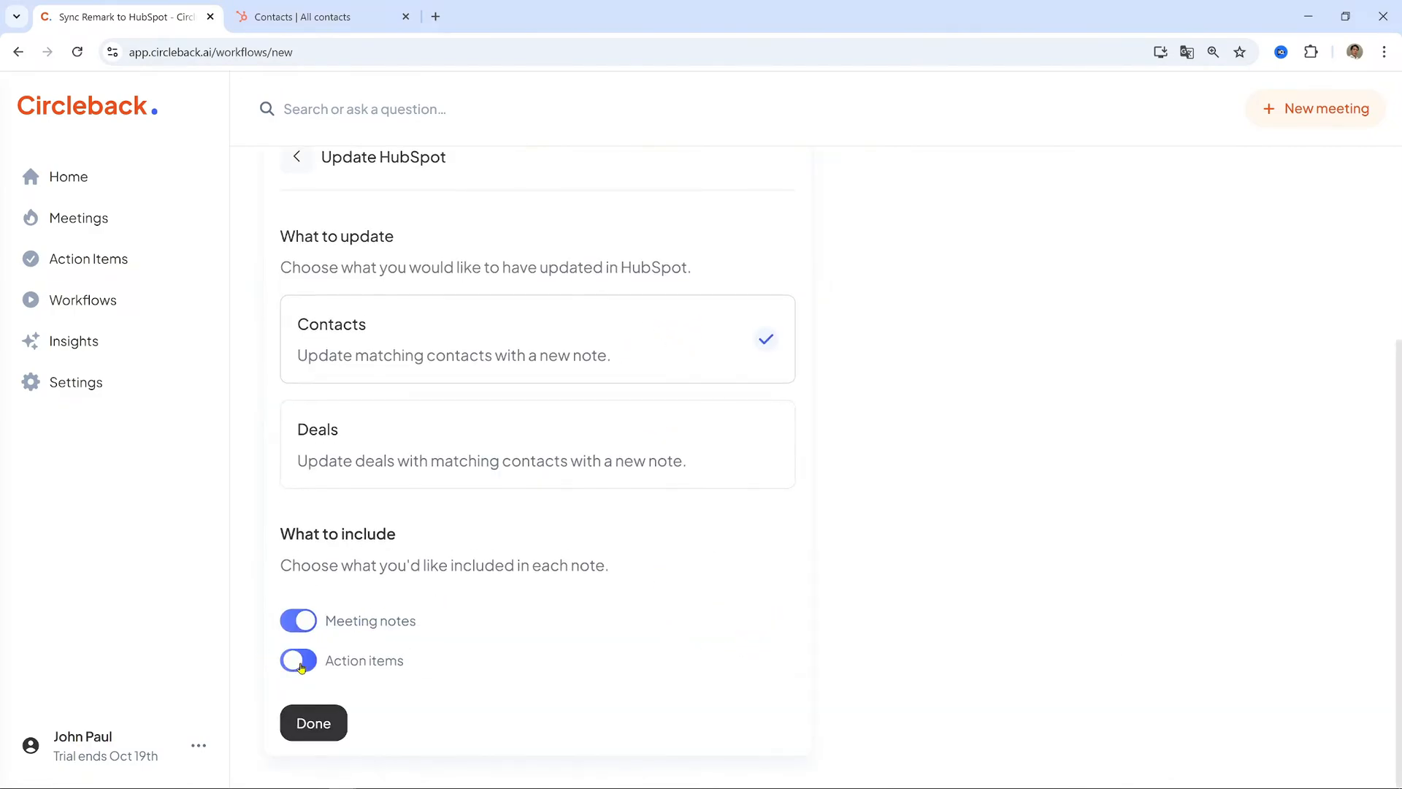
pyautogui.click(298, 660)
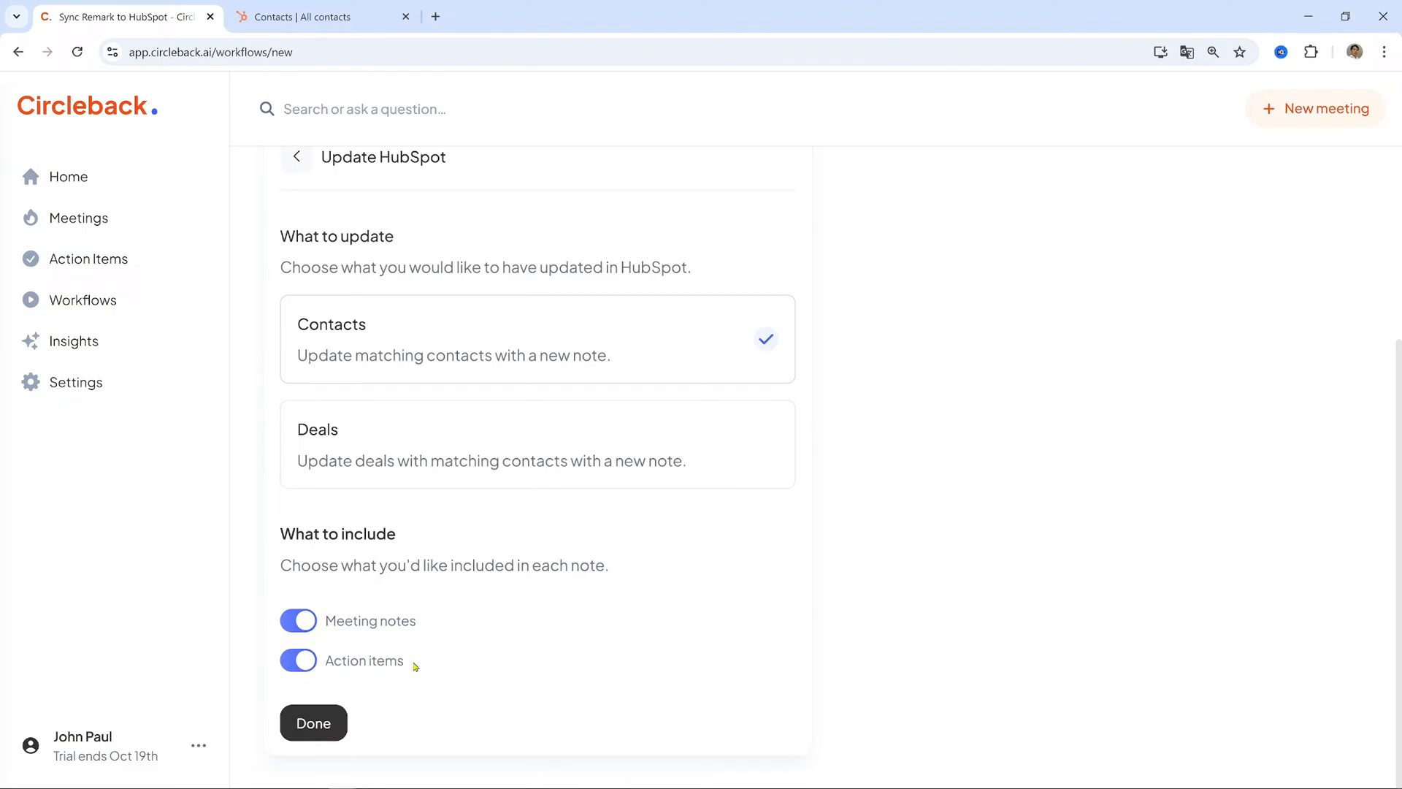
pyautogui.click(312, 722)
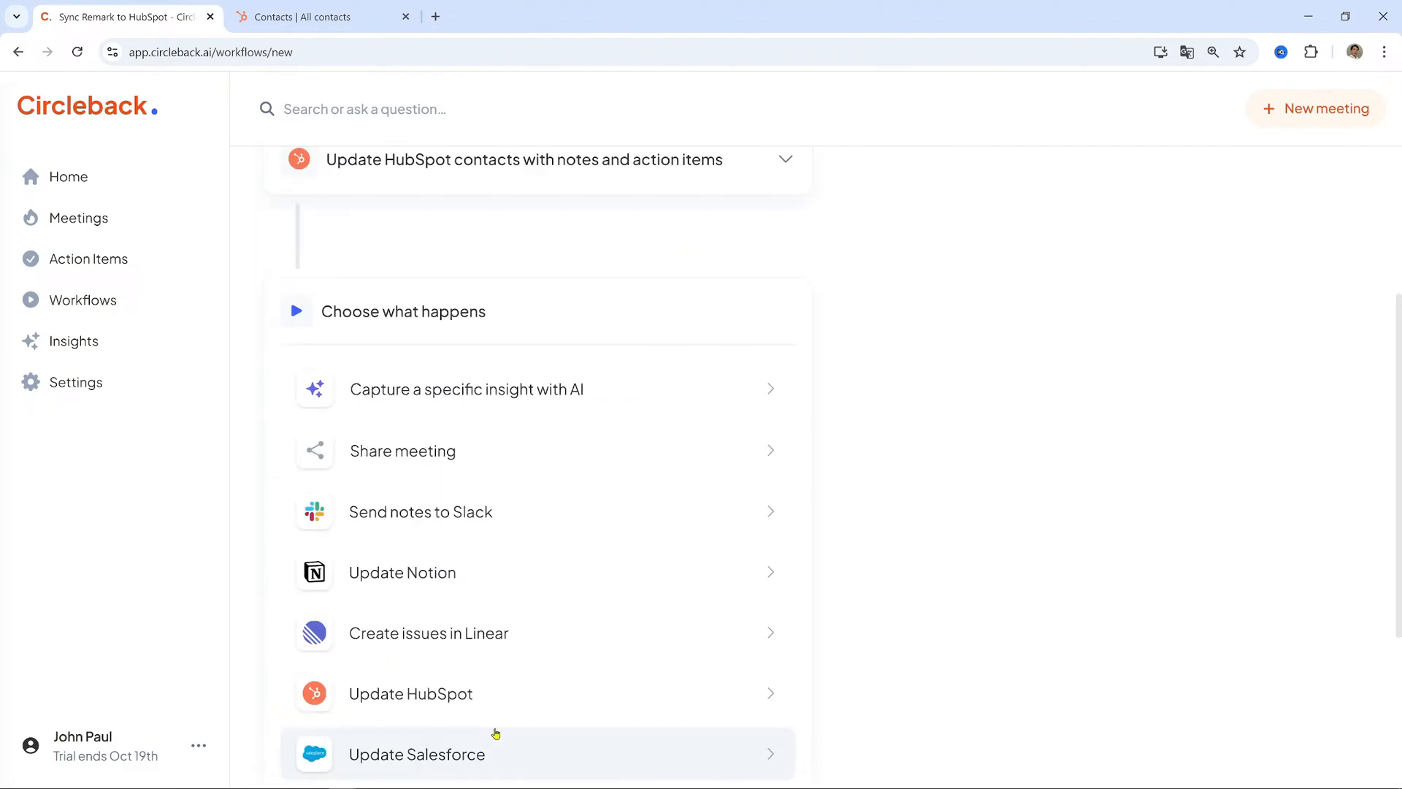
pyautogui.moveTo(937, 309)
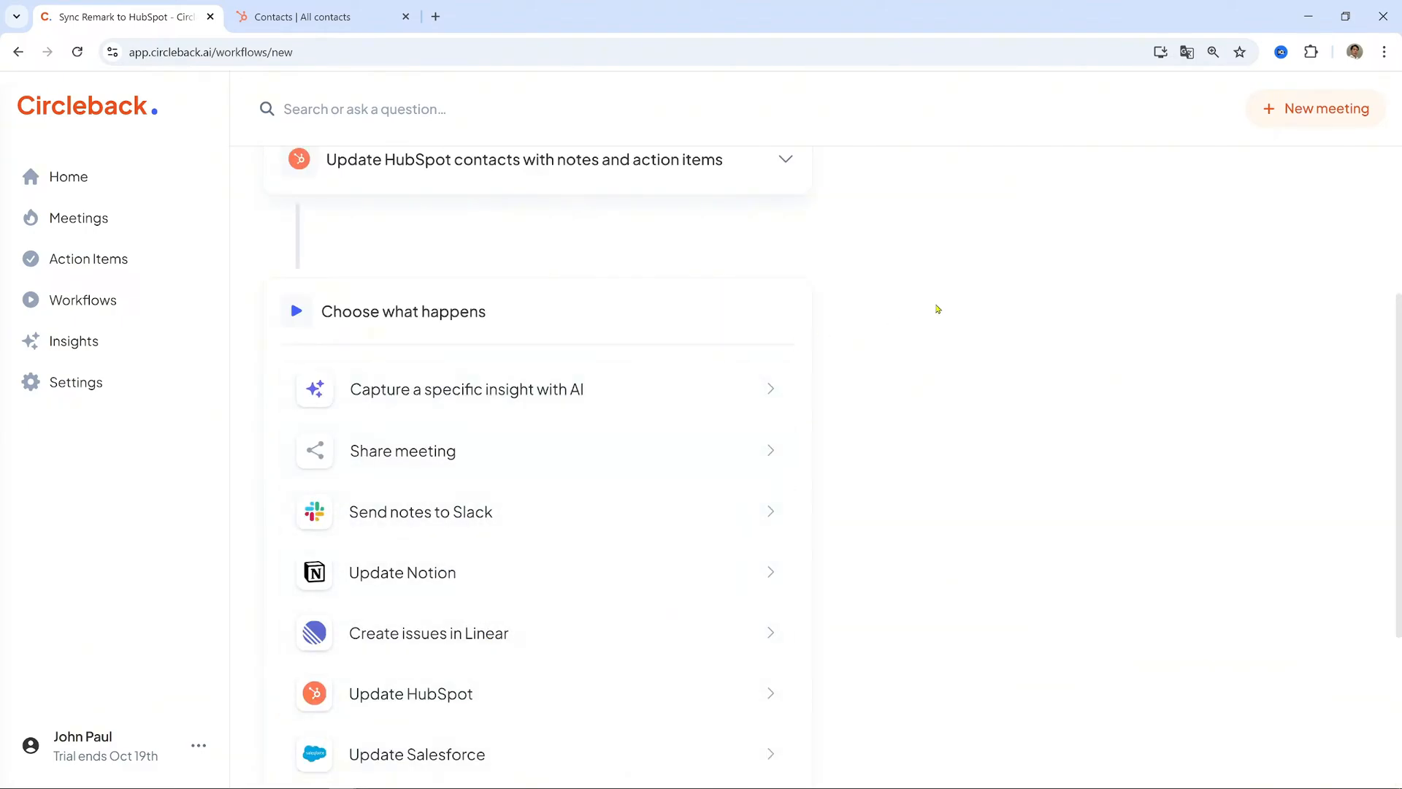